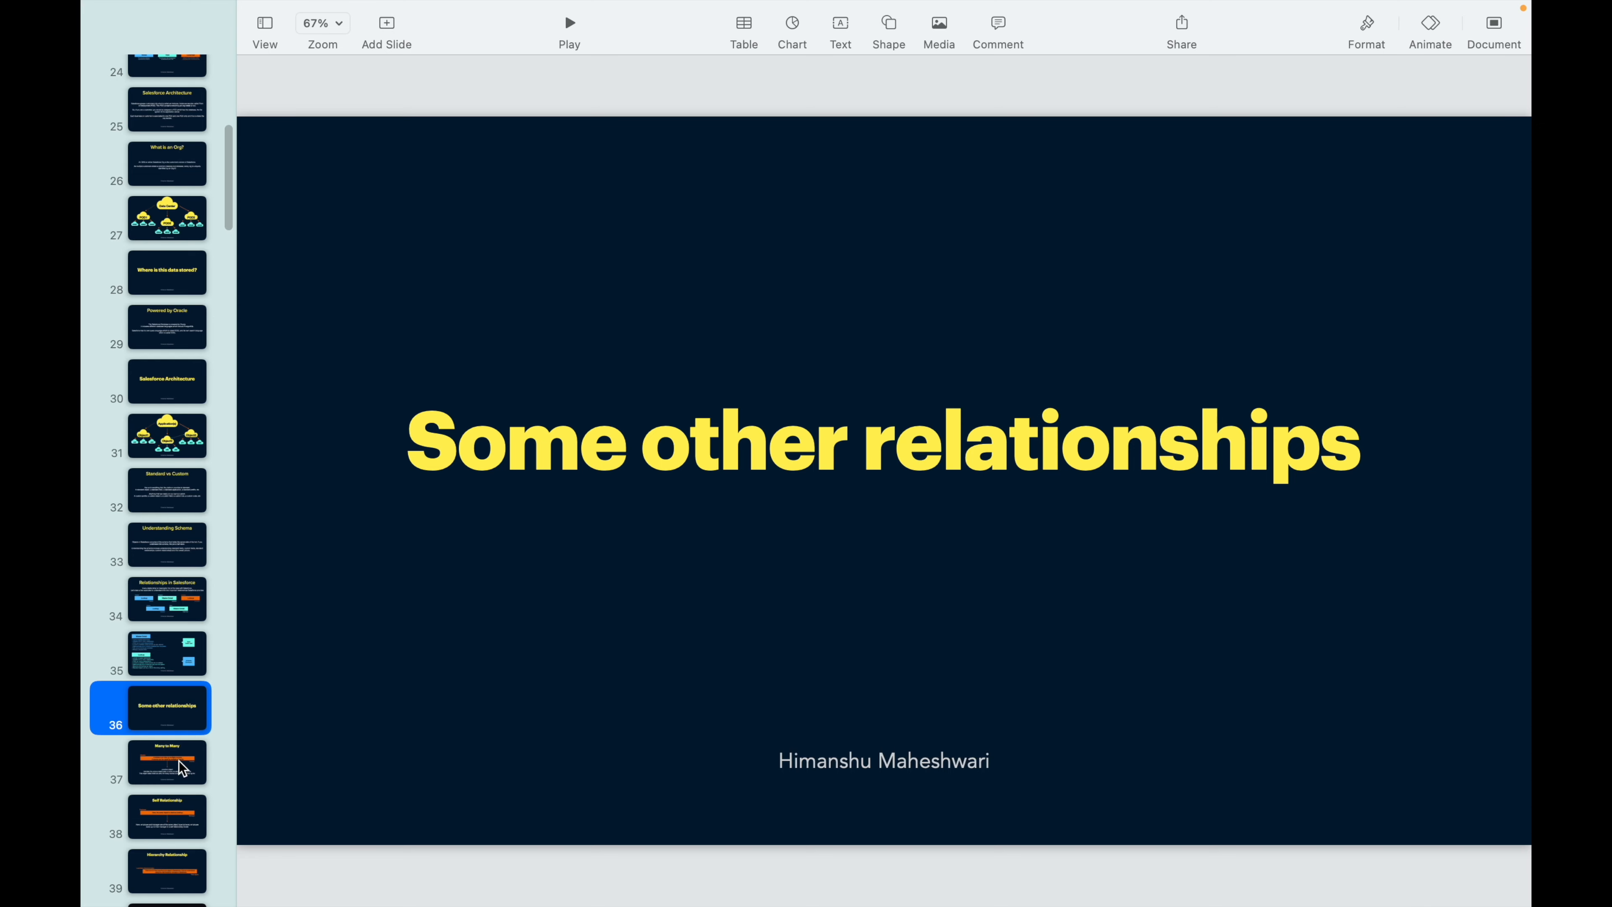
{"action": "mouse_move", "coordinate": [177, 727]}
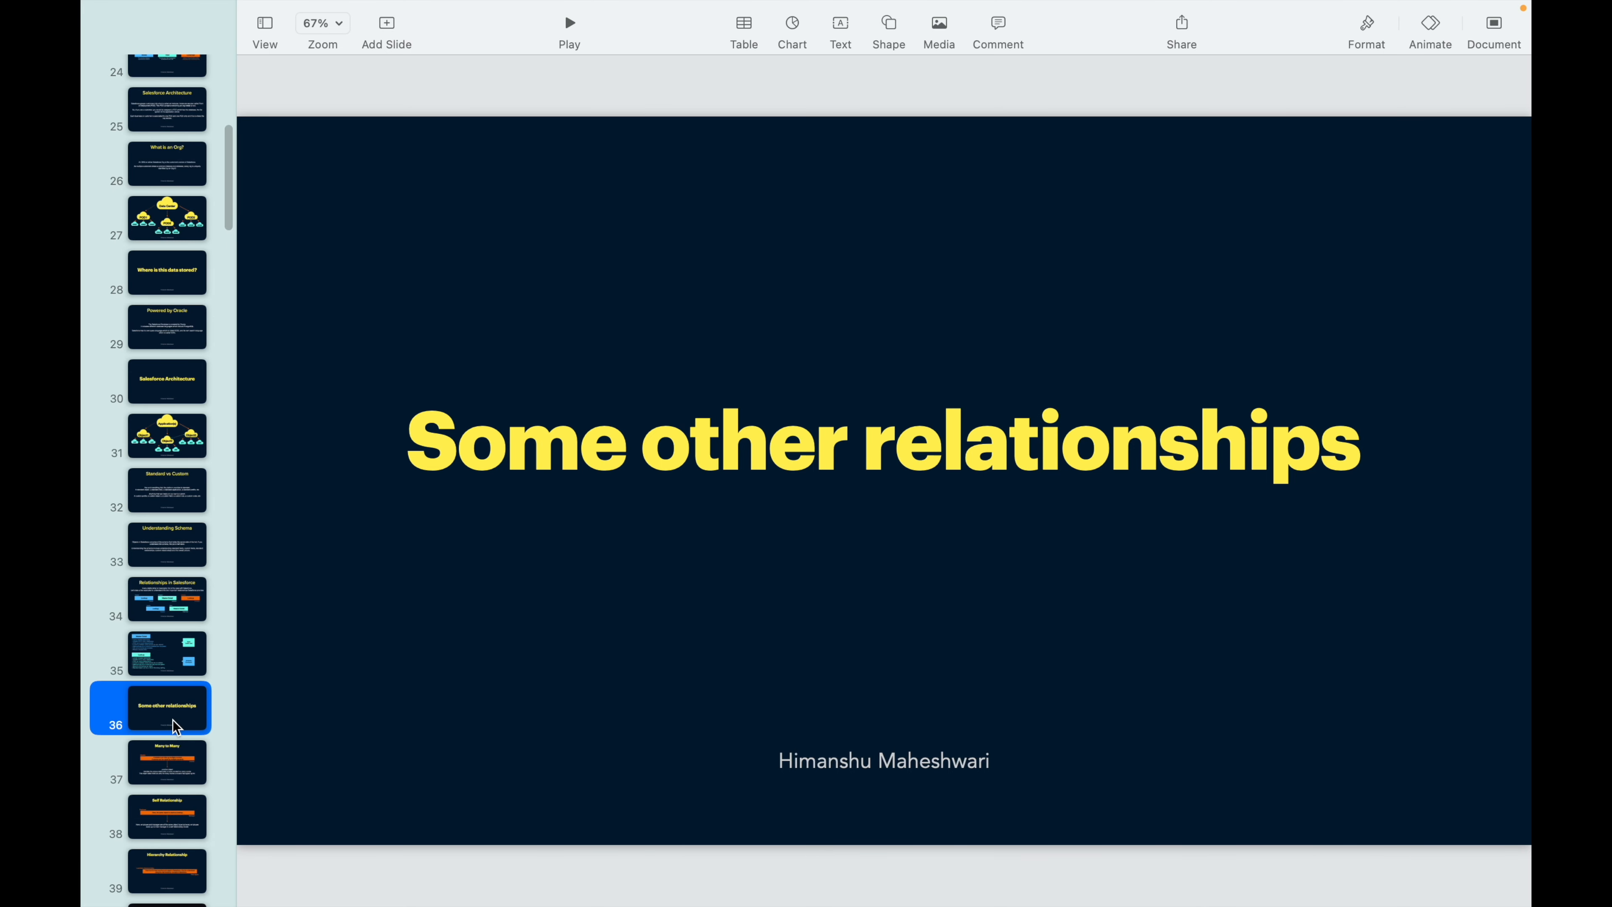
Step: Show the Many to Many slide describing the junction object between students and courses
{"action": "left_click", "coordinate": [166, 762]}
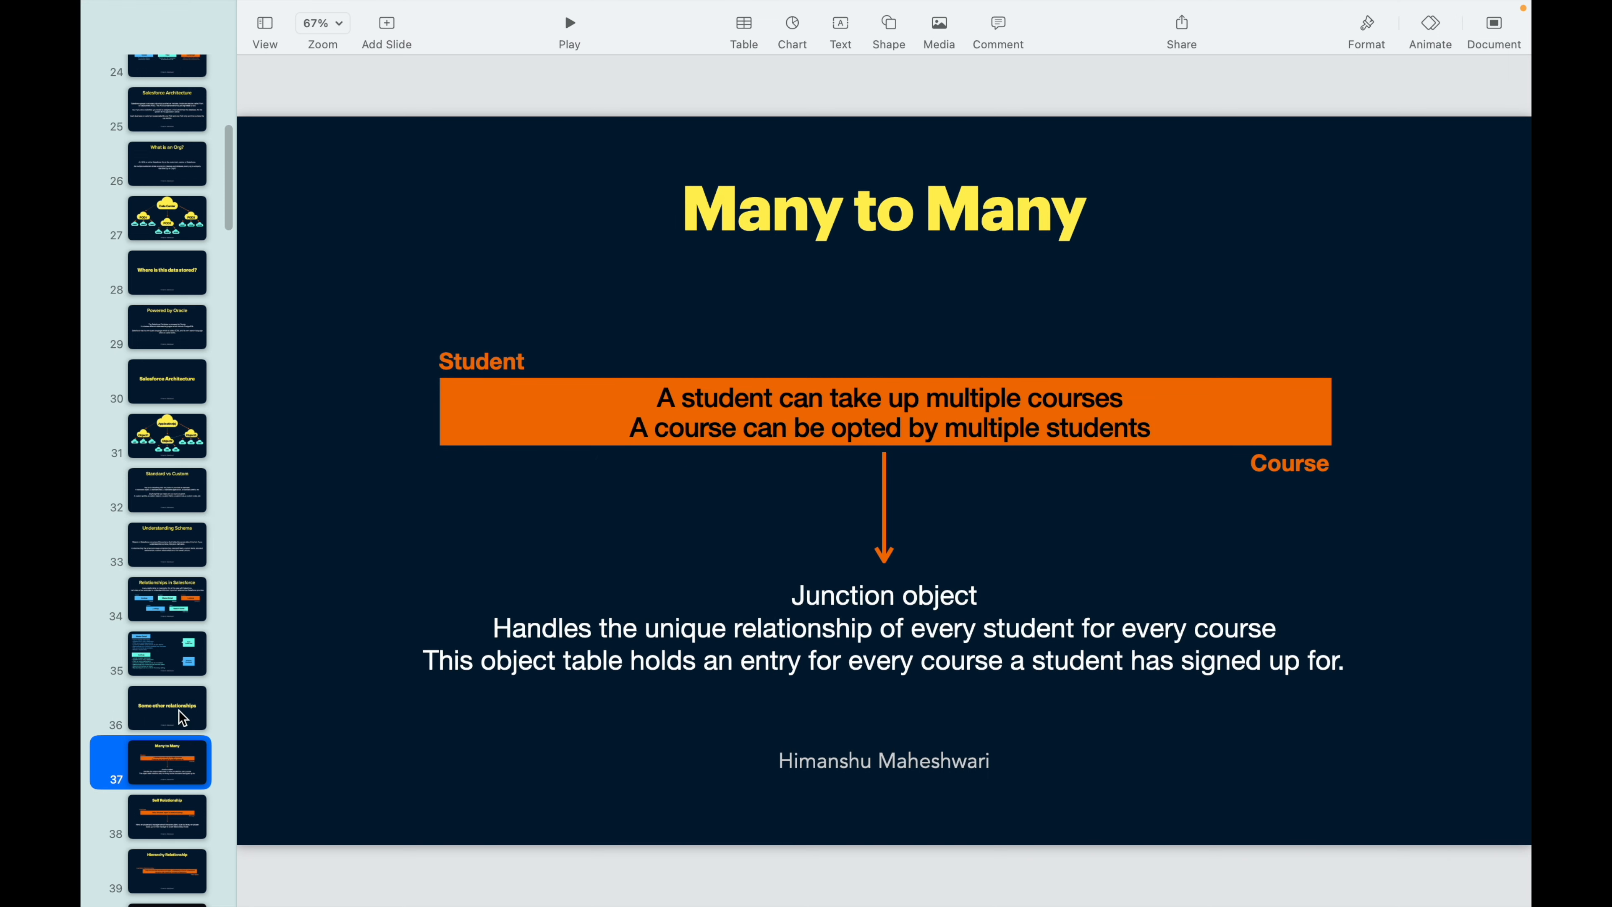
{"action": "scroll", "scroll_direction": "down", "scroll_amount": 3}
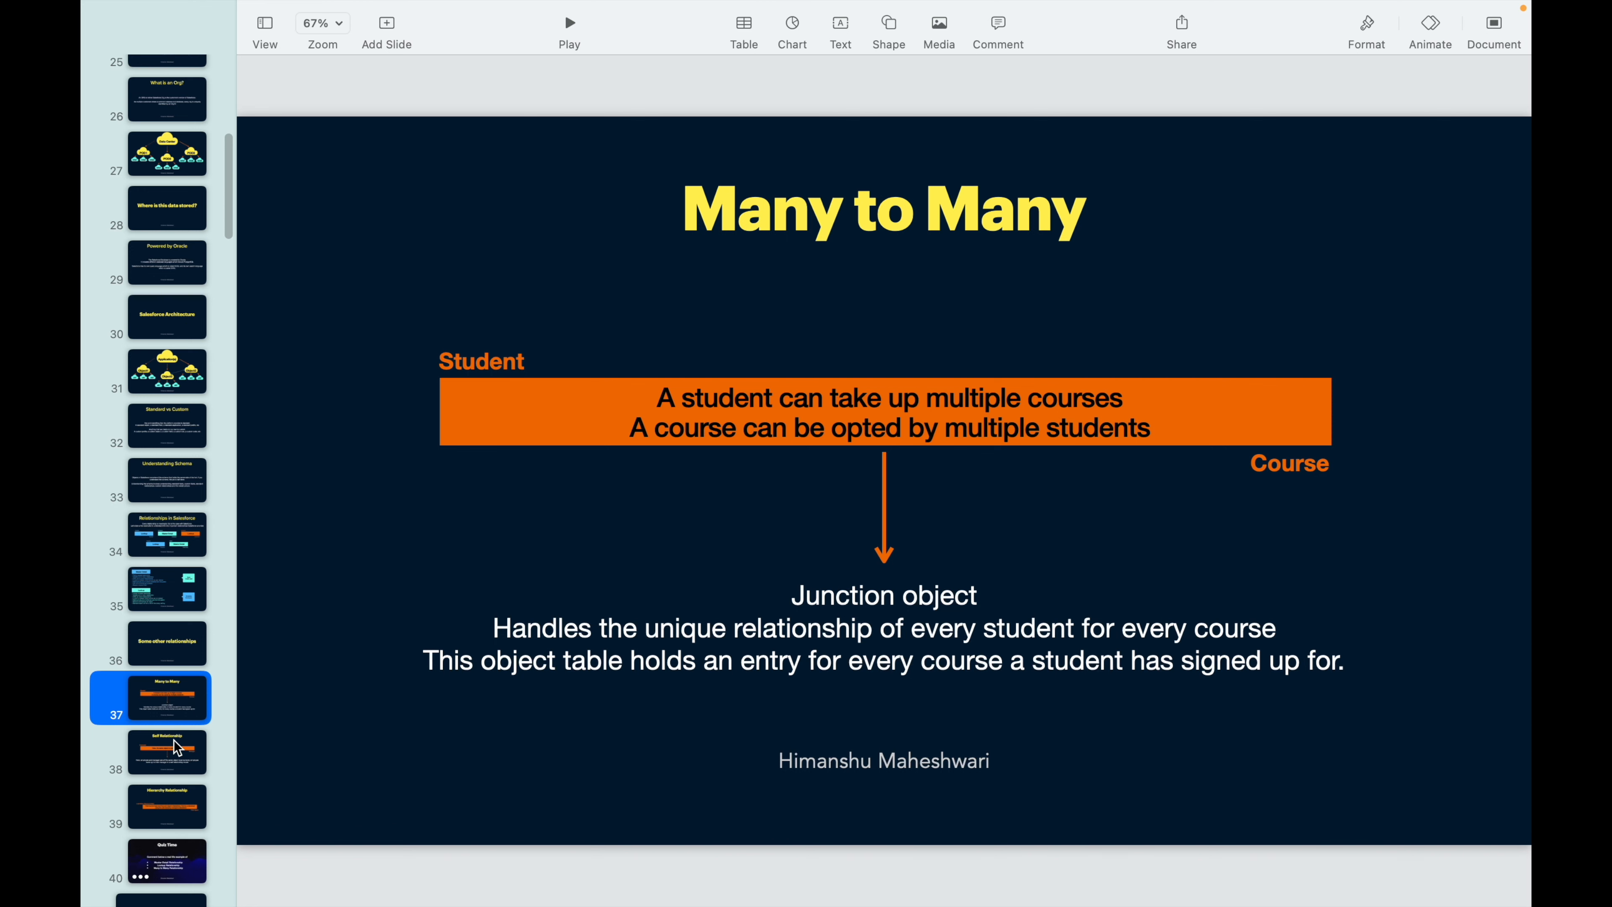
{"action": "mouse_move", "coordinate": [173, 672]}
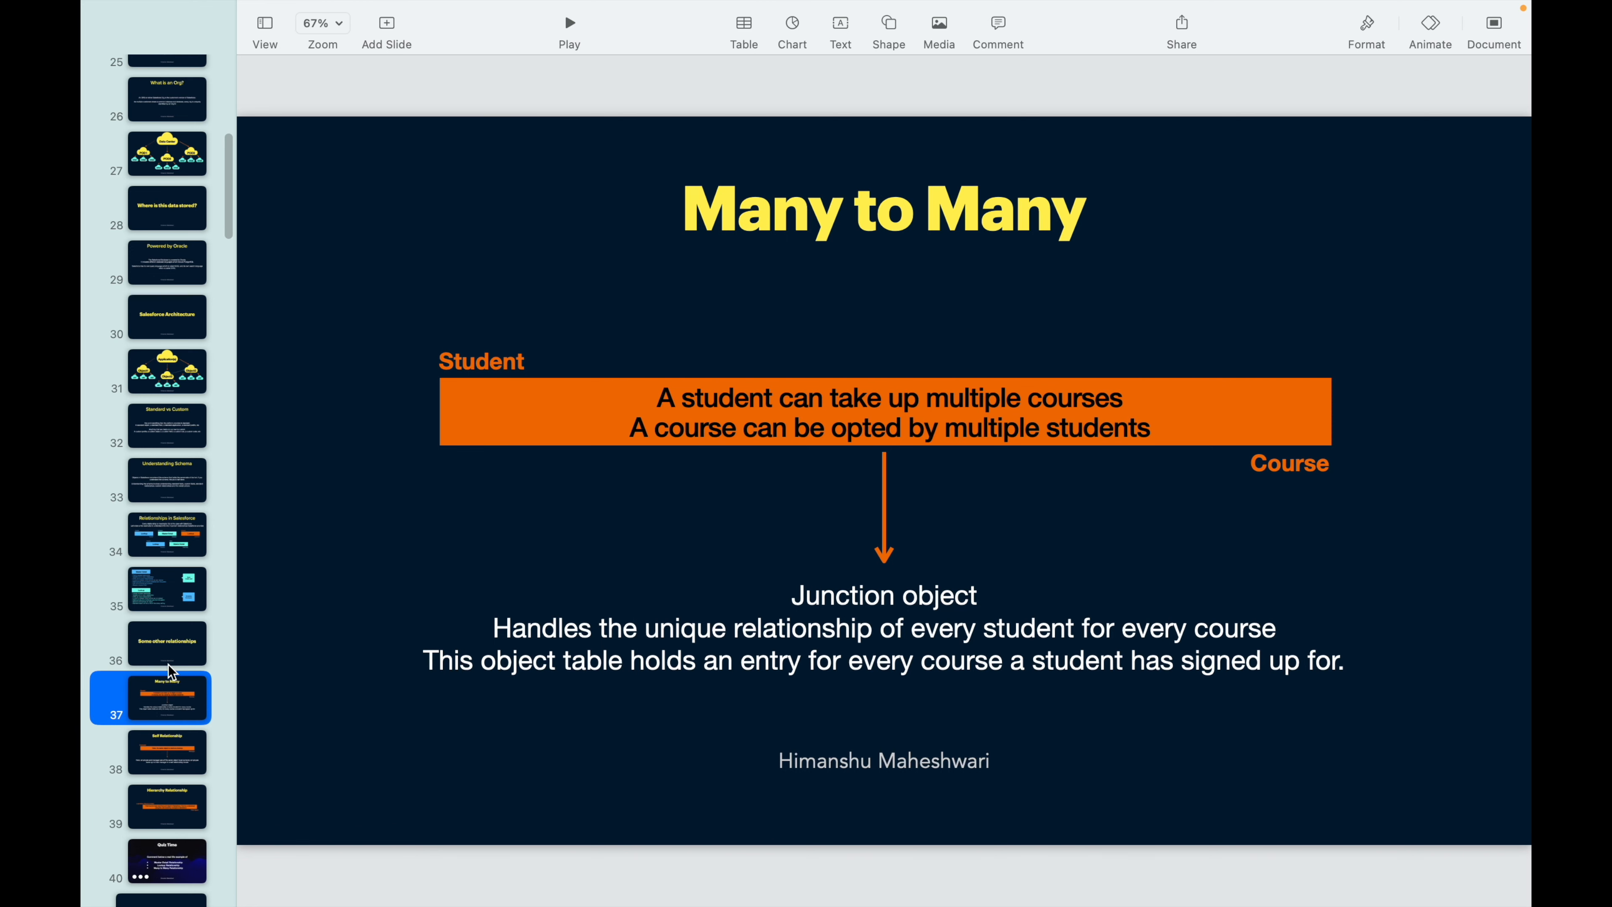
{"action": "left_click", "coordinate": [480, 361]}
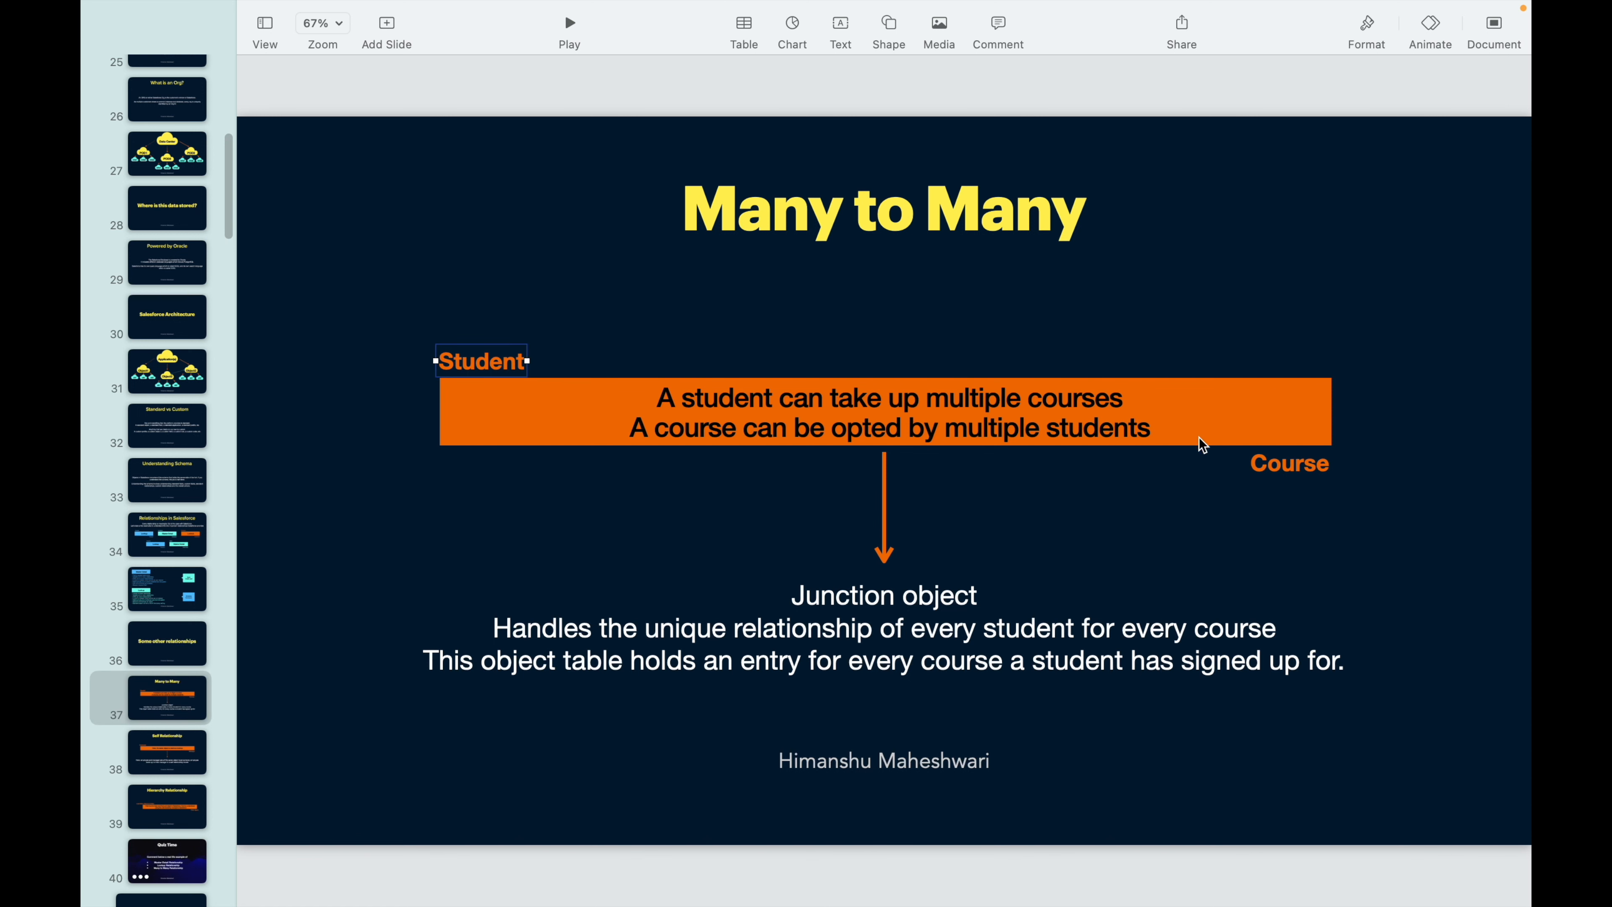
{"action": "mouse_move", "coordinate": [1325, 481]}
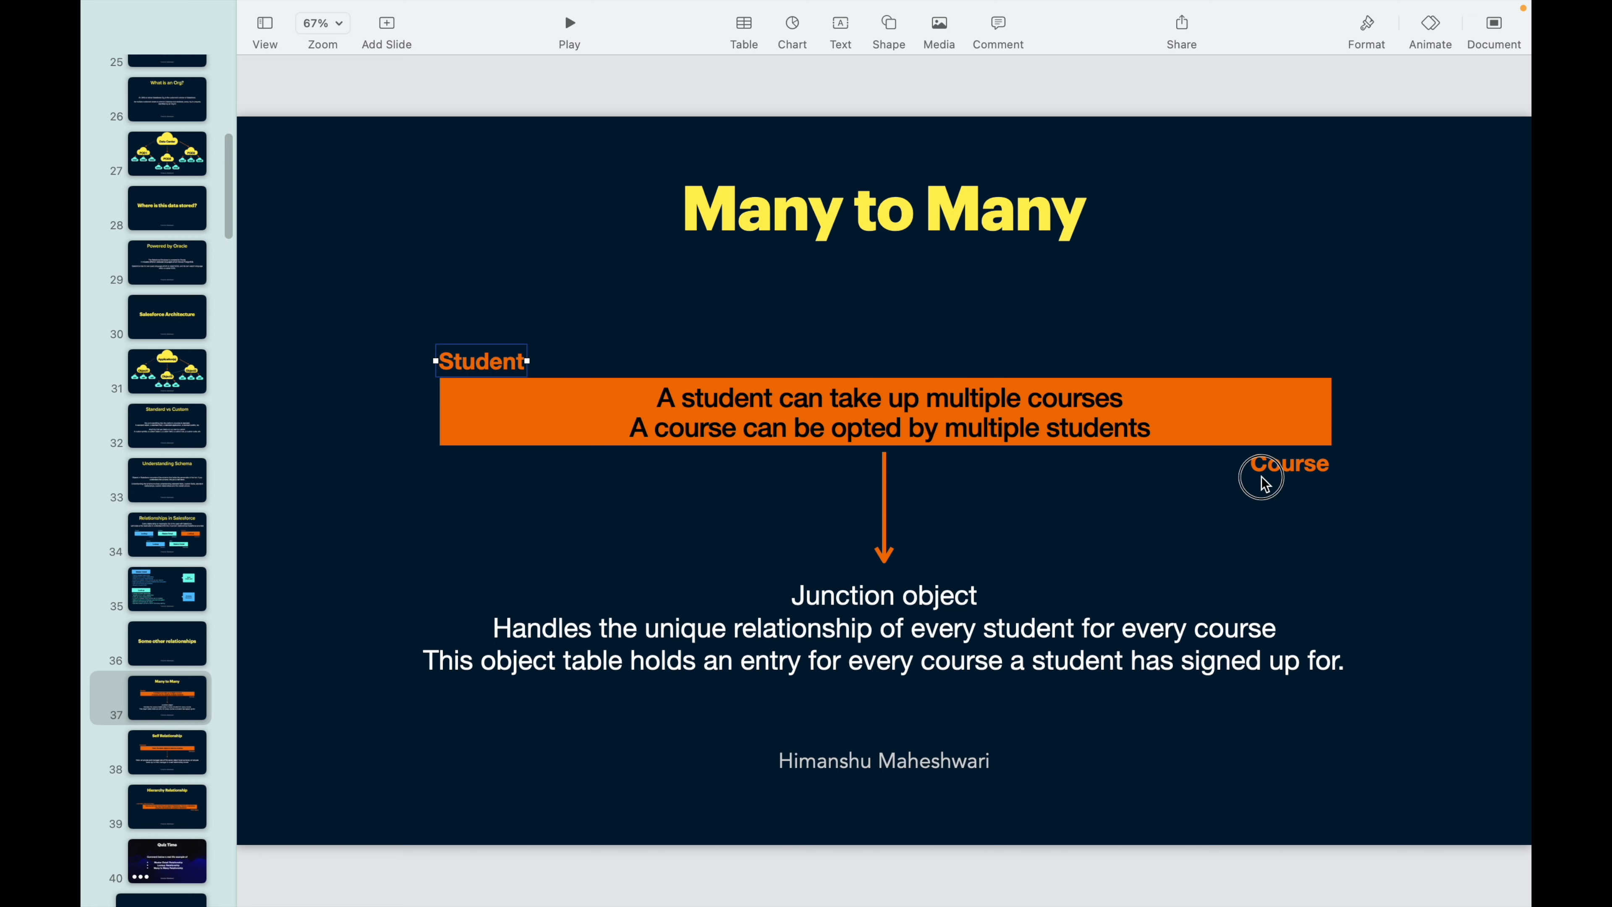
{"action": "left_click", "coordinate": [1285, 462]}
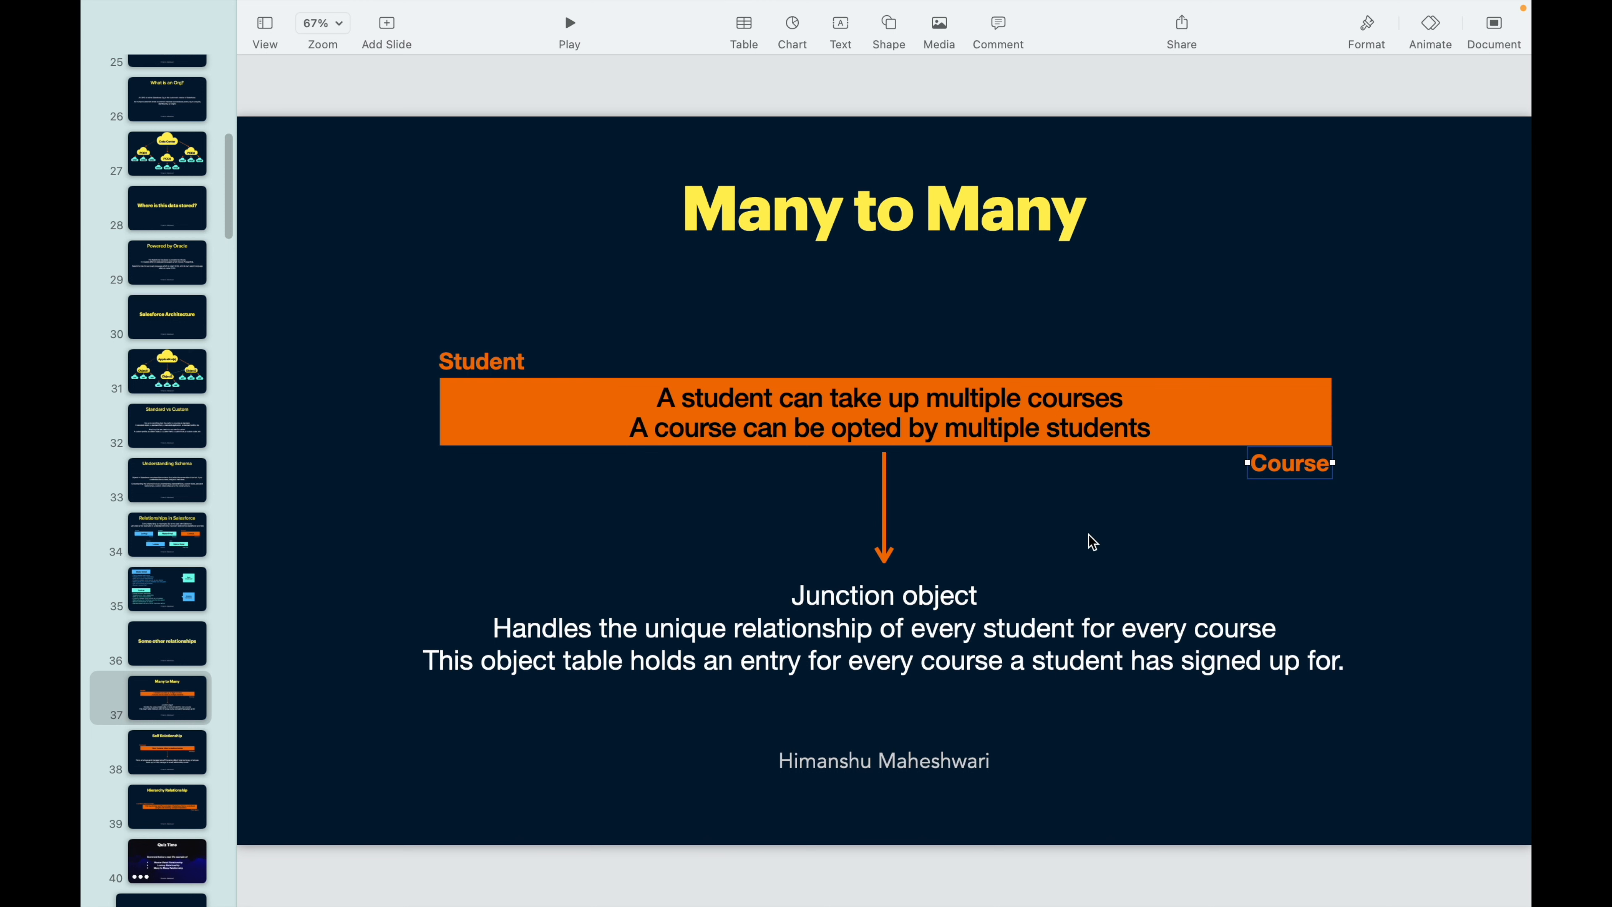
{"action": "left_click", "coordinate": [760, 462]}
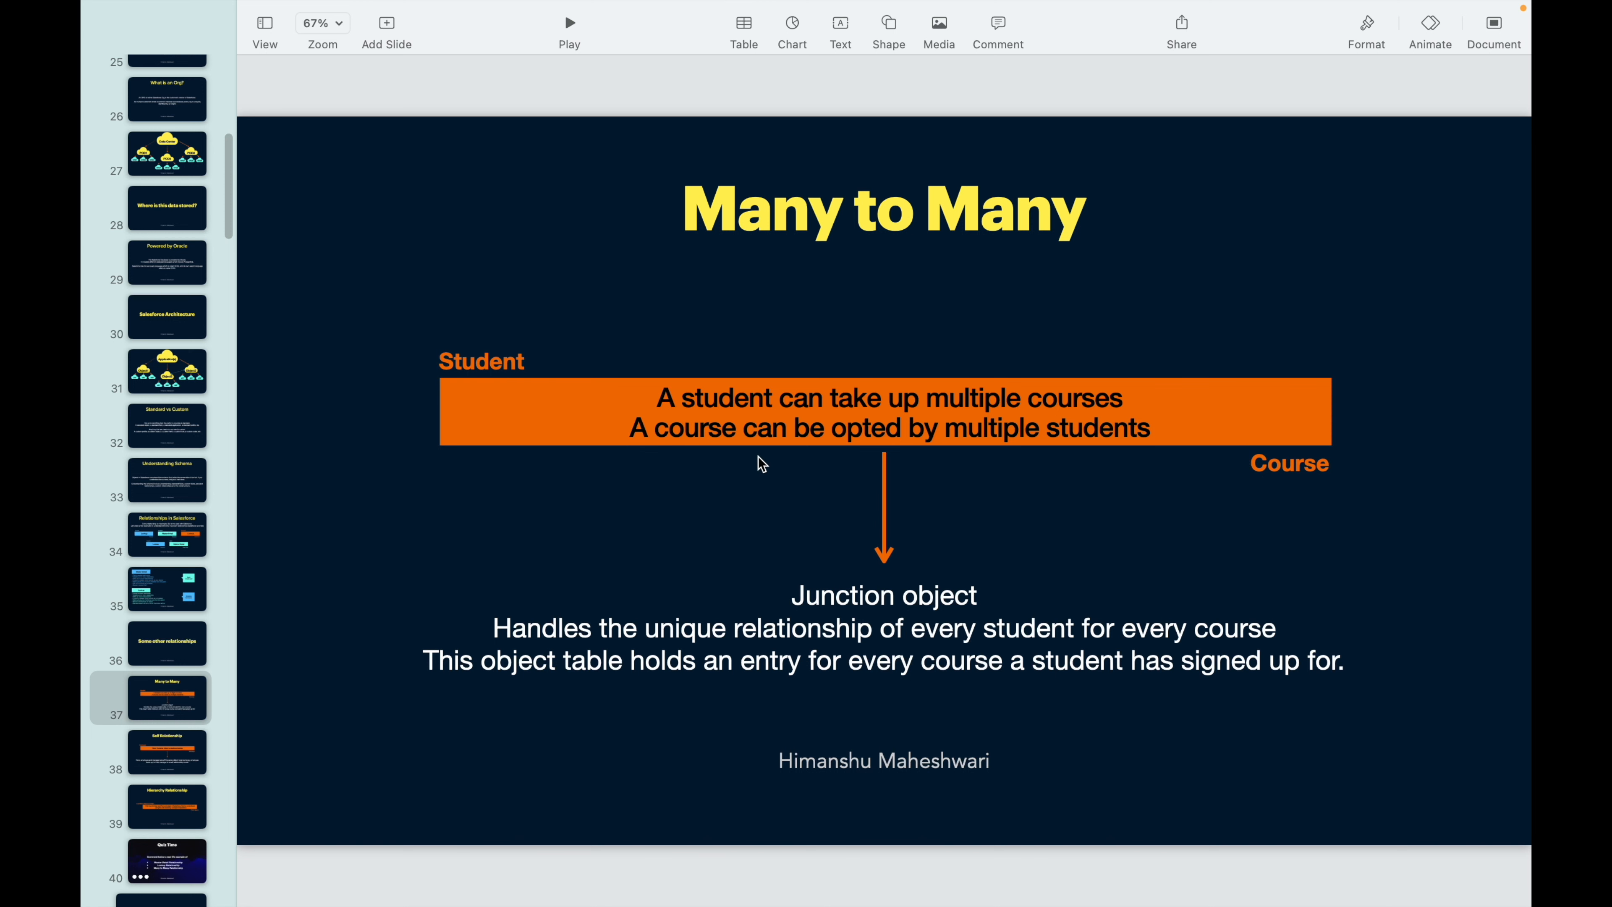
{"action": "mouse_move", "coordinate": [746, 489]}
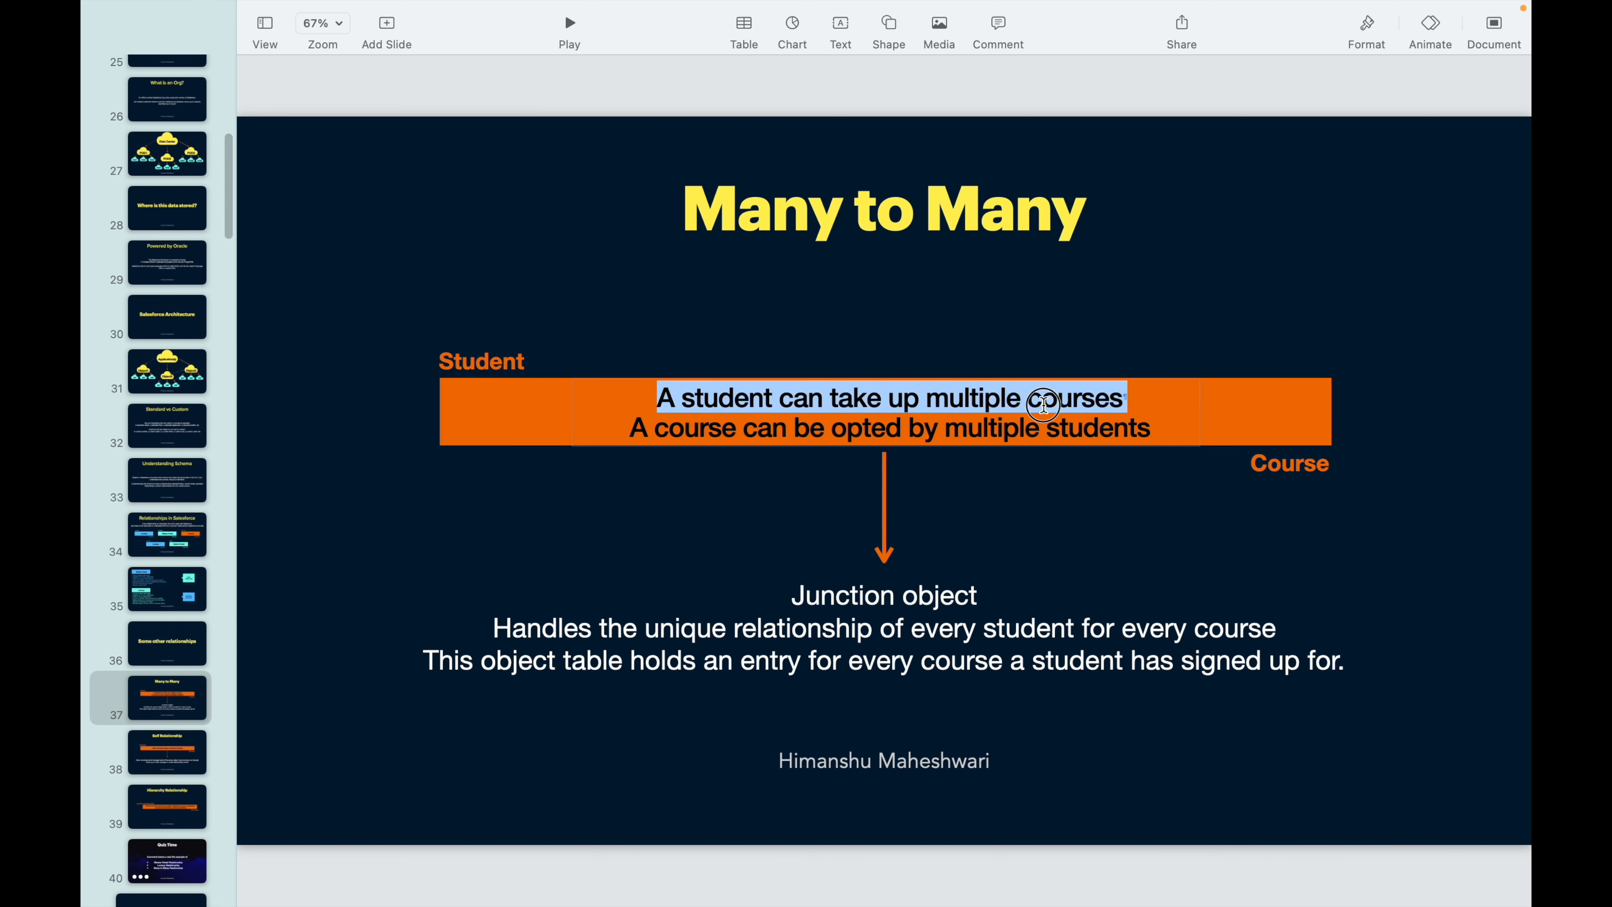
{"action": "left_click", "coordinate": [921, 423]}
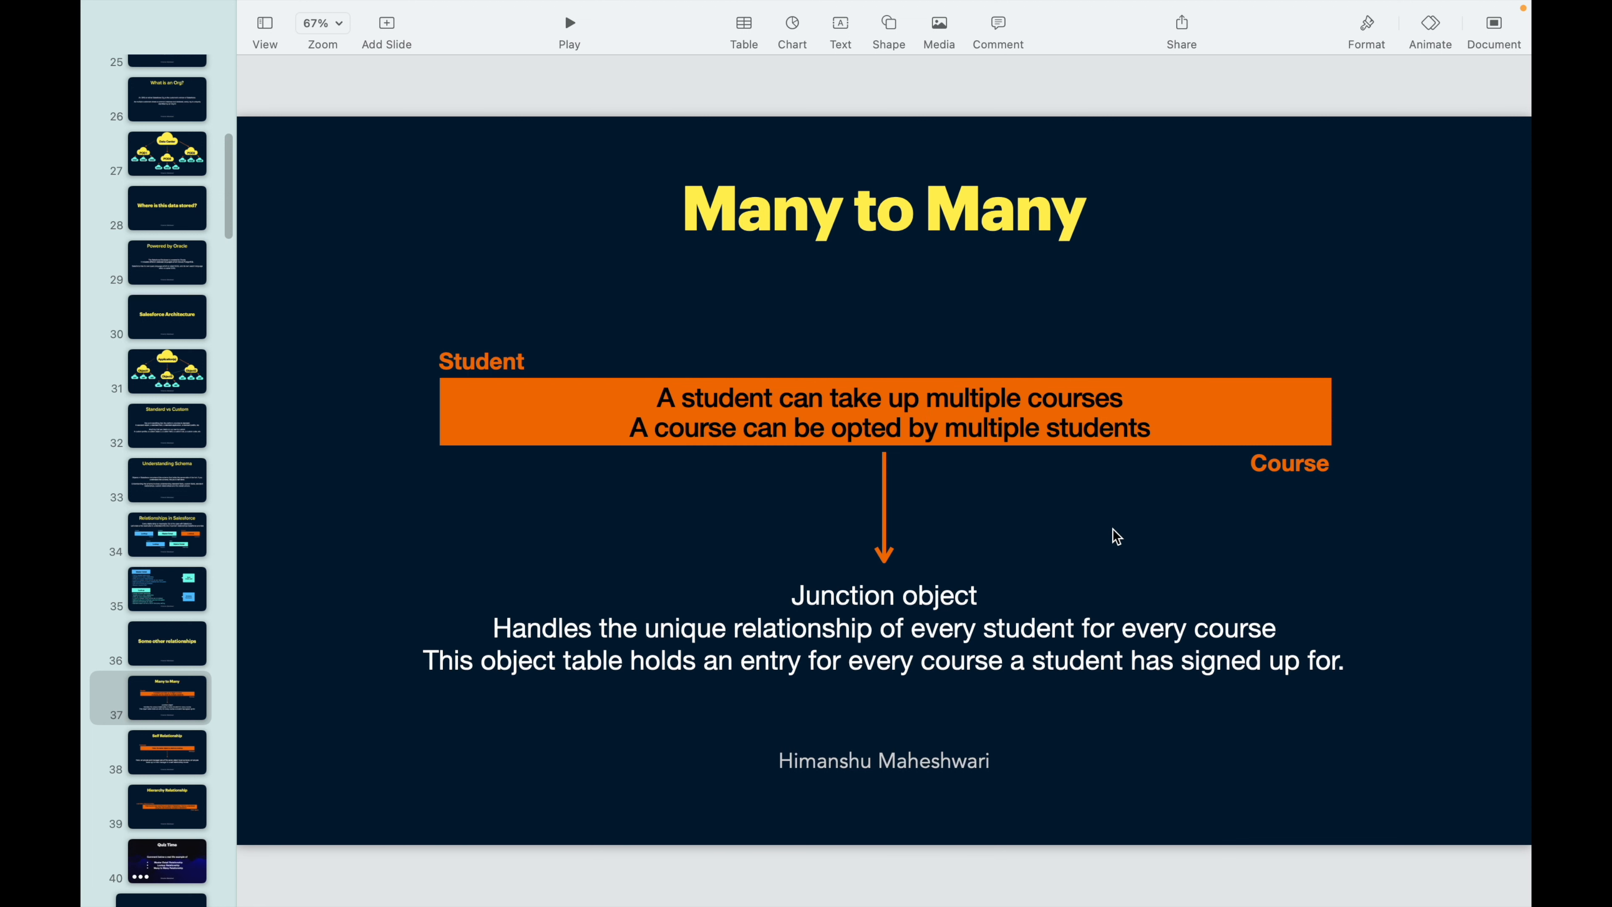
{"action": "left_click", "coordinate": [694, 643]}
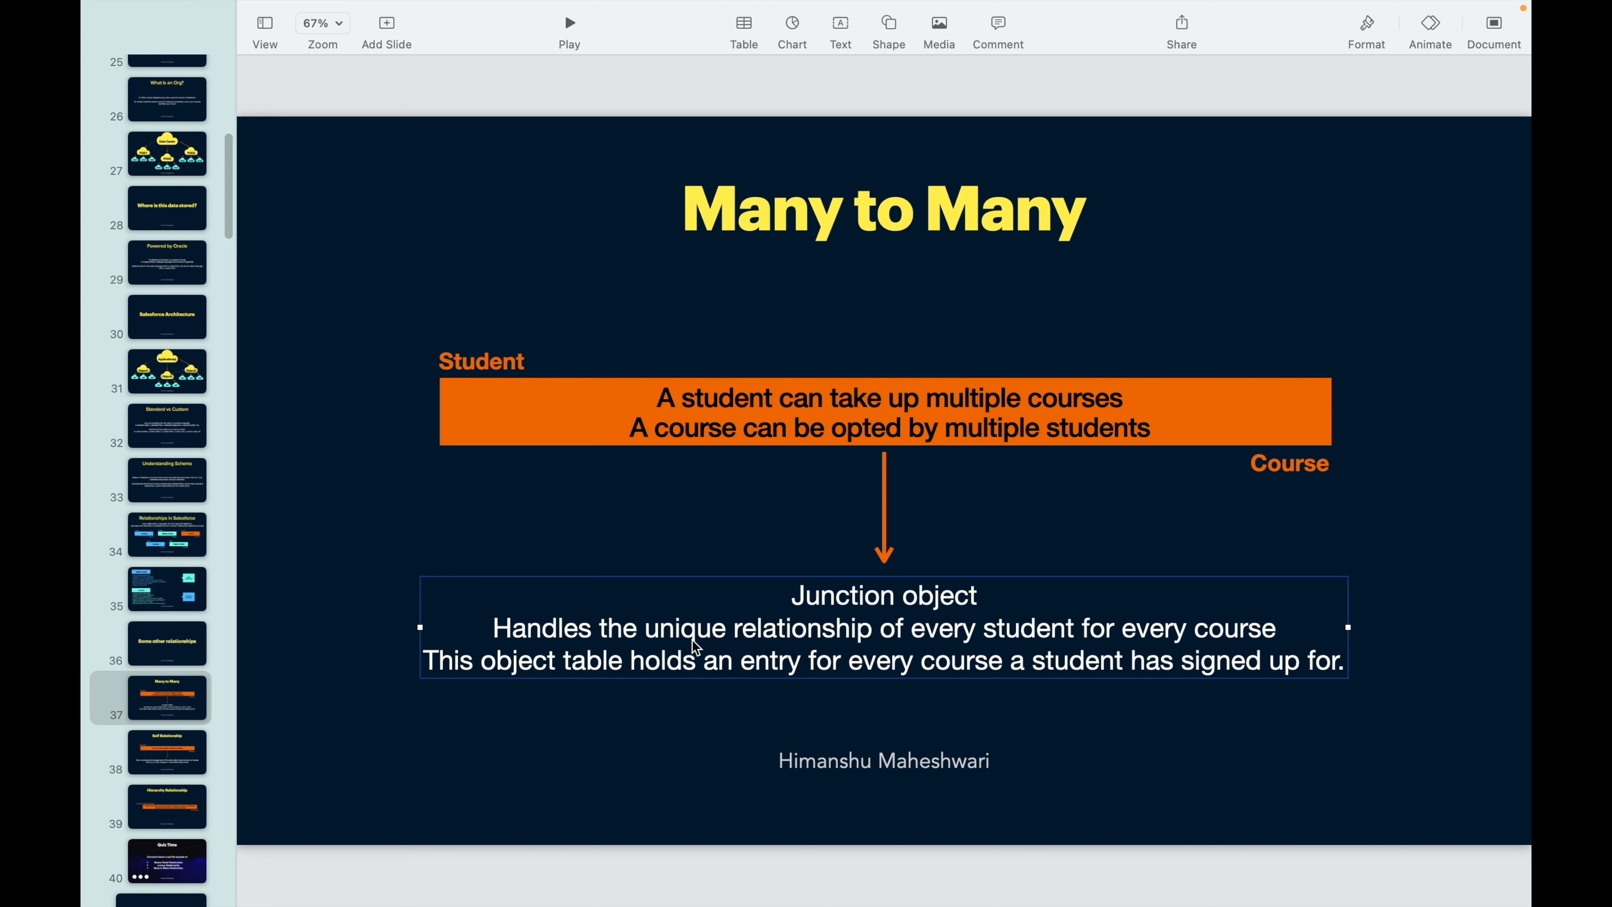
{"action": "double_click", "coordinate": [1026, 628]}
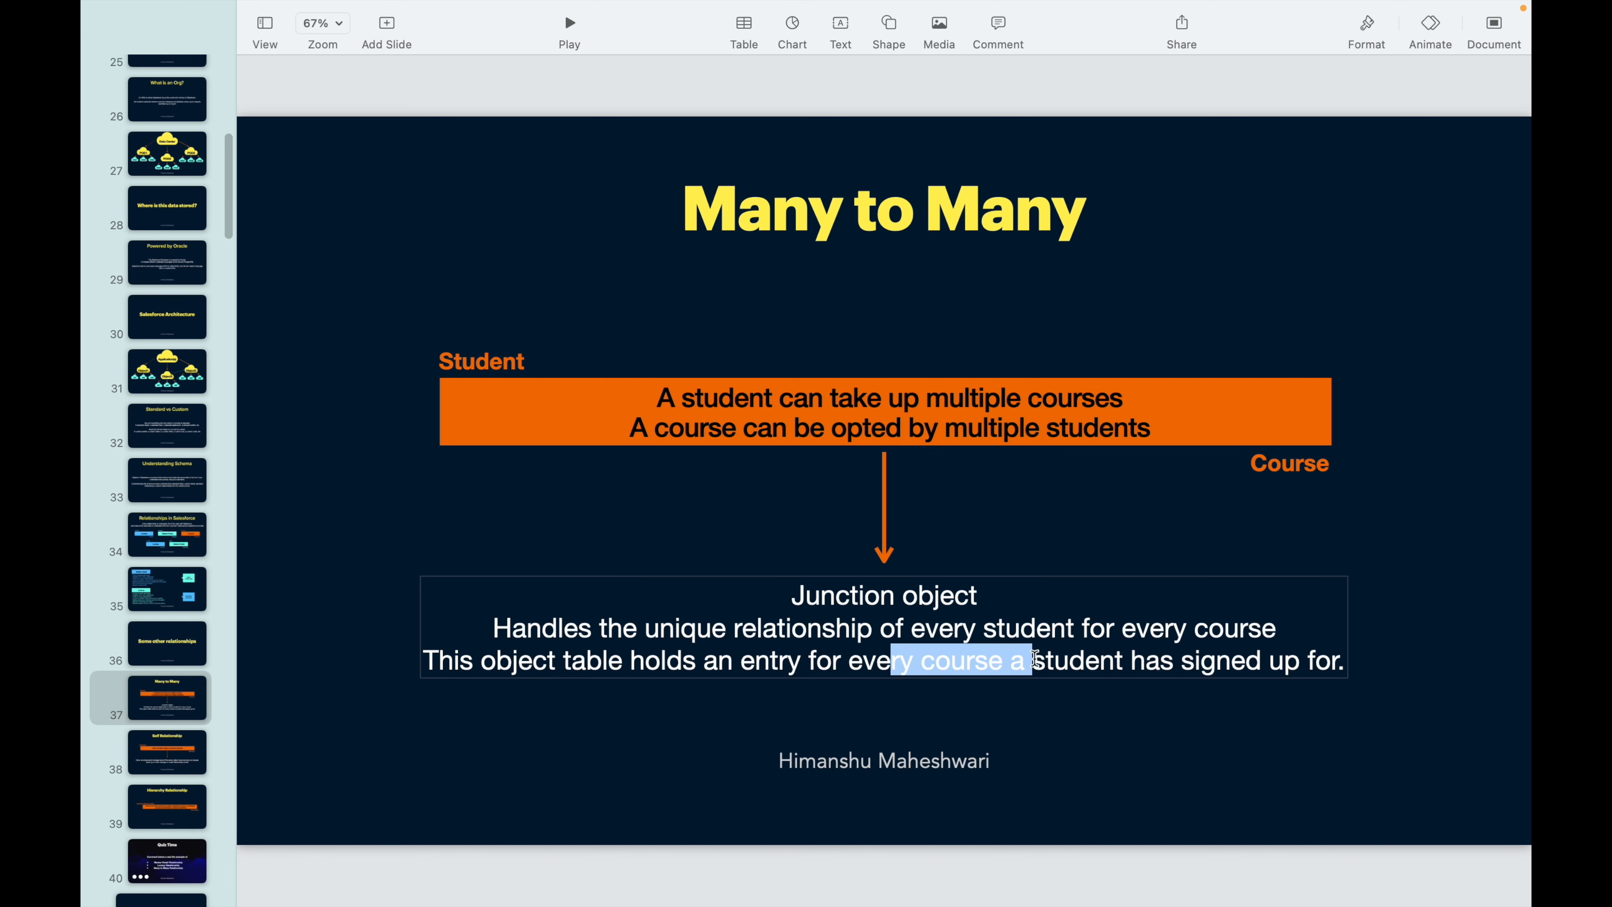
{"action": "left_click", "coordinate": [1297, 659]}
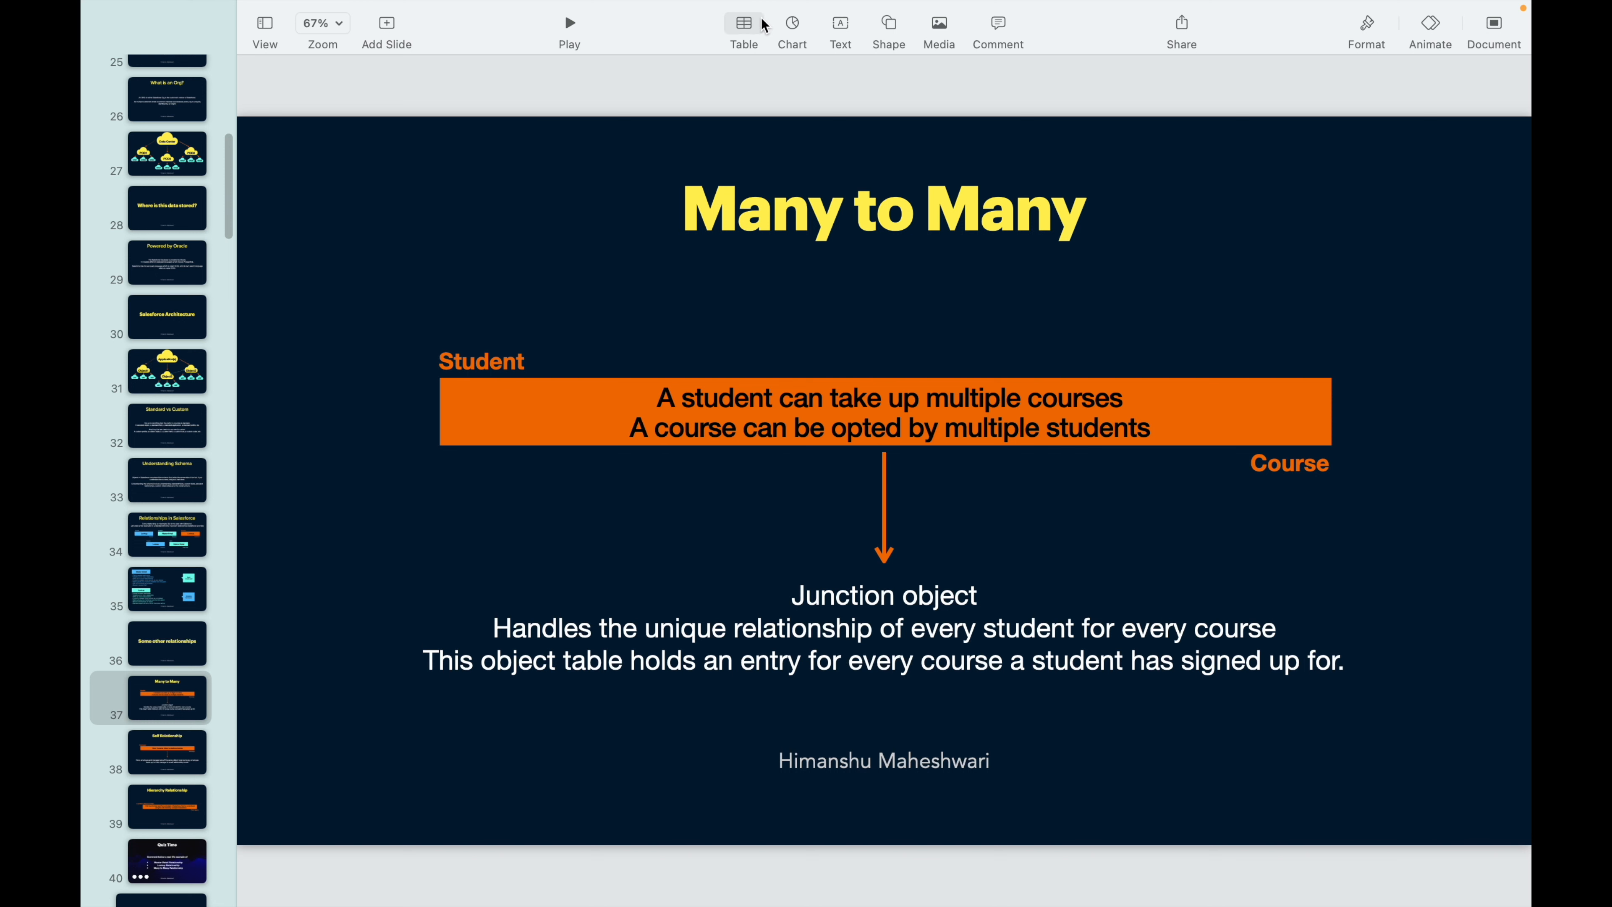
Step: Insert a yellow-filled table and enter Amrita with Flow builder Masterclass
{"action": "left_click", "coordinate": [743, 22]}
{"action": "type", "text": "Amrita"}
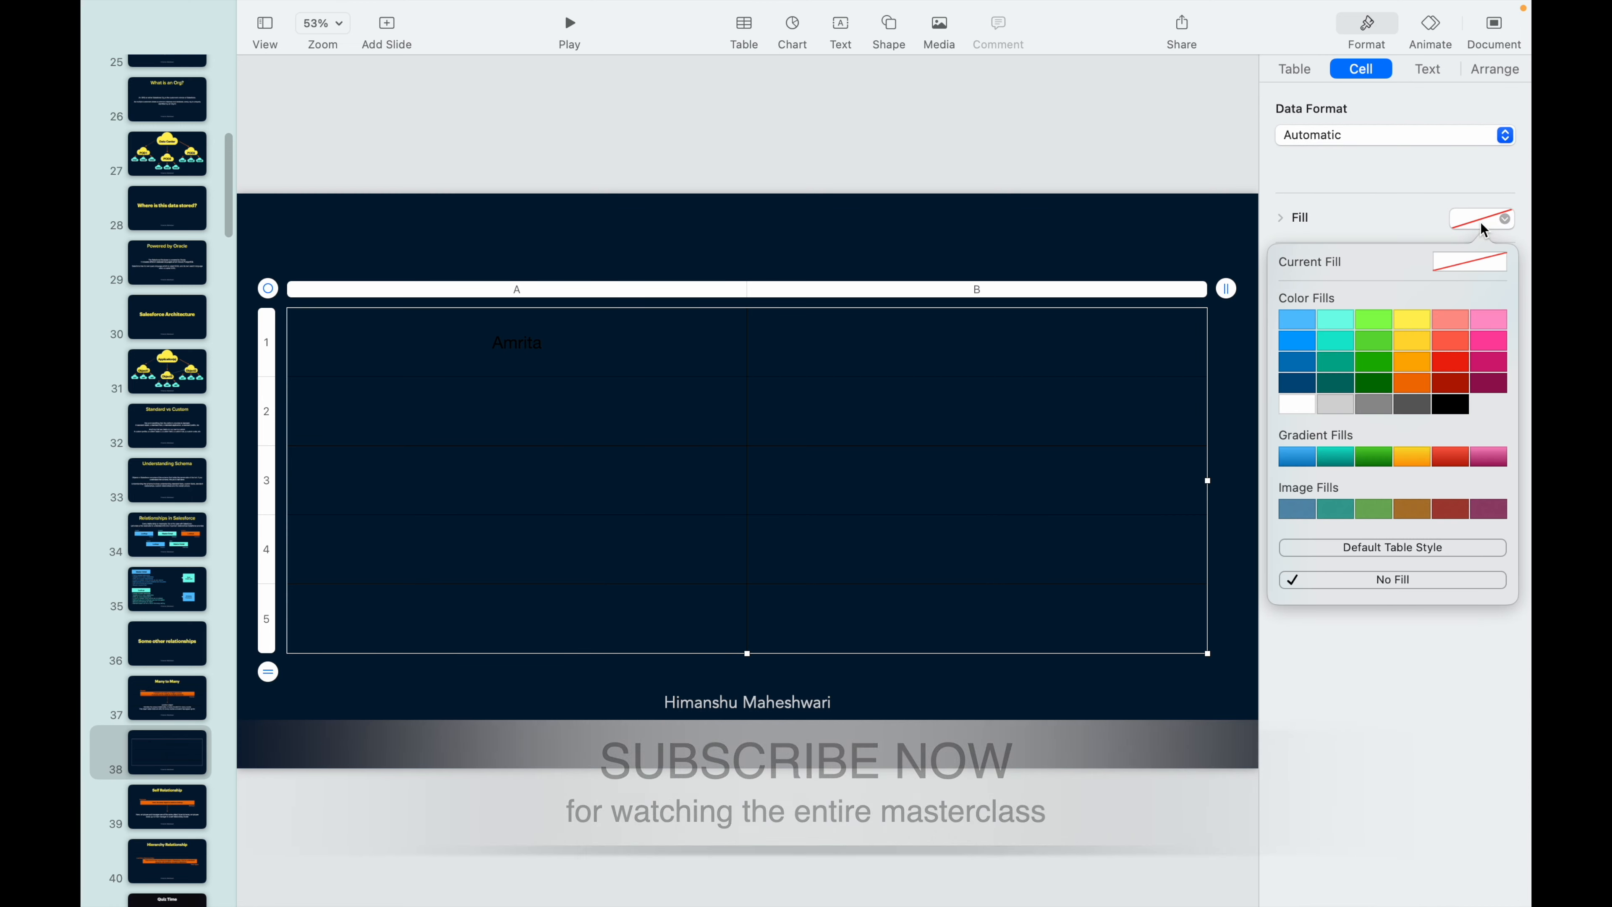
{"action": "left_click", "coordinate": [1412, 320]}
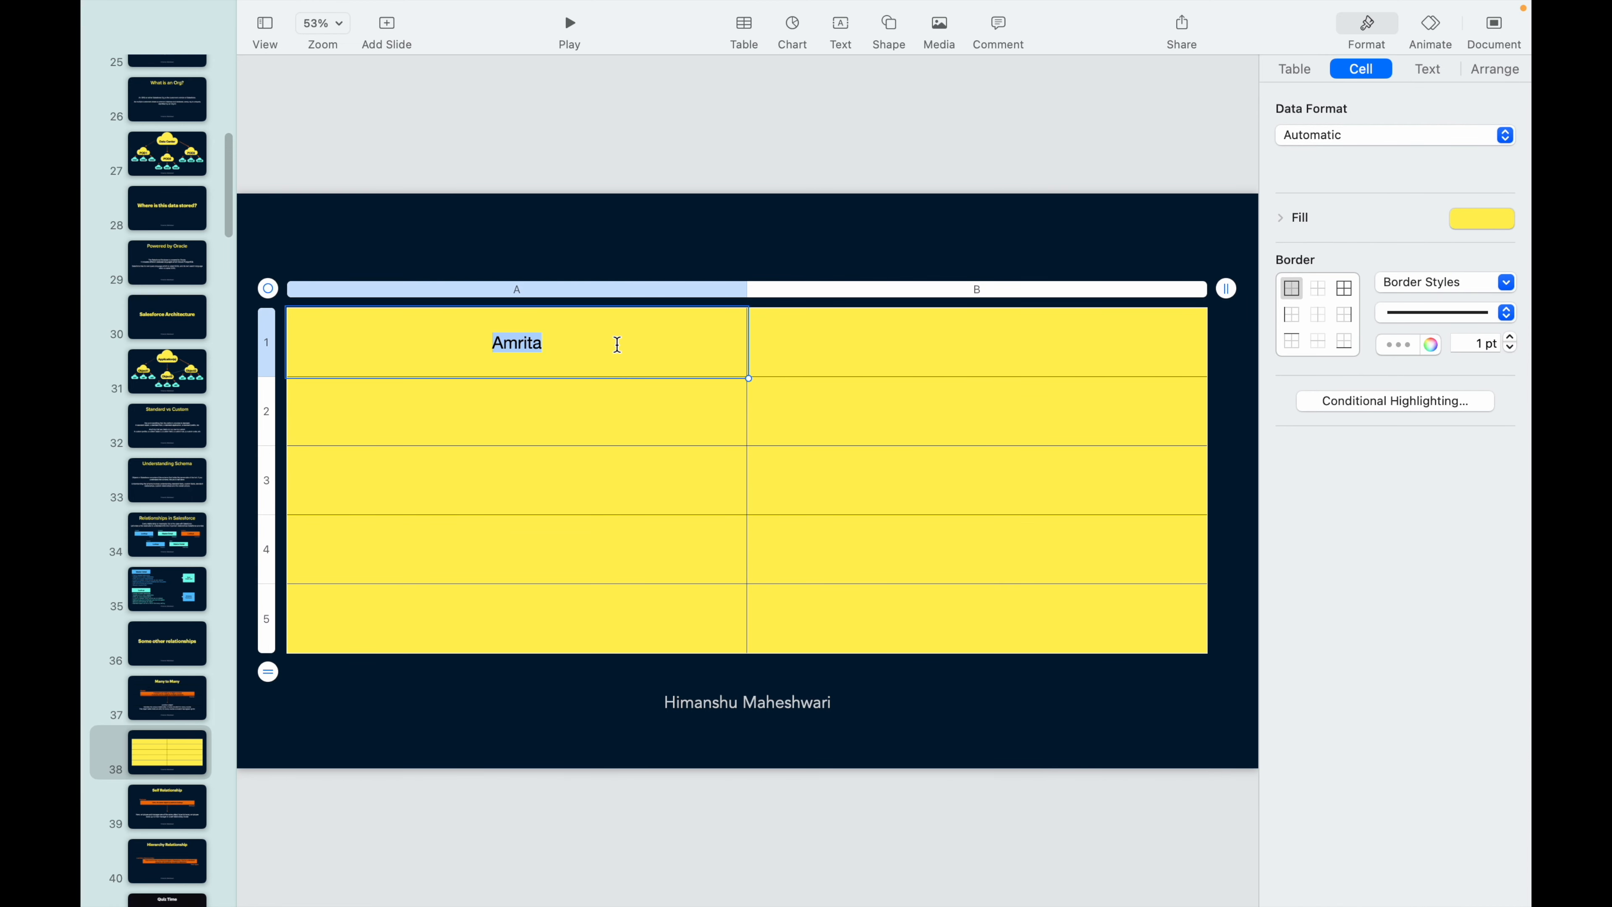
{"action": "type", "text": "Flow"}
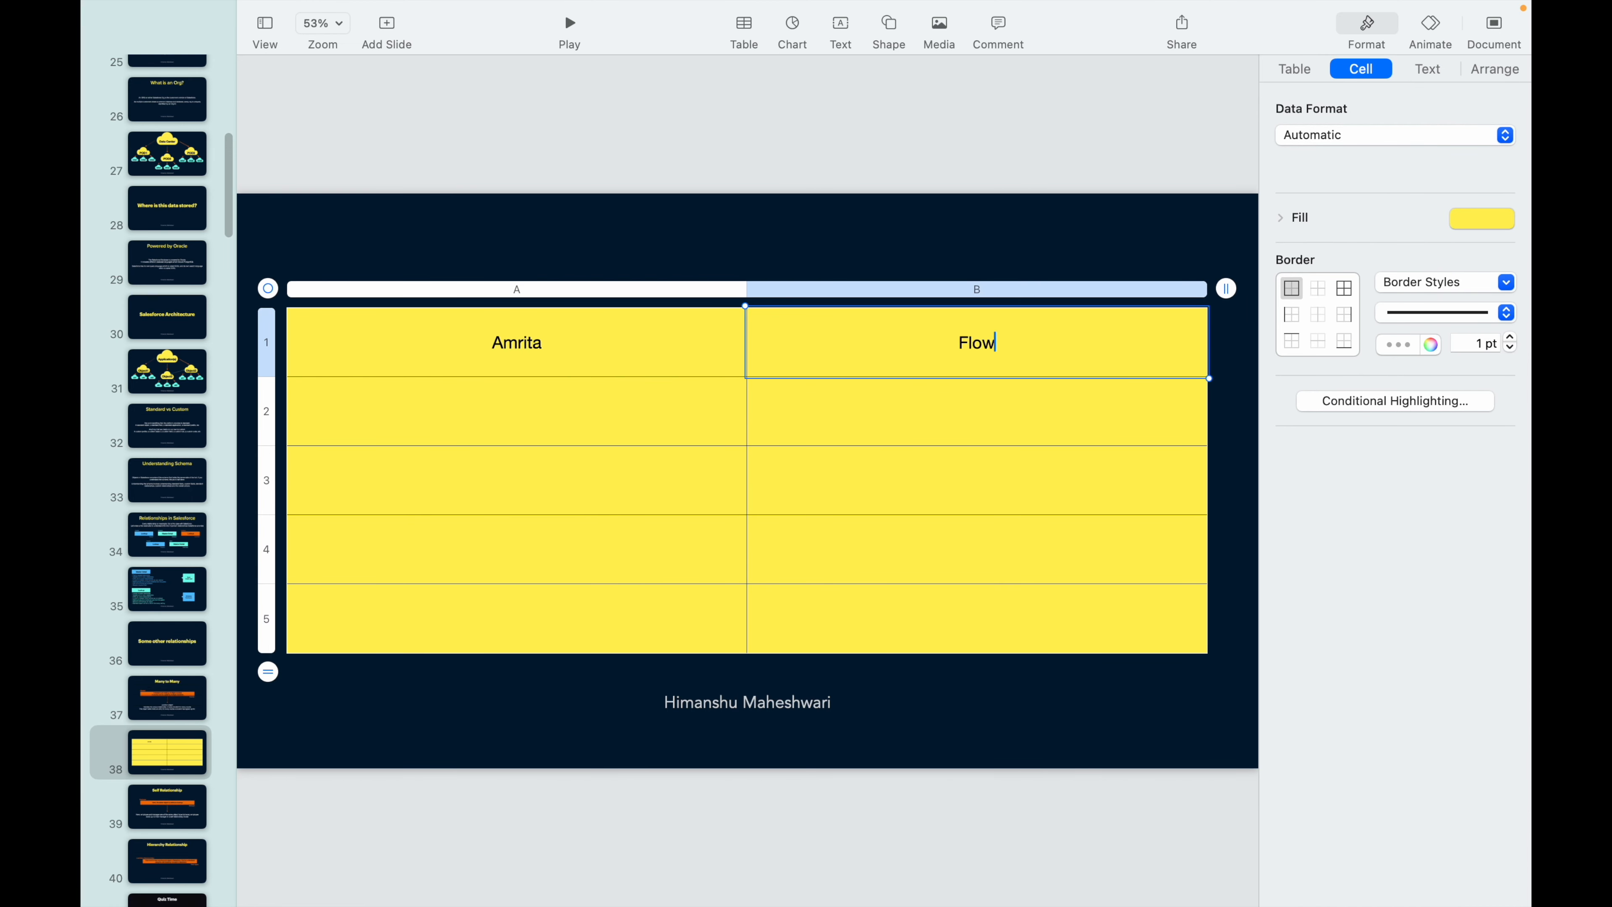
{"action": "type", "text": "builder Masterclass"}
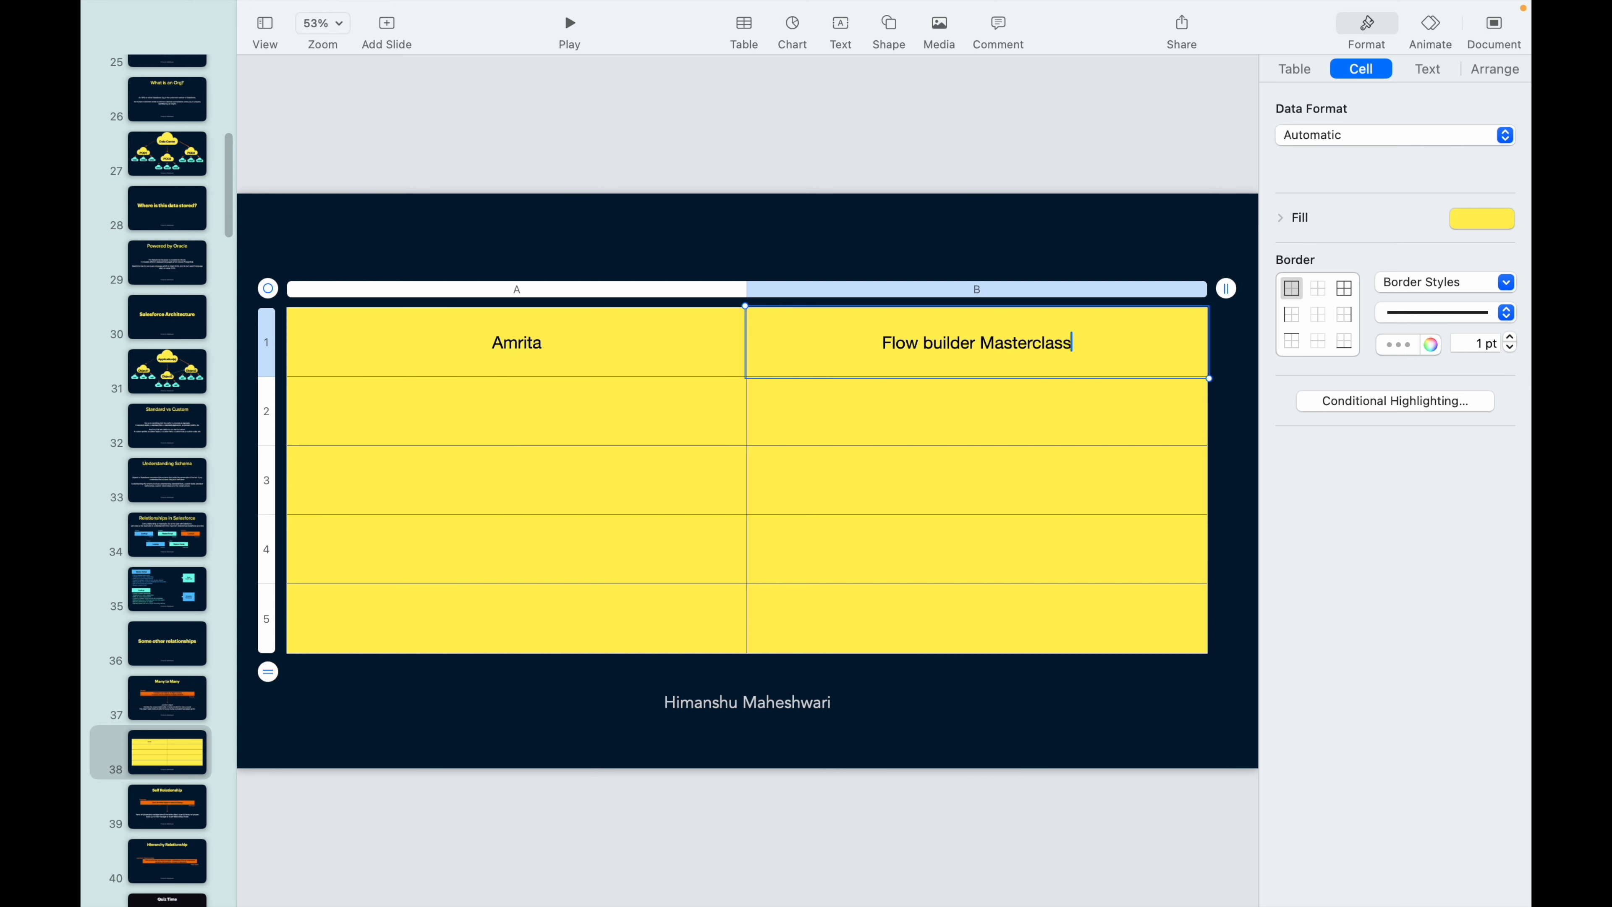
{"action": "type", "text": "Amir"}
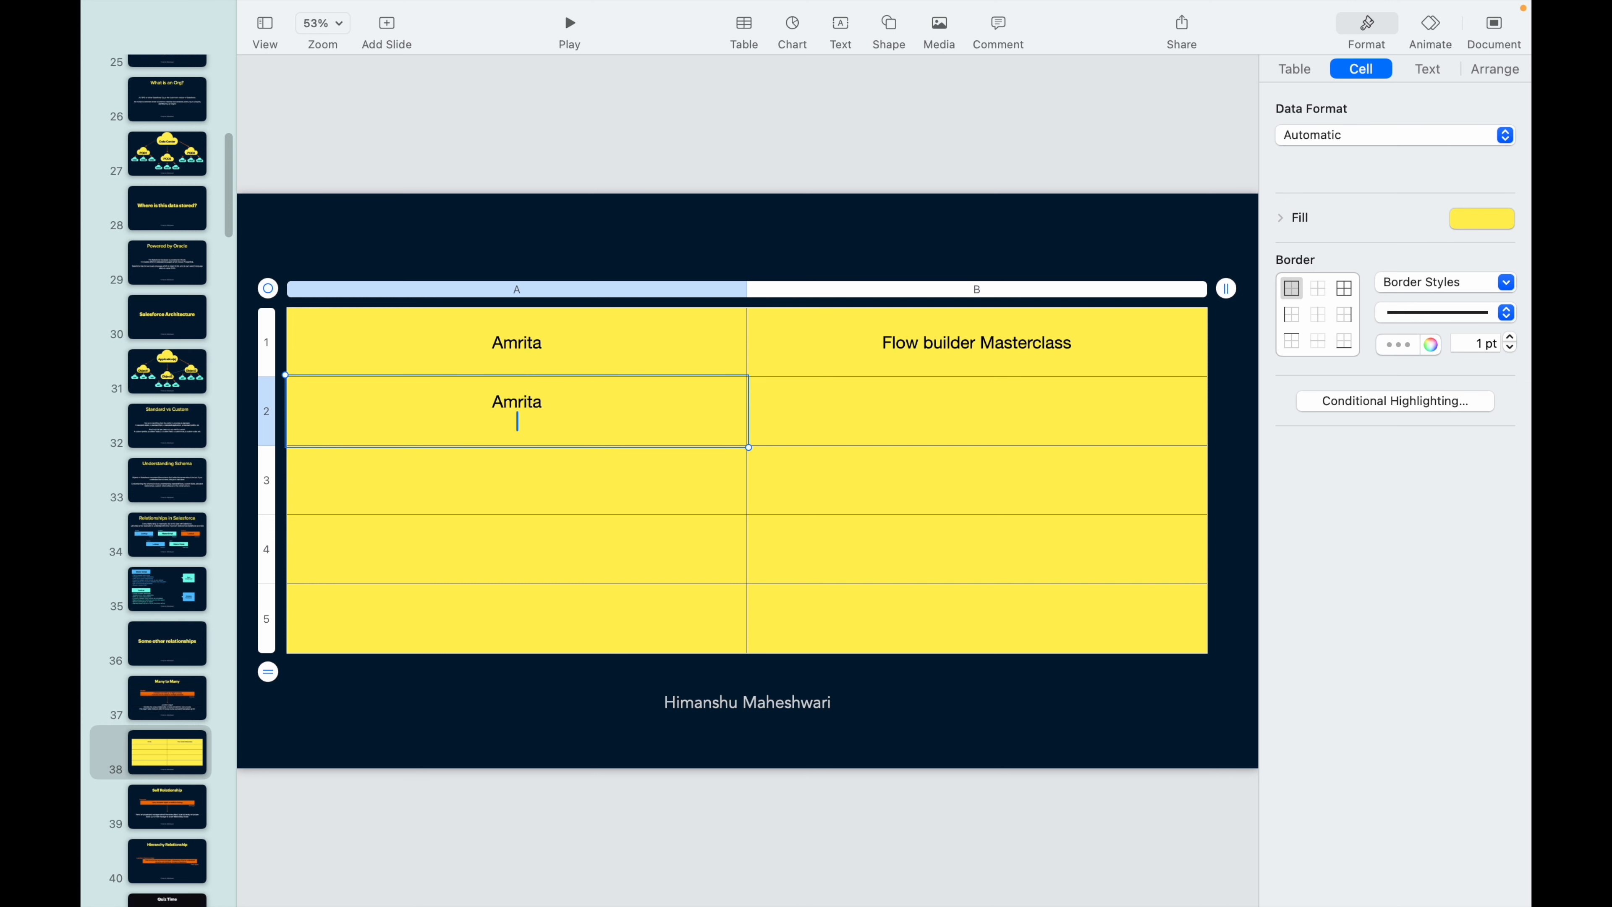
Step: Add the Amrita–Triggers and Ankit–Developer rows to the table
{"action": "type", "text": "Trig"}
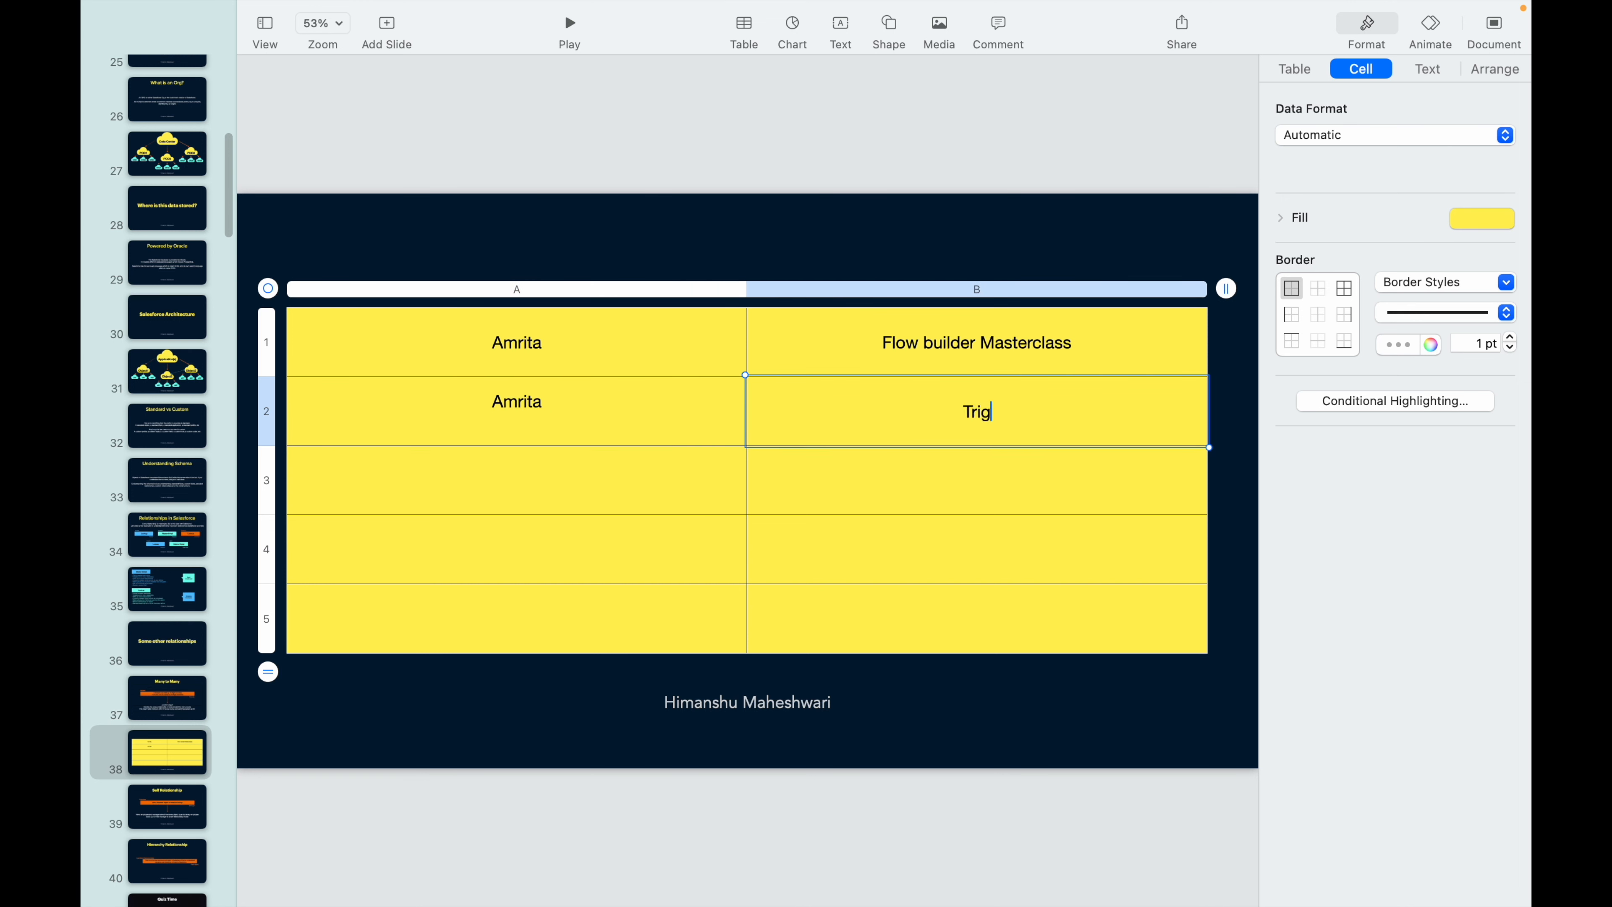
{"action": "type", "text": "gers"}
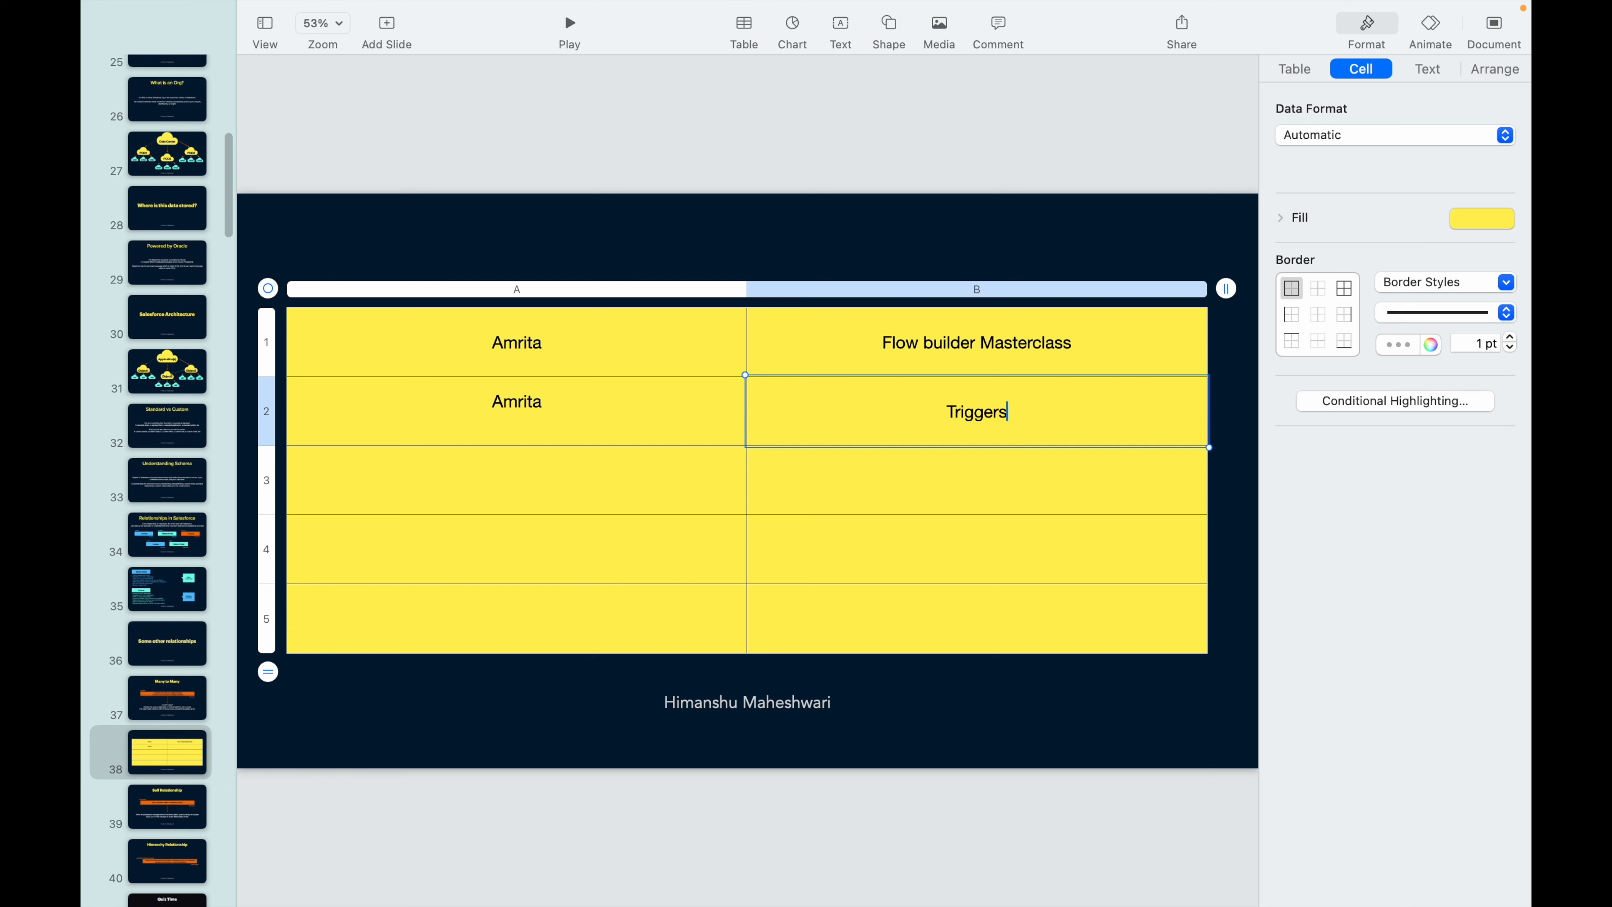
{"action": "type", "text": "Ankit"}
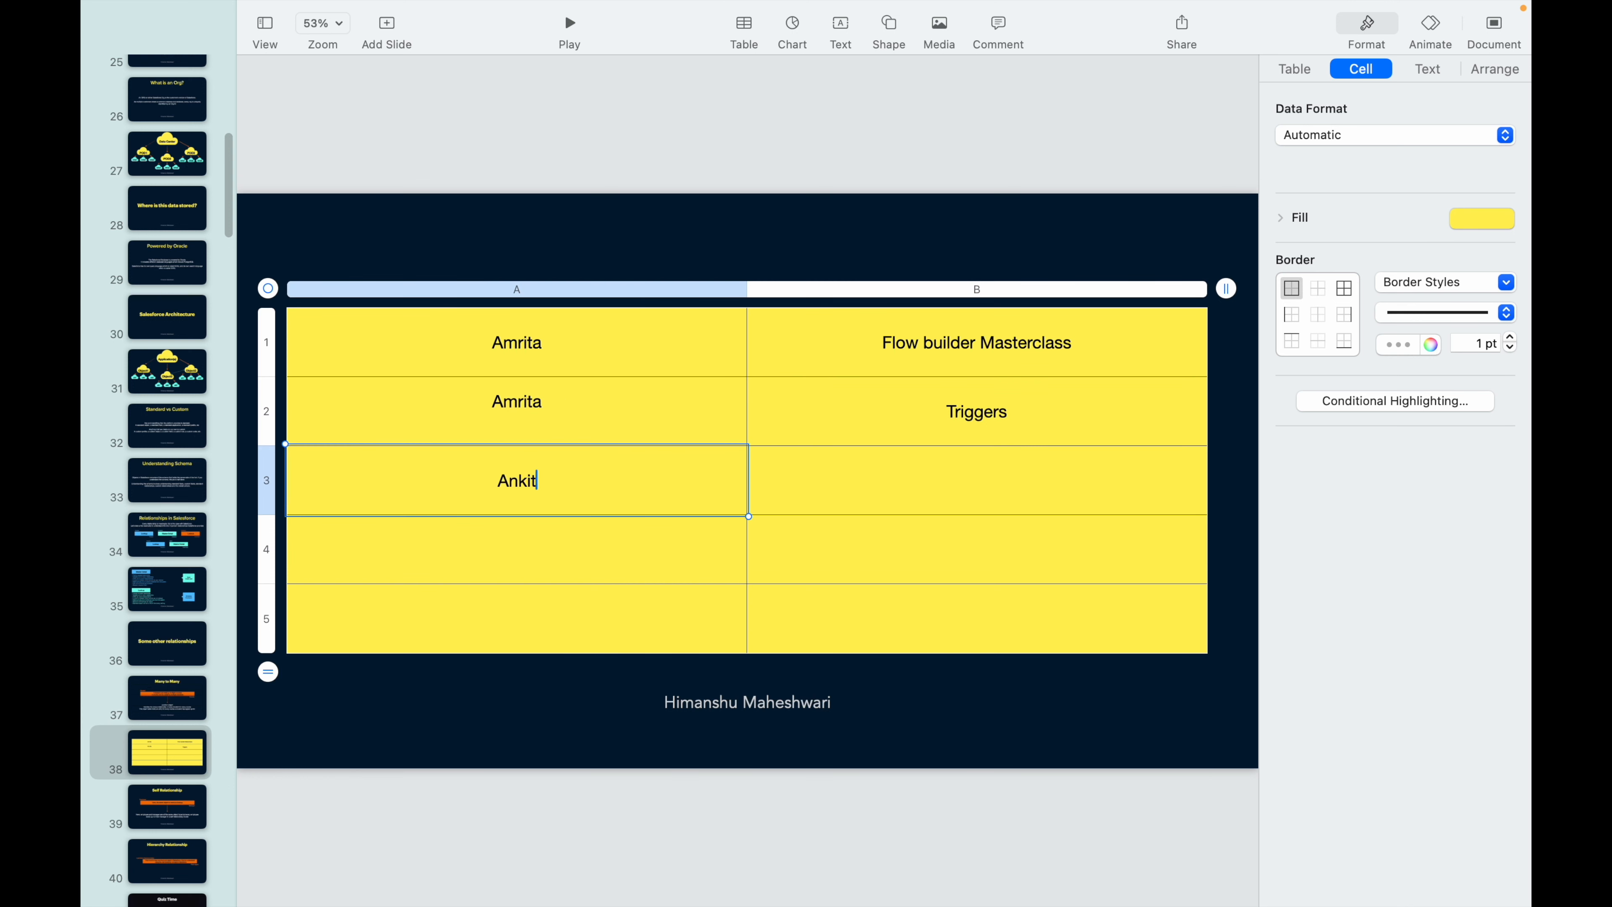
{"action": "left_click", "coordinate": [975, 480]}
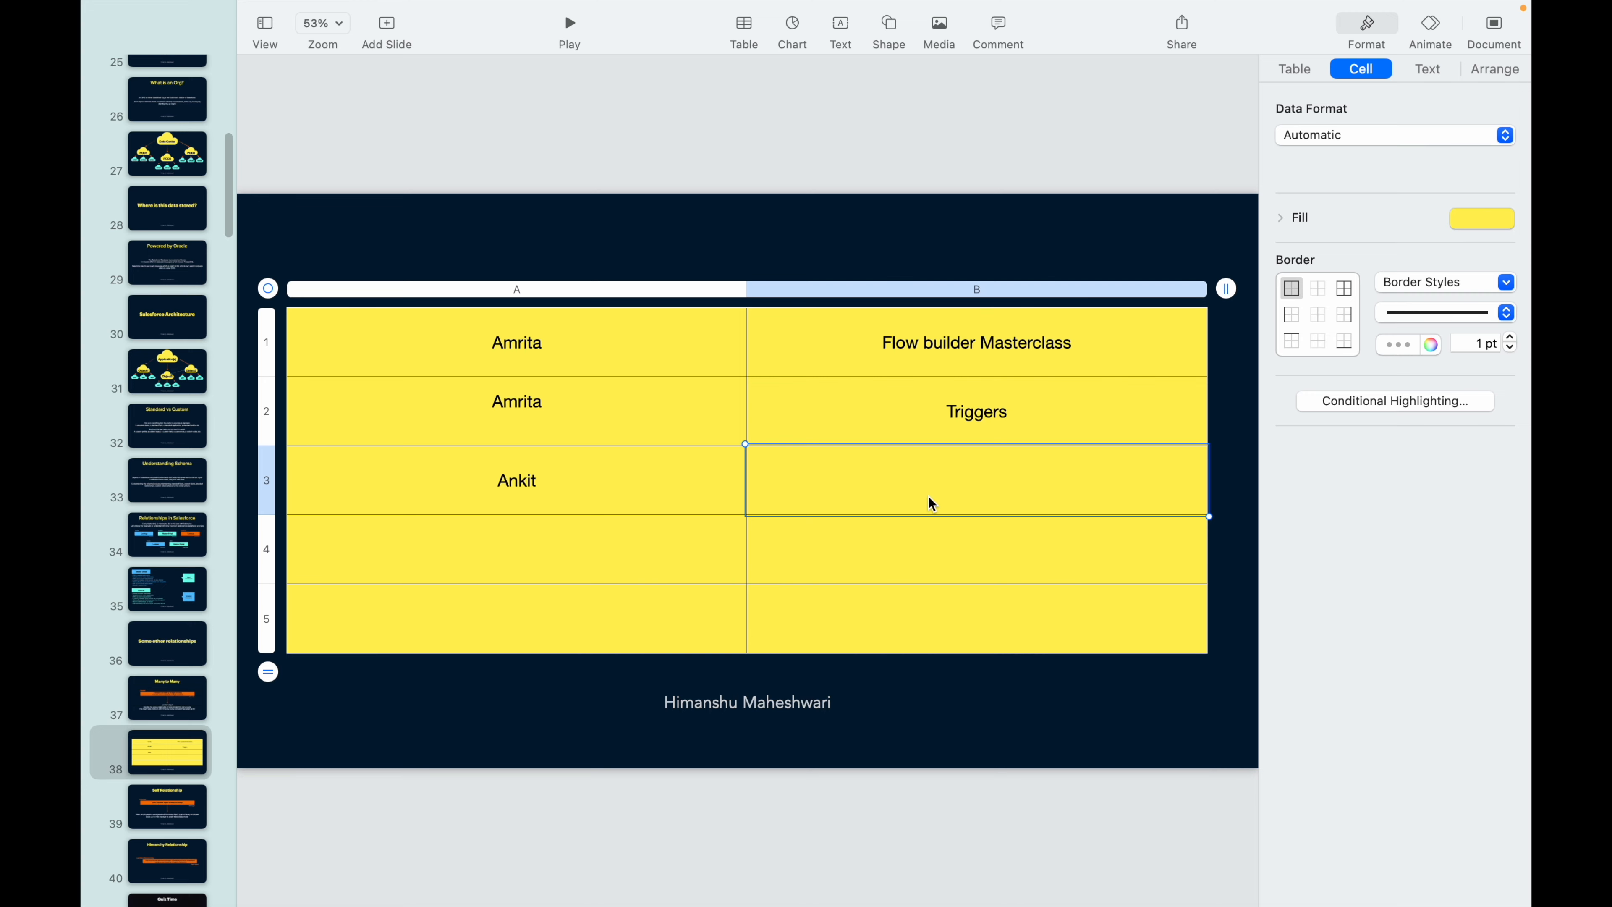
{"action": "type", "text": "Developer"}
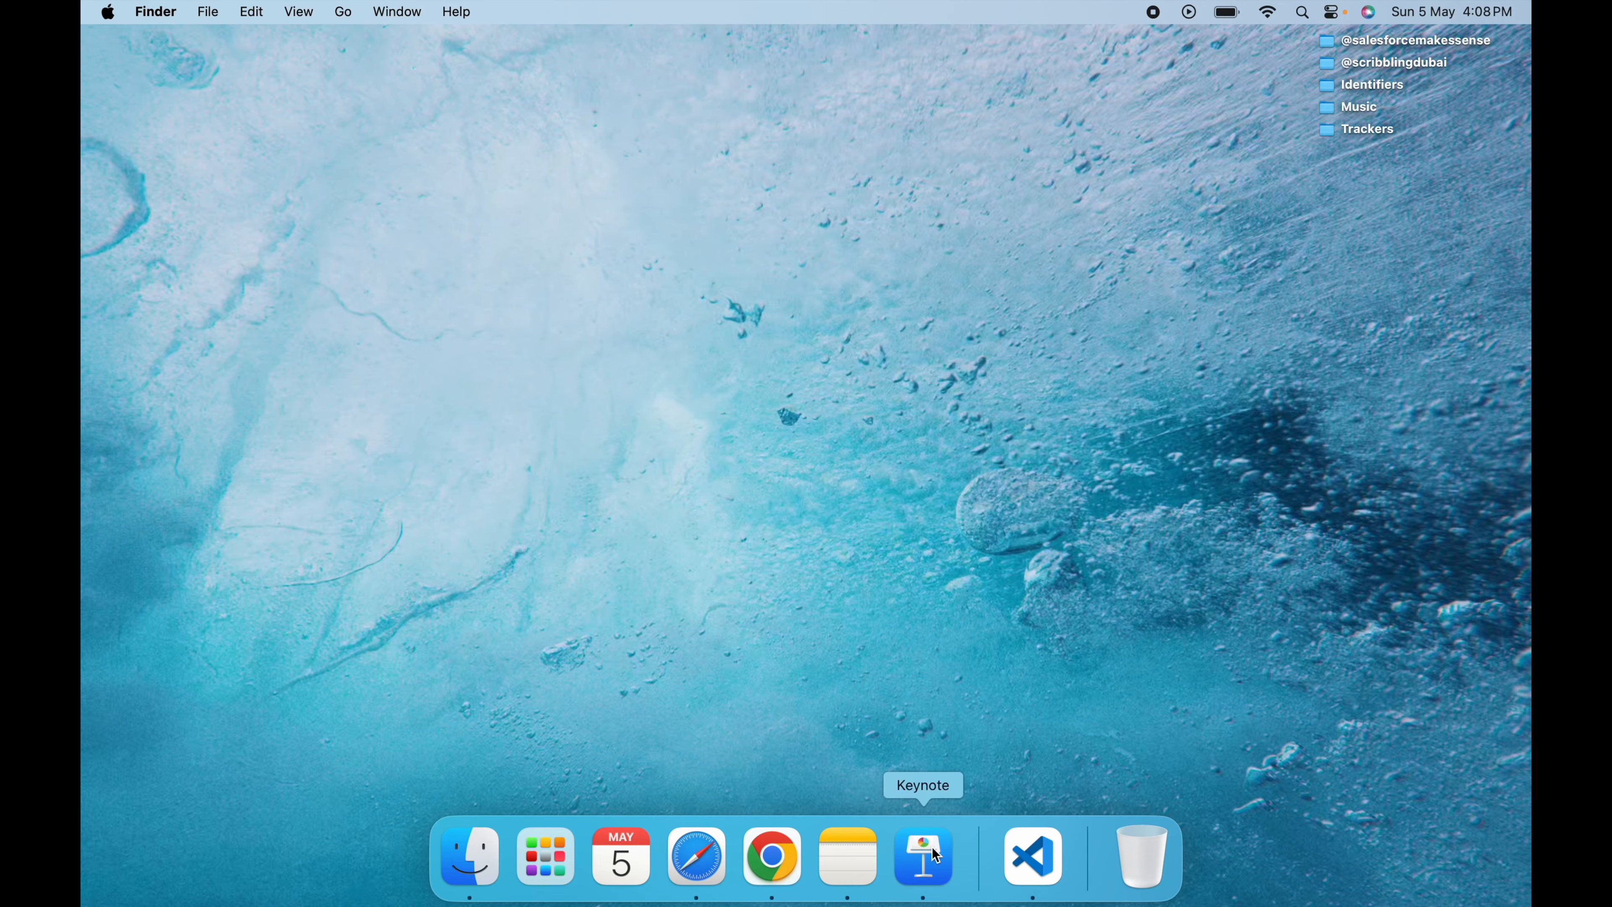
{"action": "left_click", "coordinate": [921, 855]}
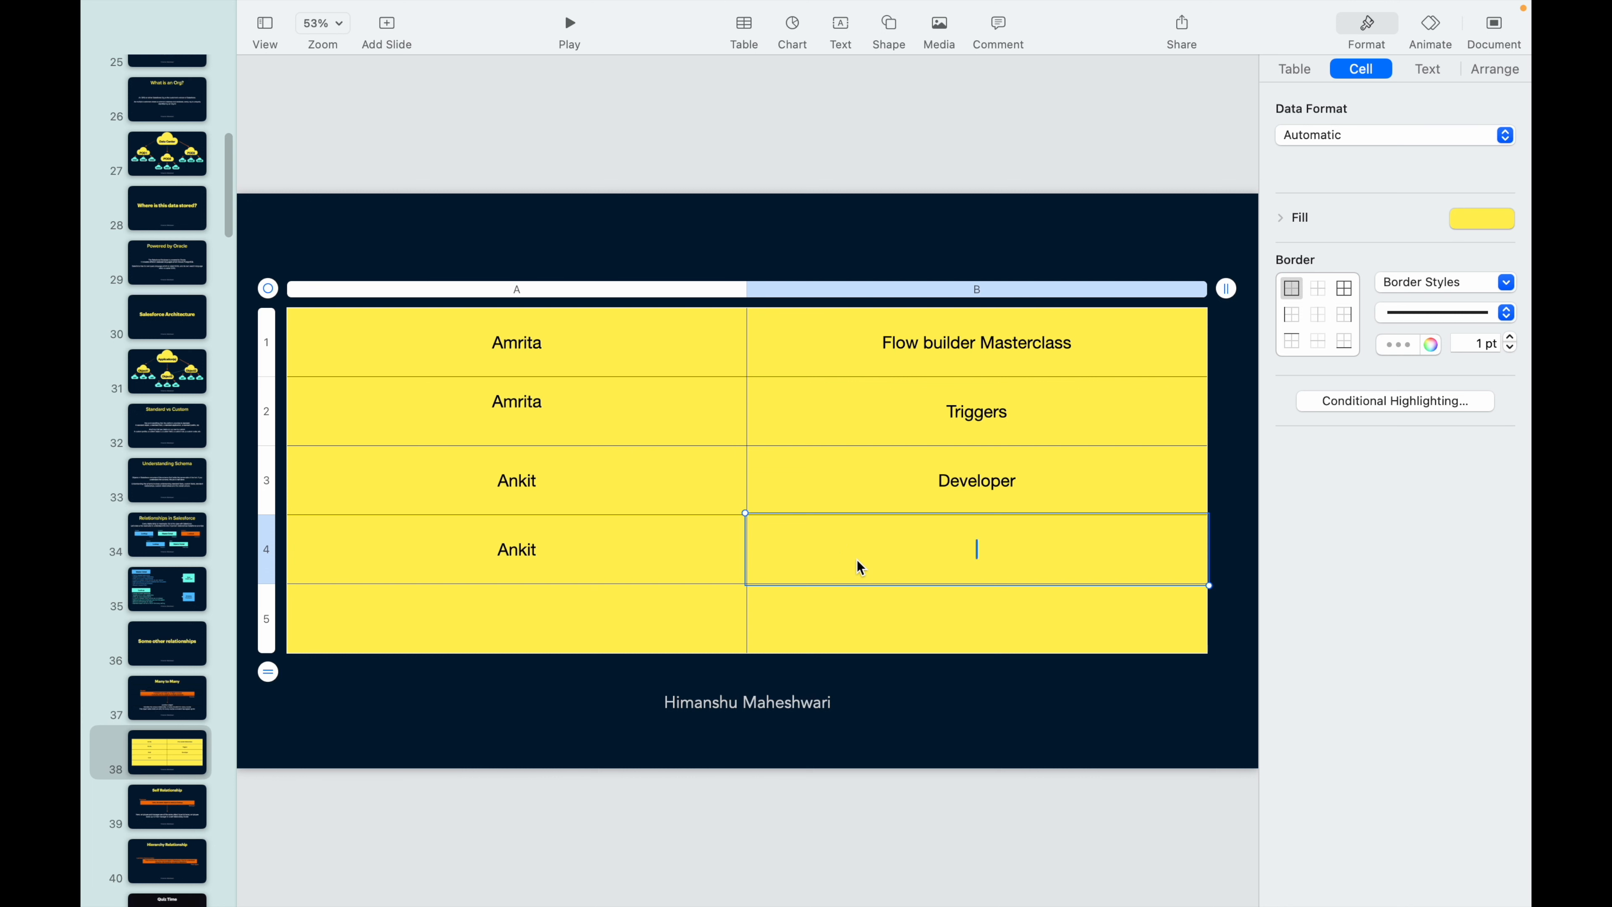
Step: Add rows Ankit–Administrator and Geeta–Experience Cloud
{"action": "type", "text": "Administrato"}
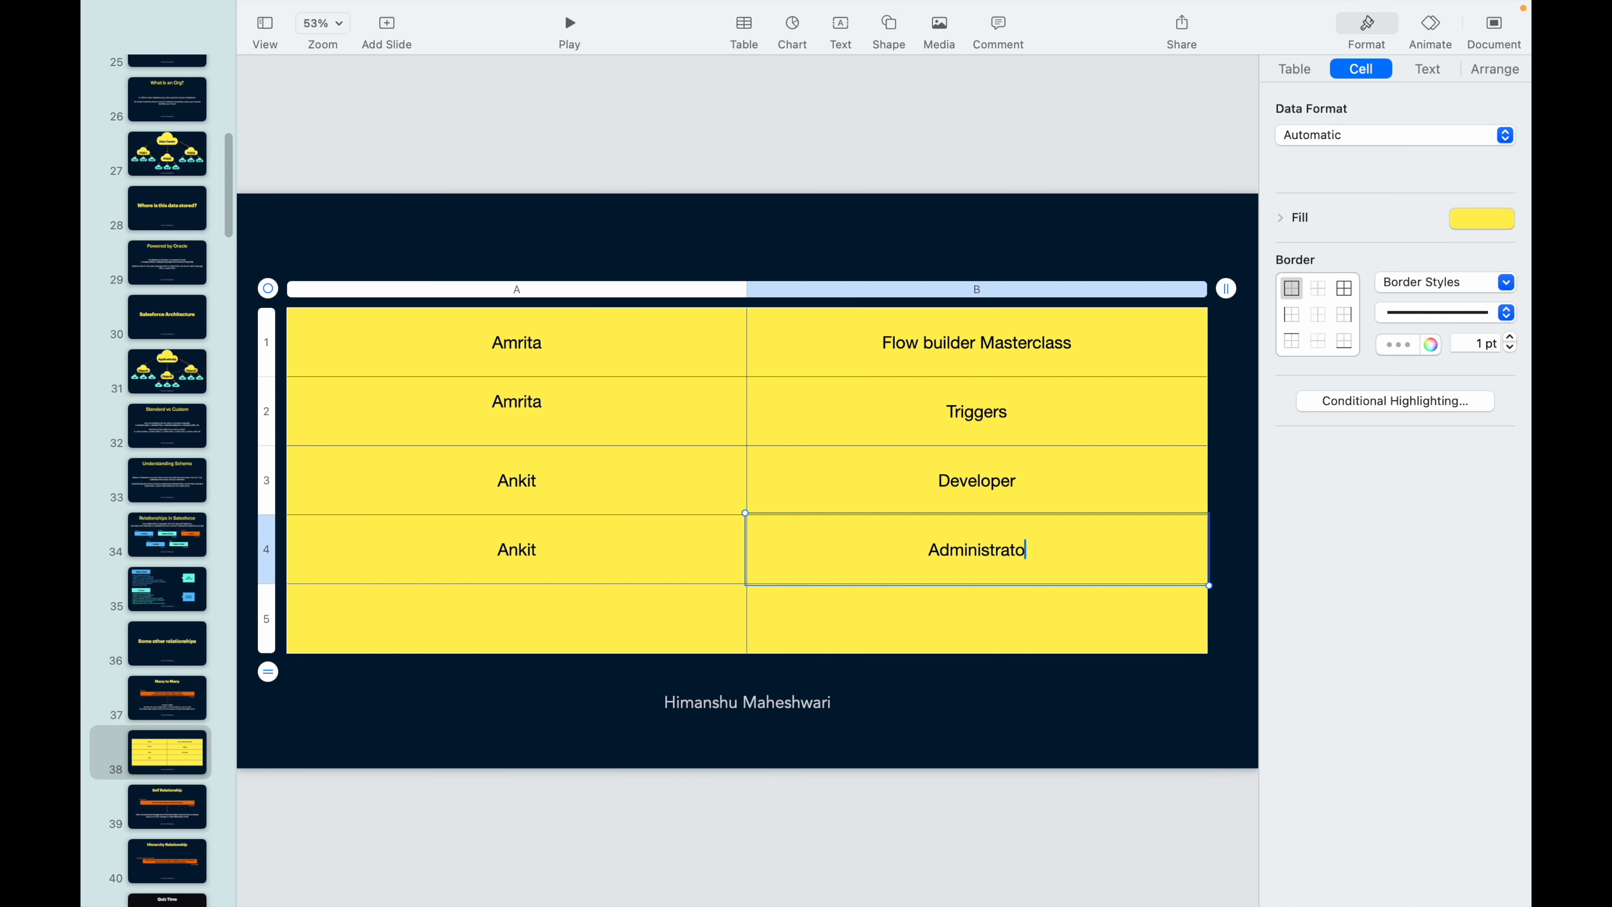
{"action": "left_click", "coordinate": [514, 617]}
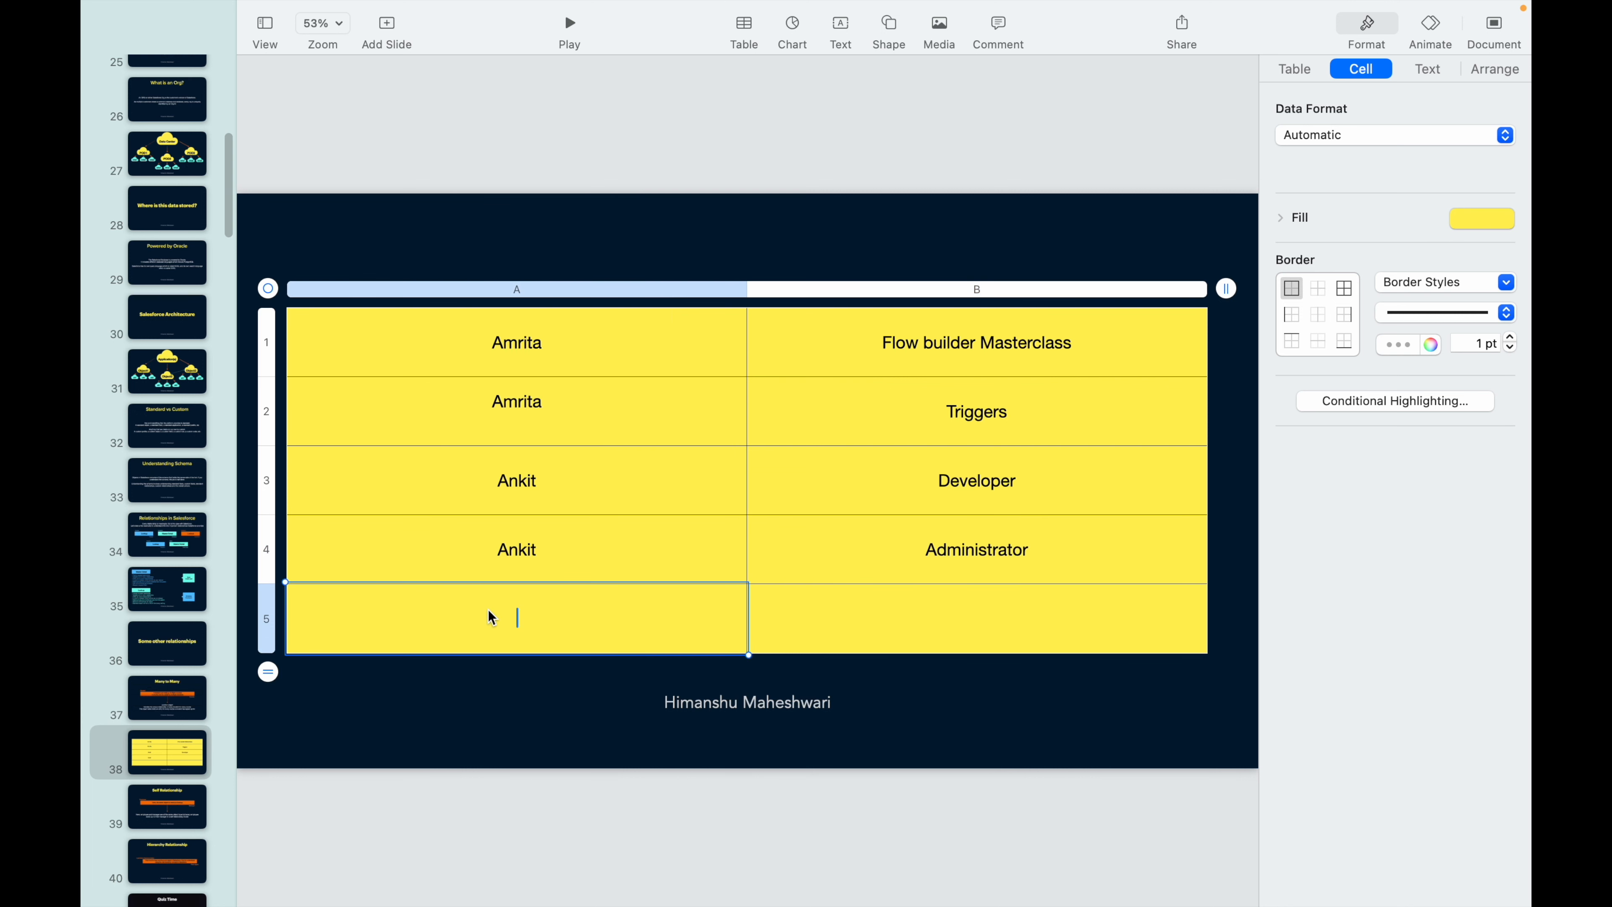
{"action": "type", "text": "Geeta"}
{"action": "left_click", "coordinate": [977, 618]}
{"action": "type", "text": "Experi"}
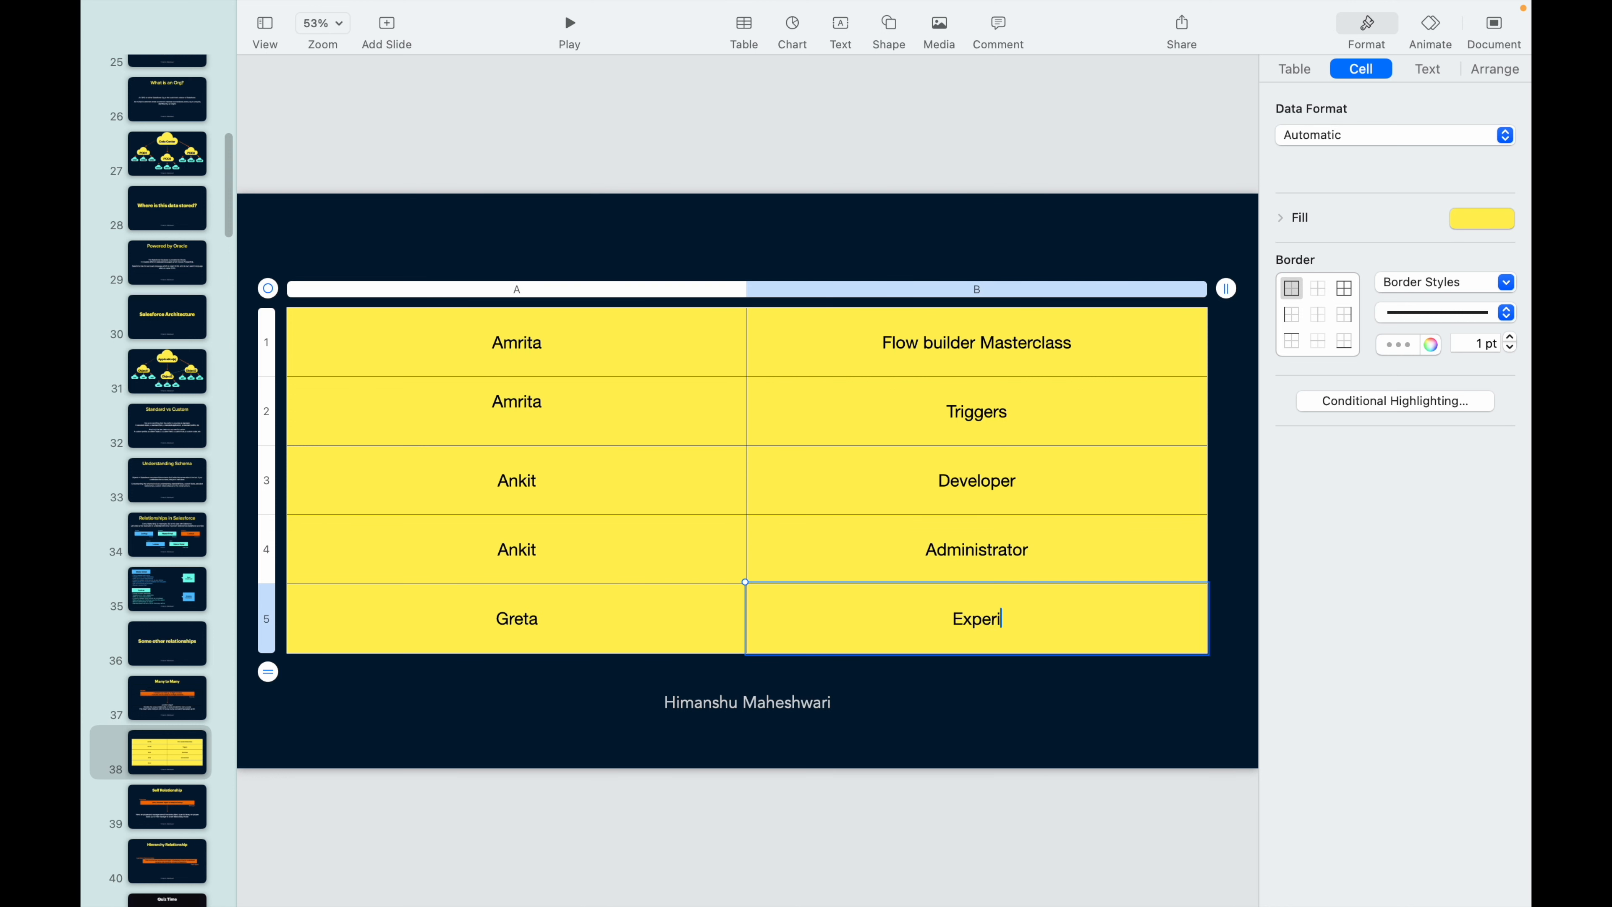
{"action": "type", "text": "ence Cloud"}
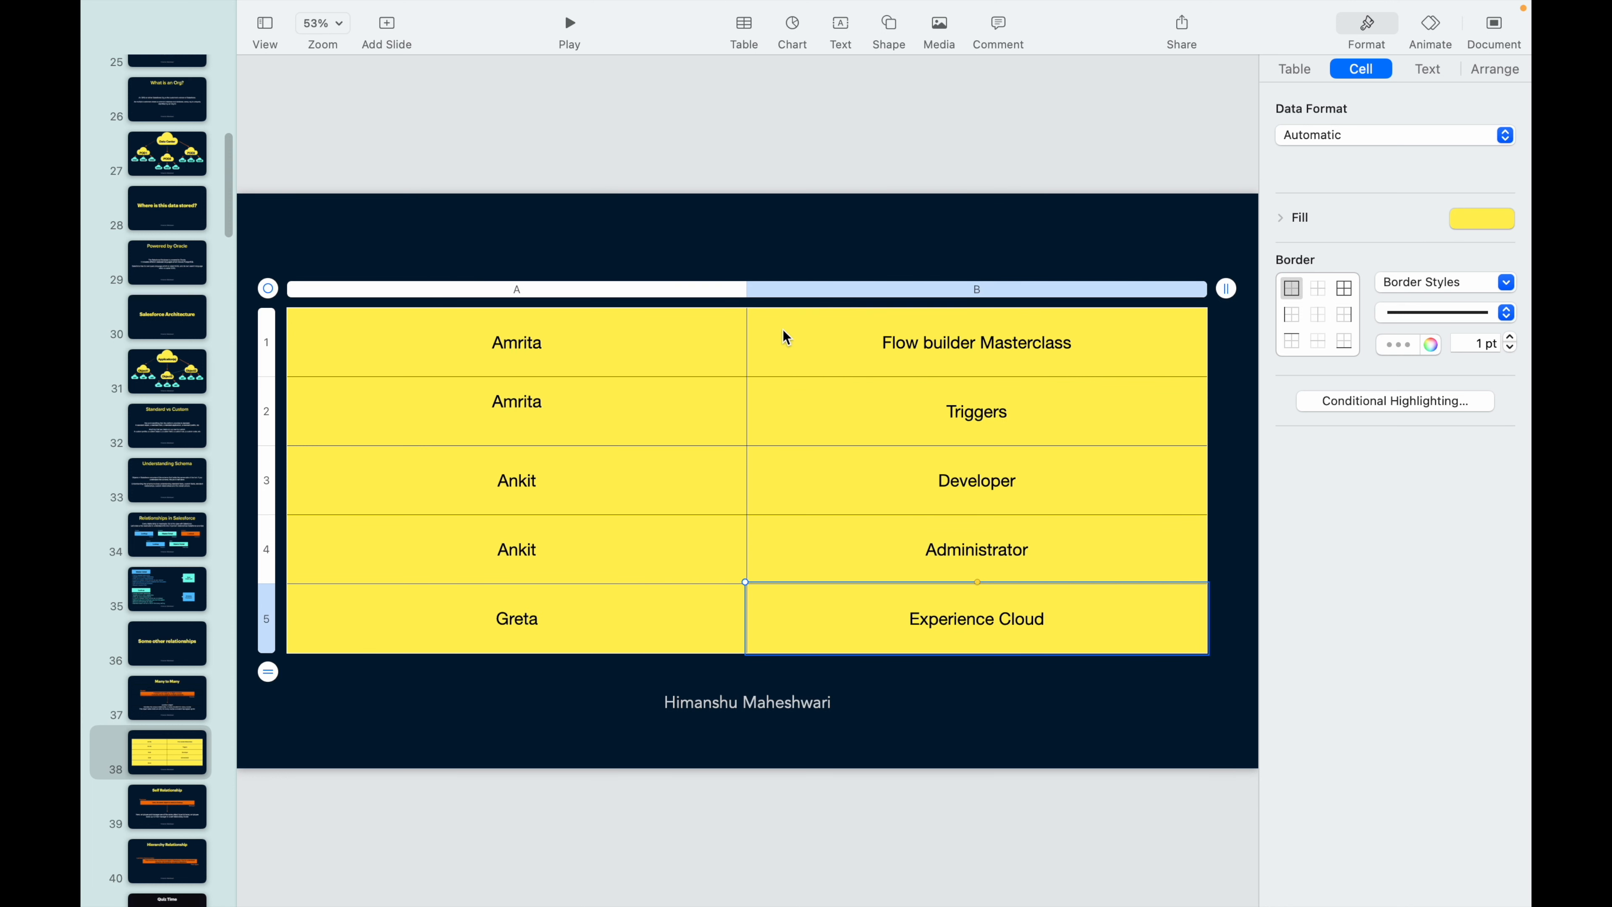
Step: Change the last row to Geeta taking Triggers instead of Experience Cloud
{"action": "left_click", "coordinate": [517, 401]}
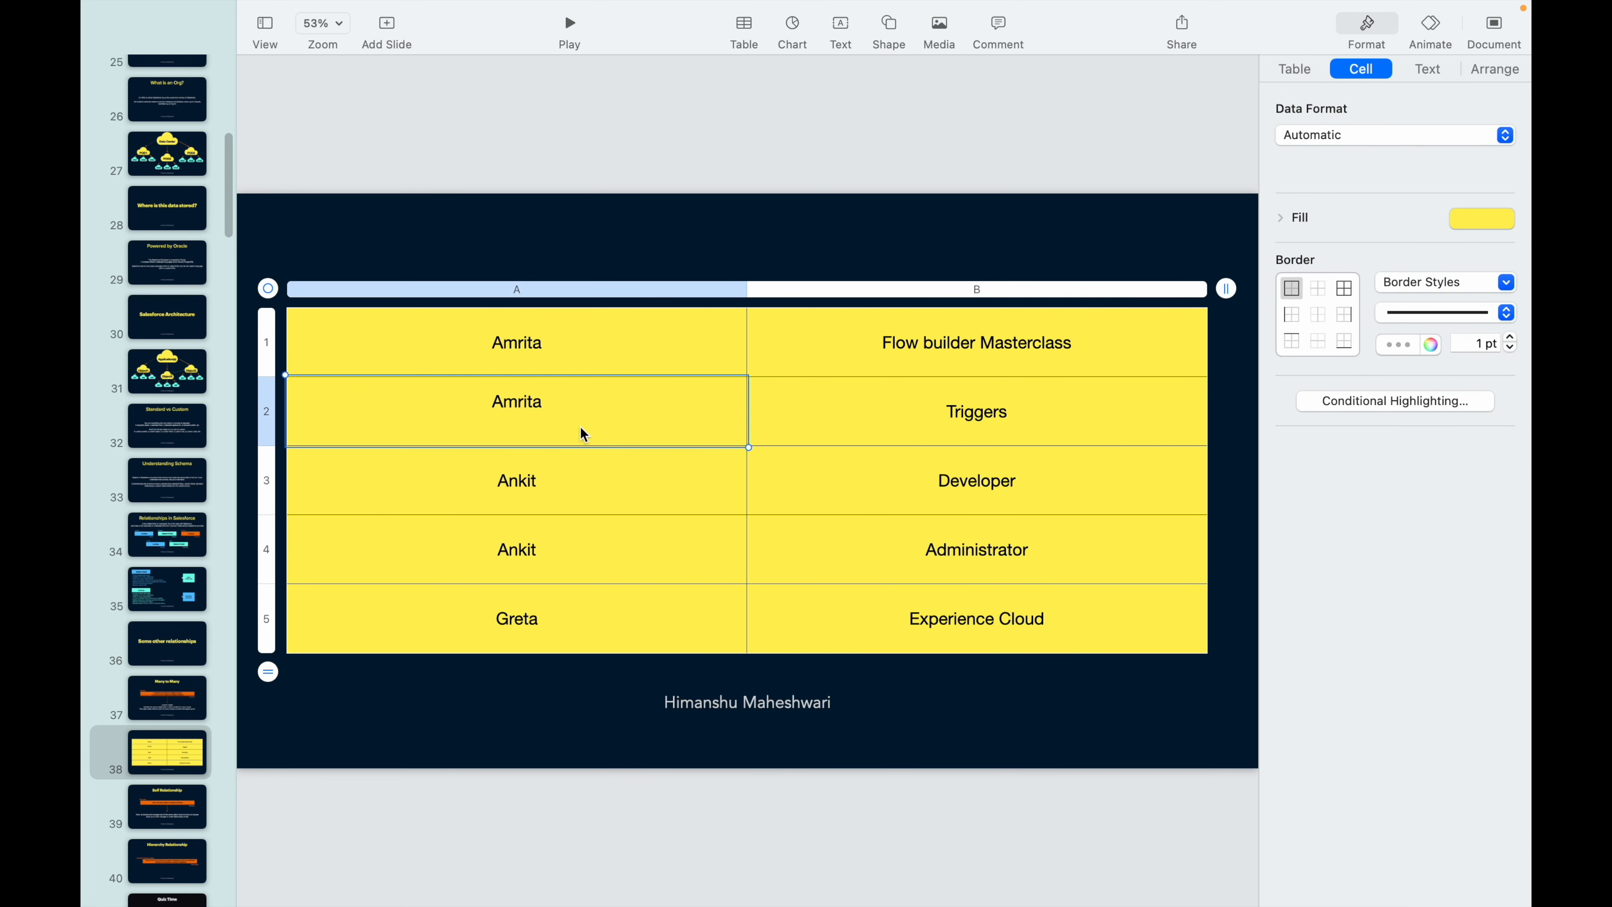
{"action": "left_click", "coordinate": [975, 342]}
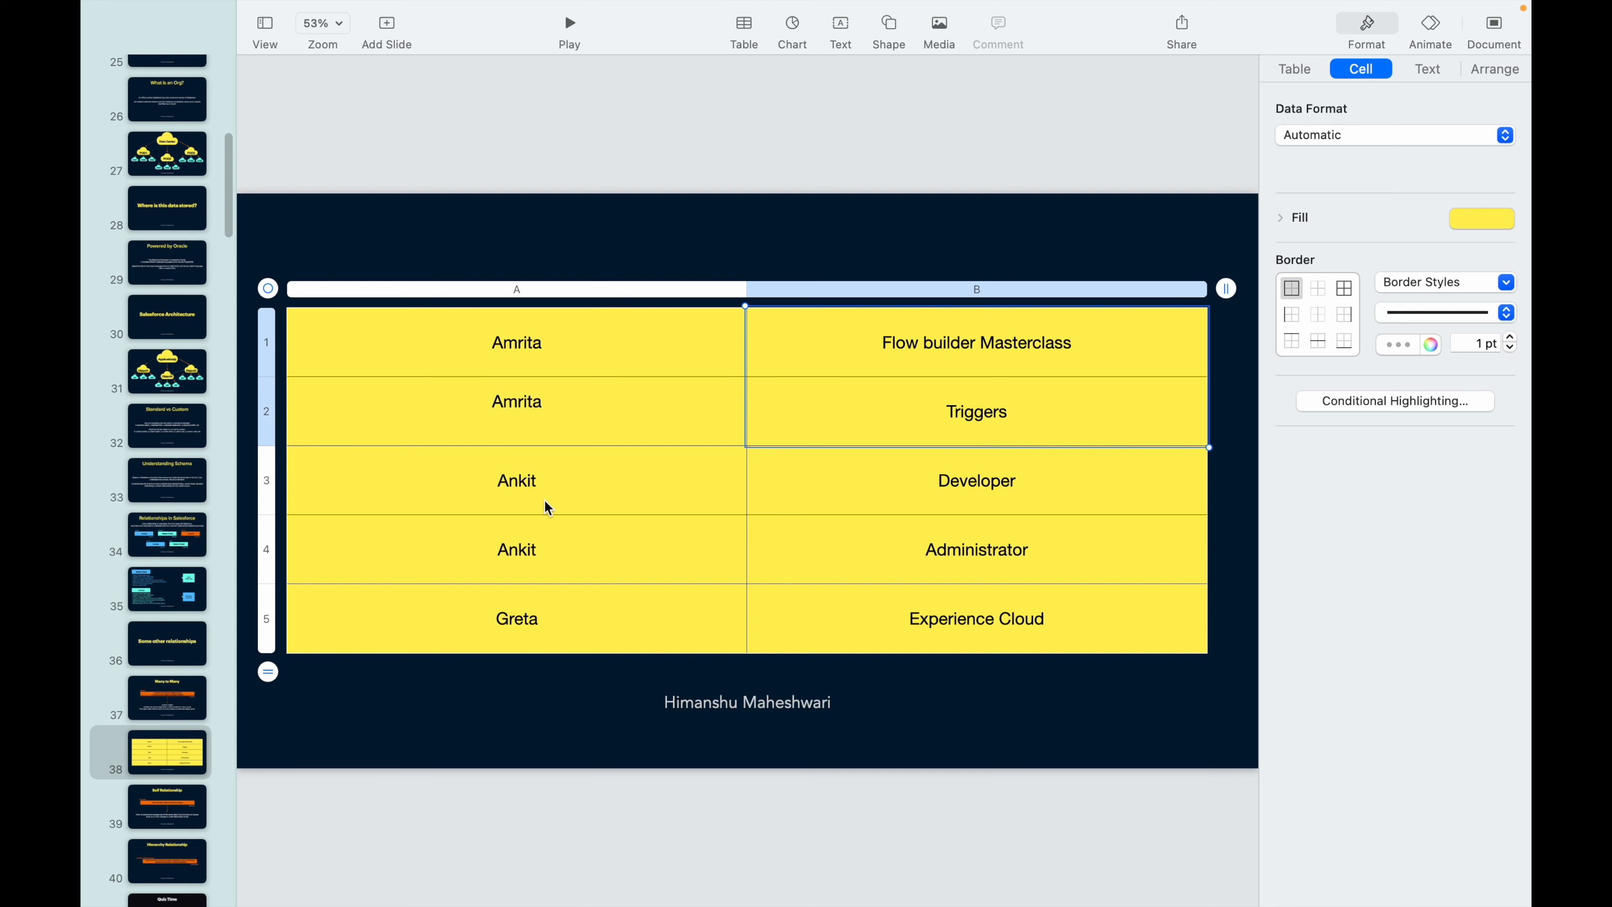
{"action": "mouse_move", "coordinate": [923, 618]}
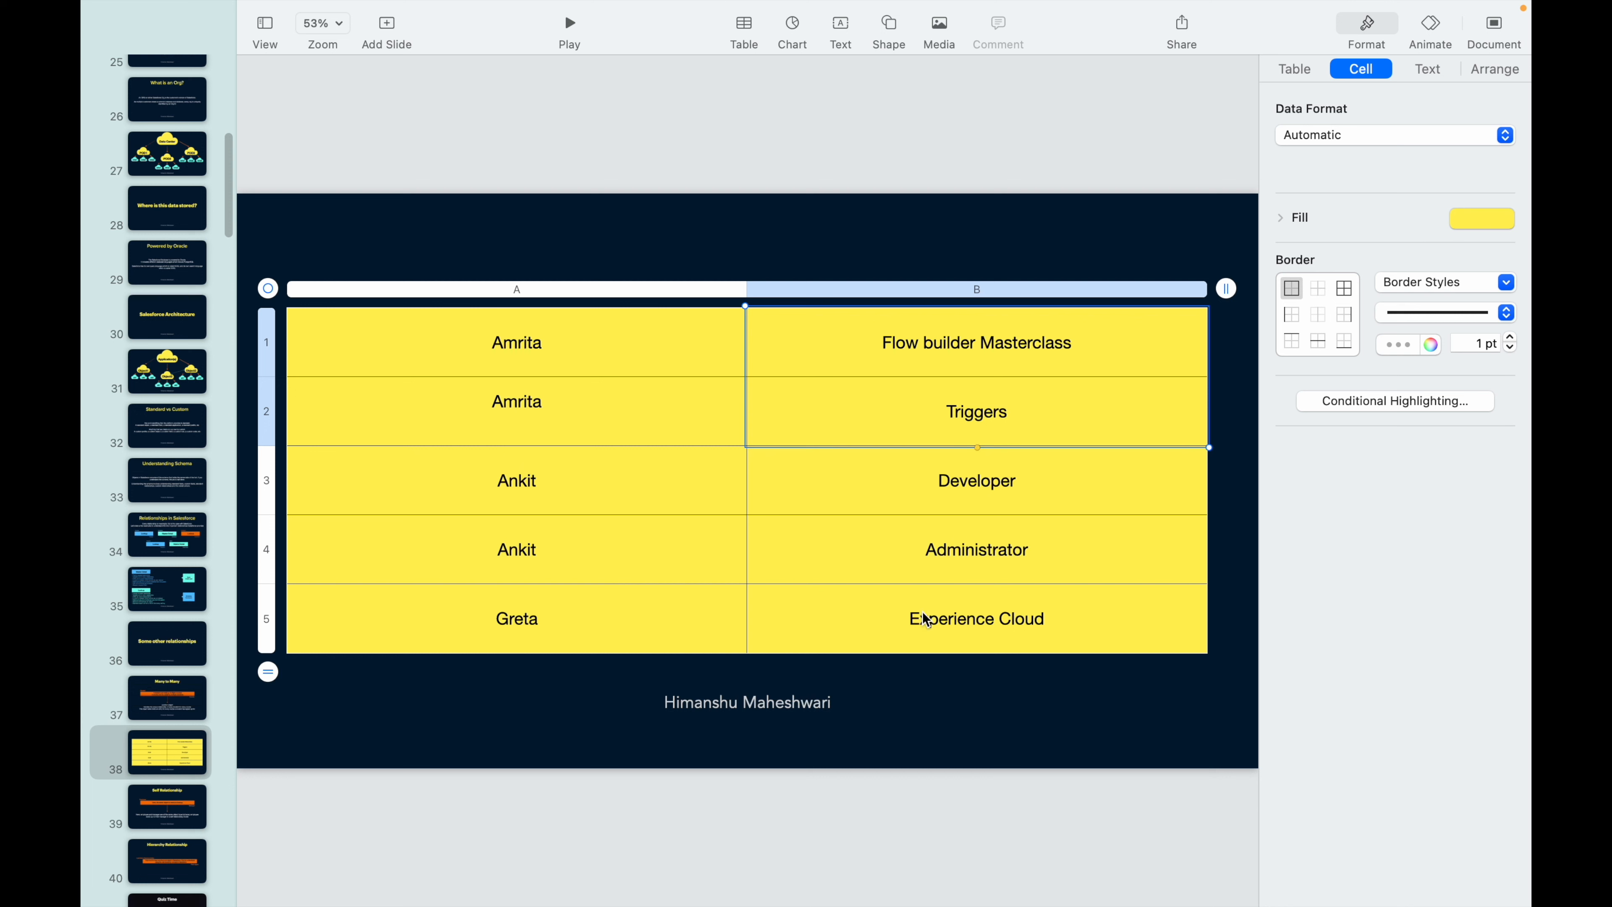
{"action": "double_click", "coordinate": [975, 618]}
{"action": "type", "text": "Triggers"}
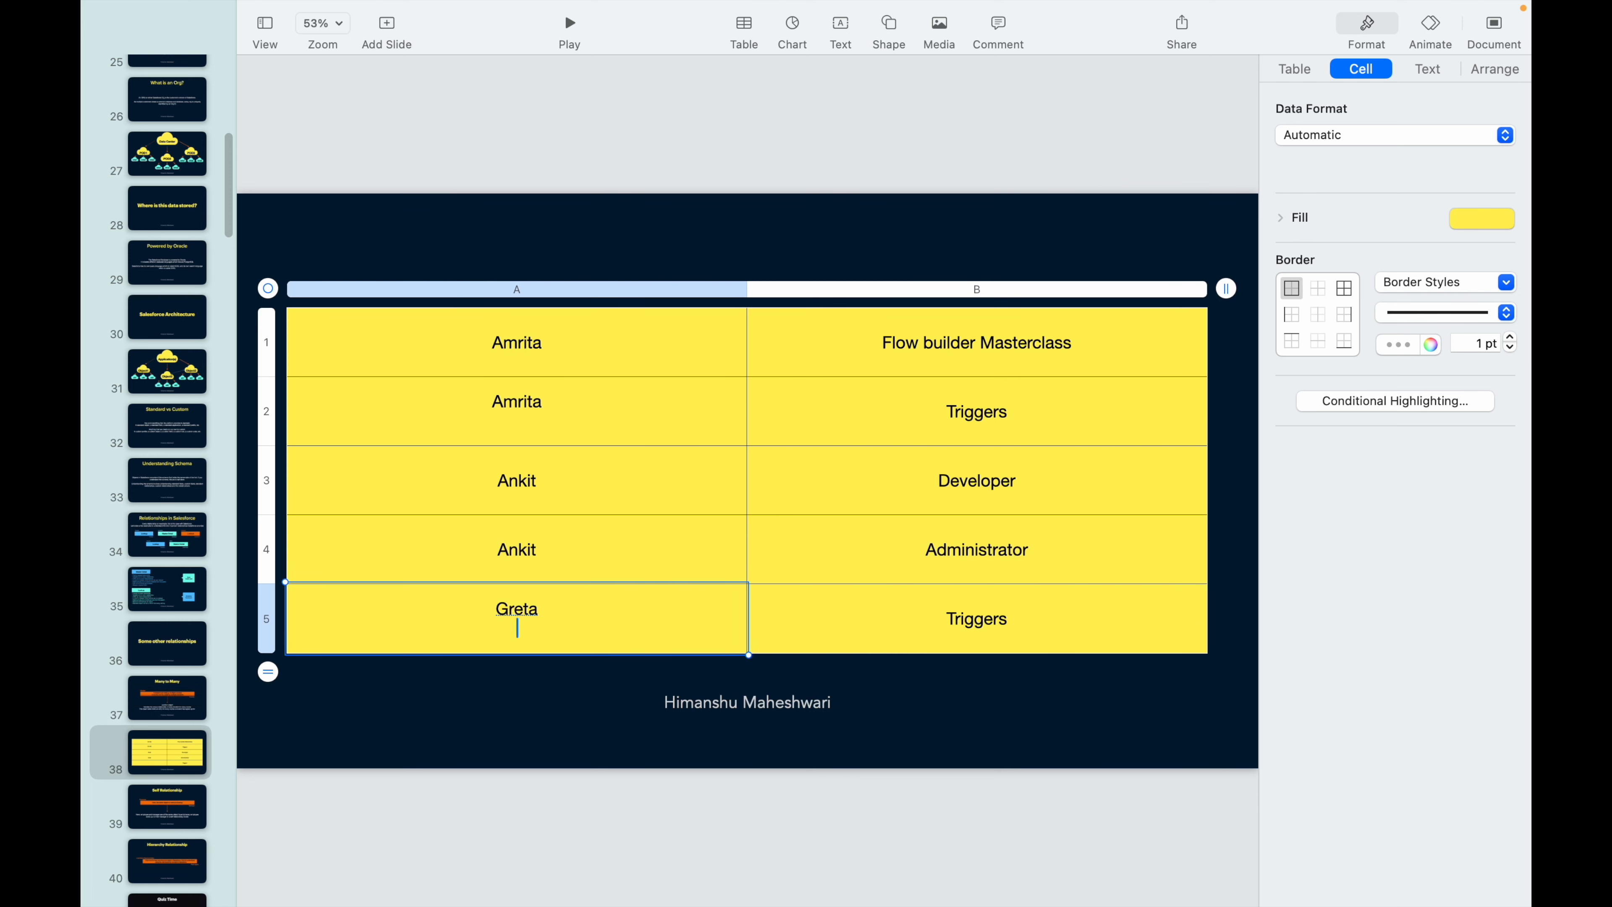
{"action": "type", "text": "Geeta"}
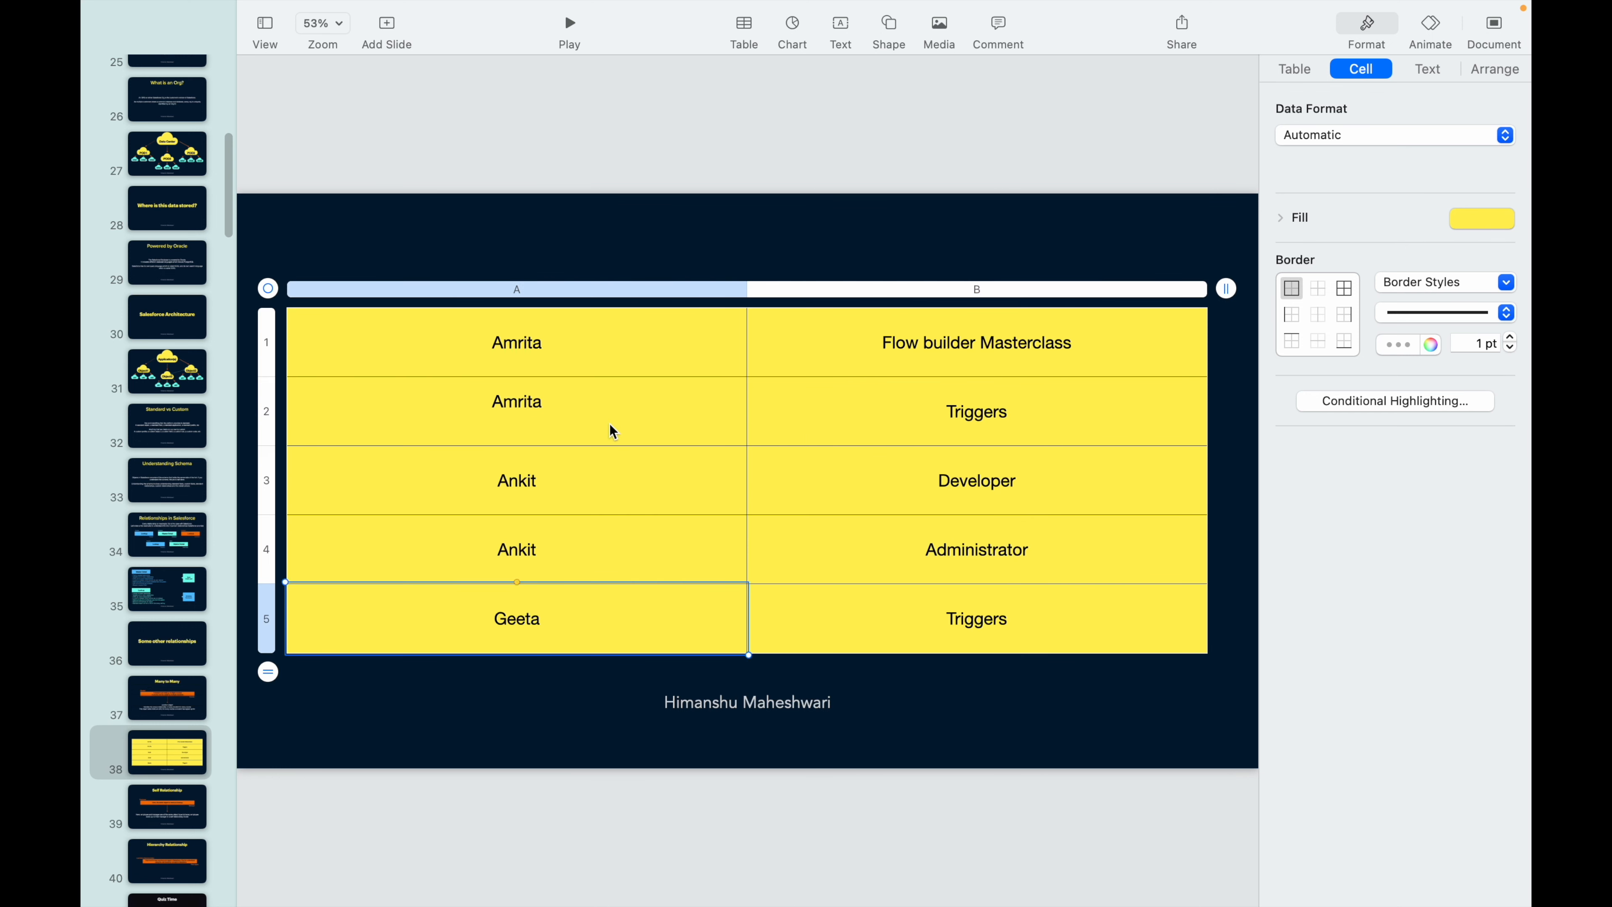
{"action": "left_click", "coordinate": [516, 401]}
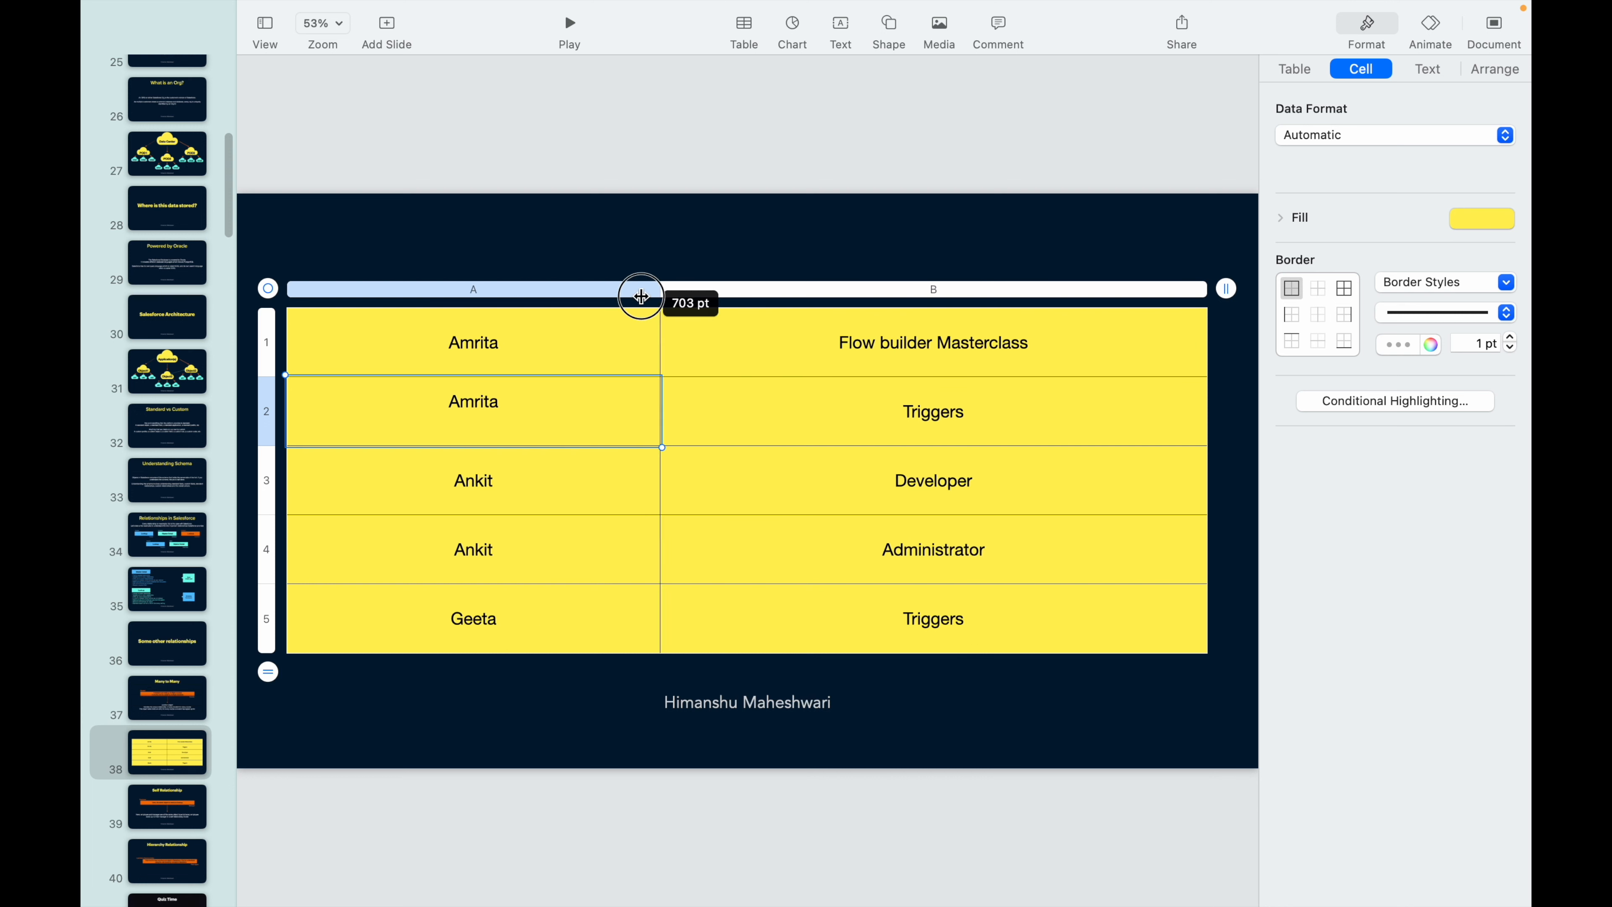
Step: Narrow the student column and add a header row reading Student and Course
{"action": "left_click_drag", "start_coordinate": [640, 295], "coordinate": [485, 295]}
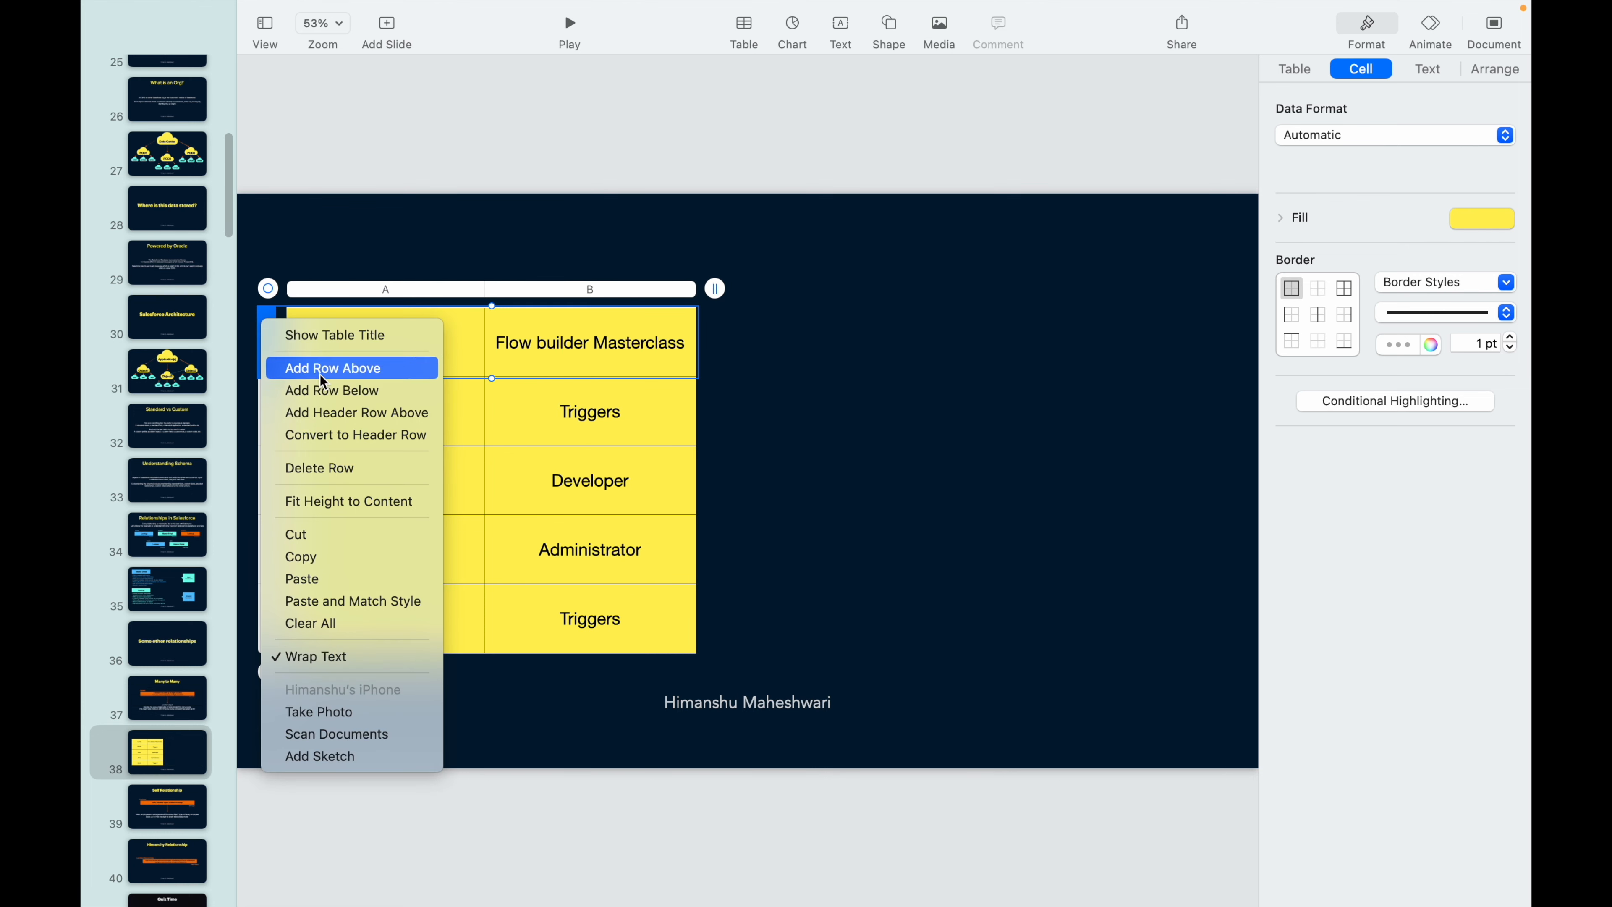
{"action": "left_click", "coordinate": [332, 367]}
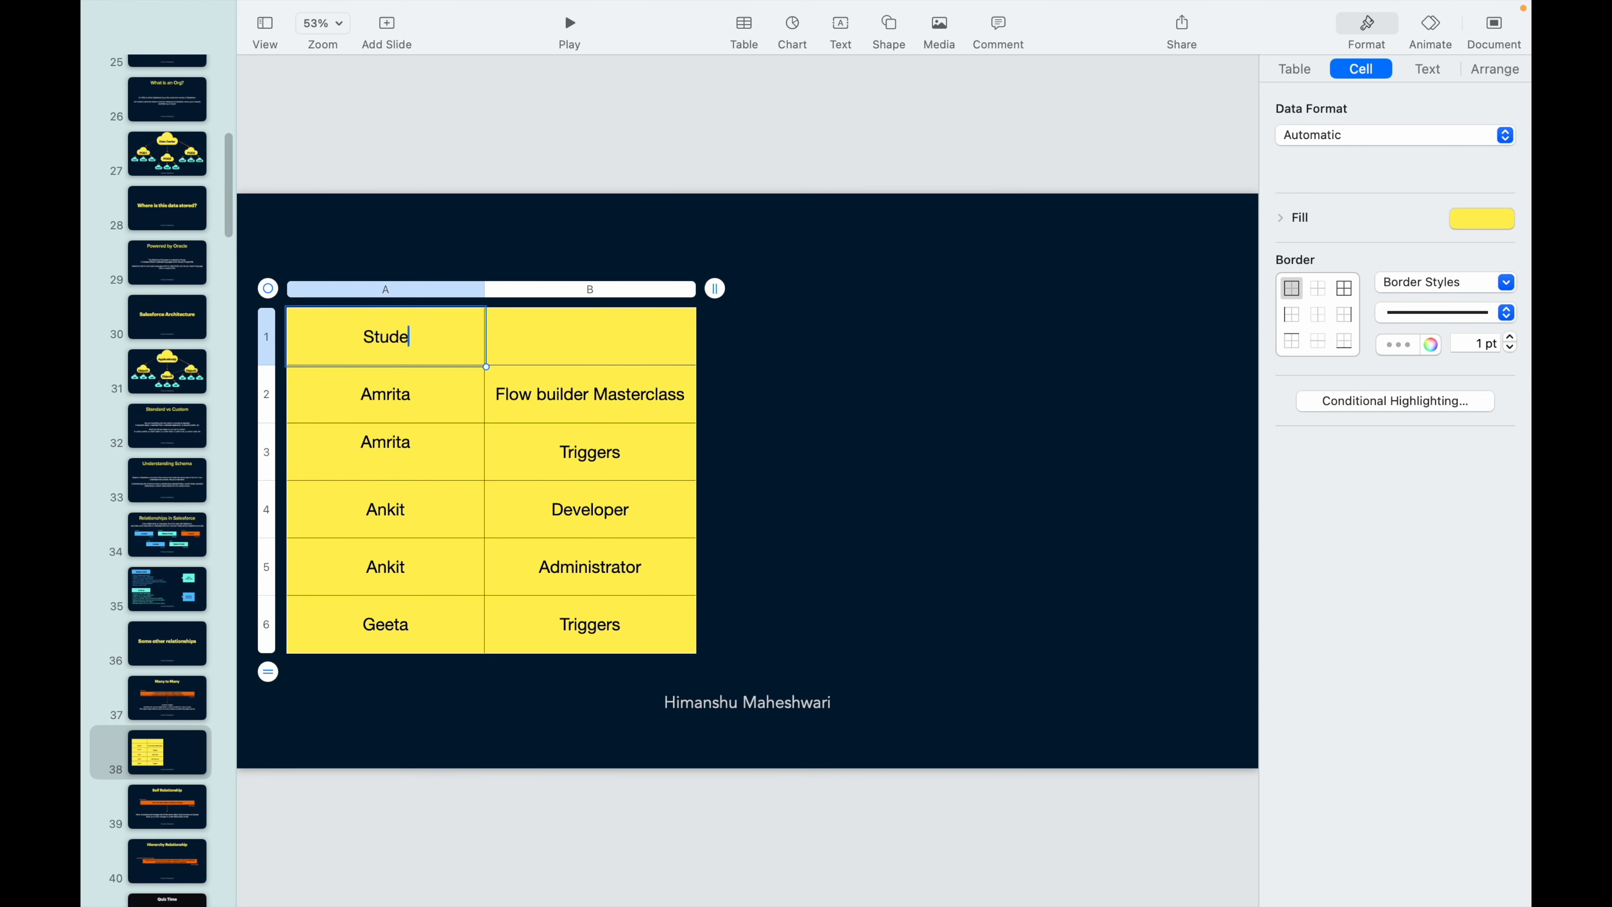
{"action": "type", "text": "nt"}
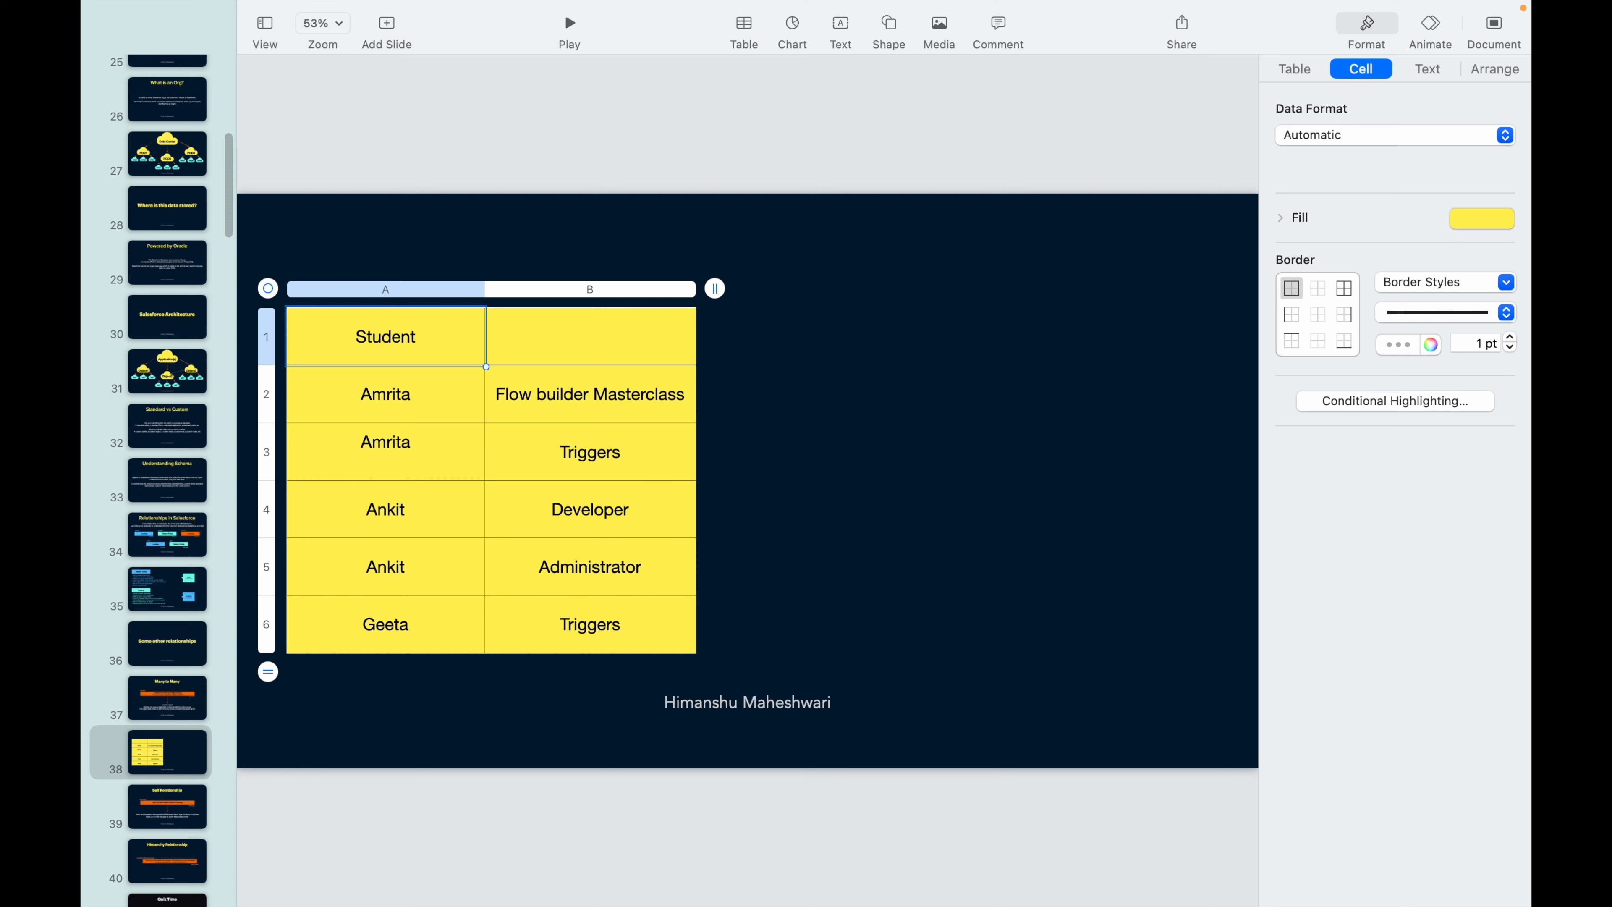
{"action": "type", "text": "Course"}
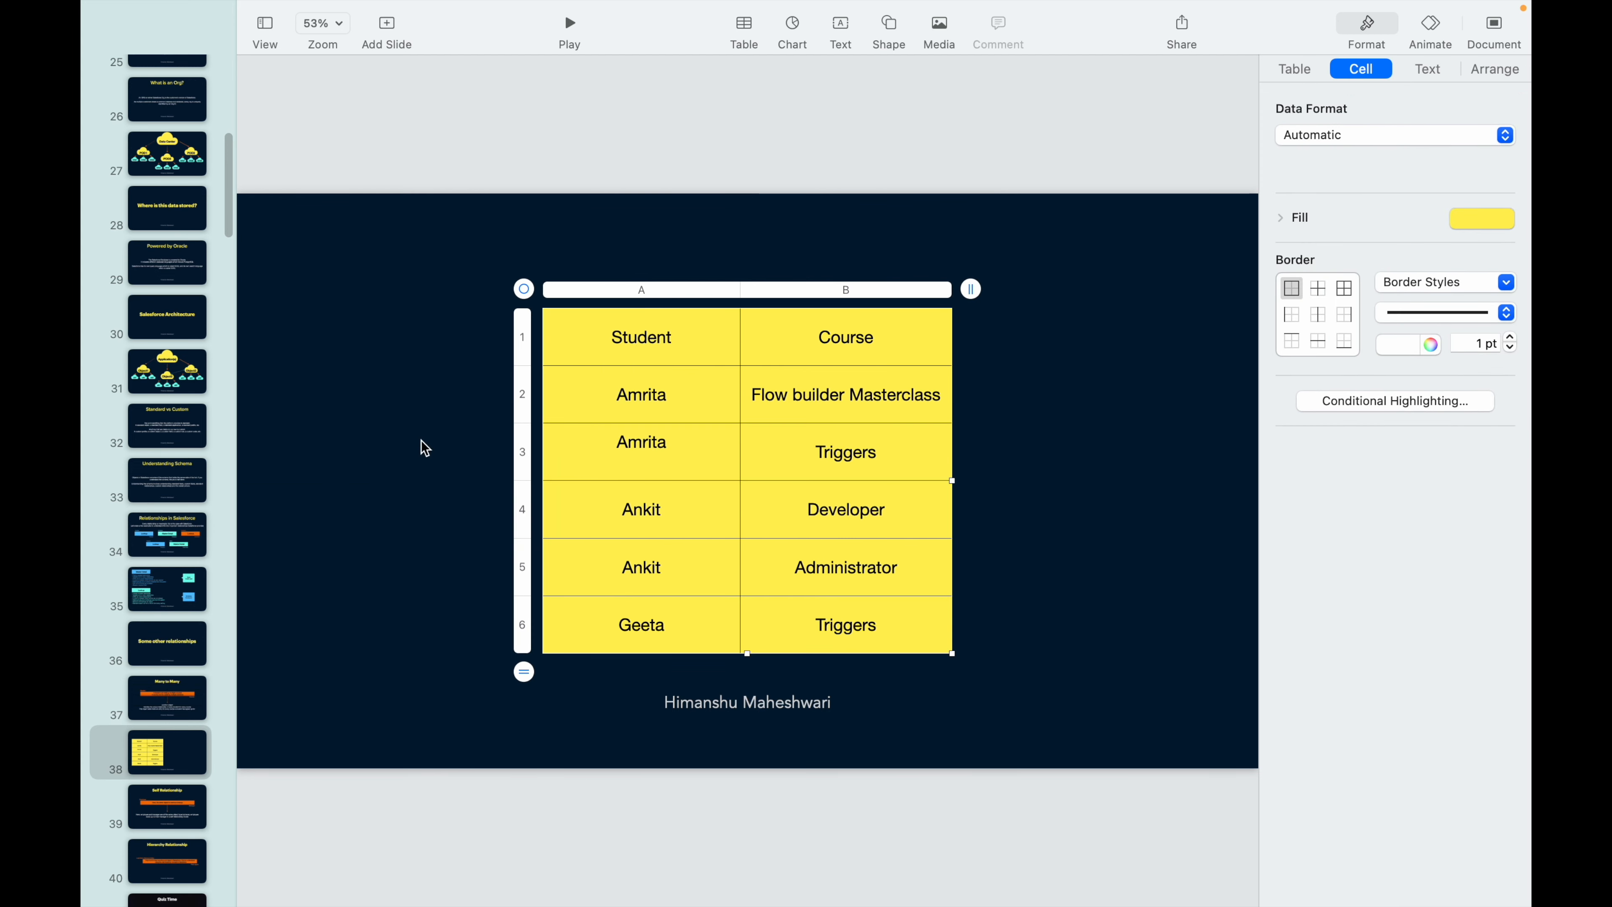
Step: Reselect the table and its Course header and first course cell to centre it
{"action": "left_click", "coordinate": [640, 394]}
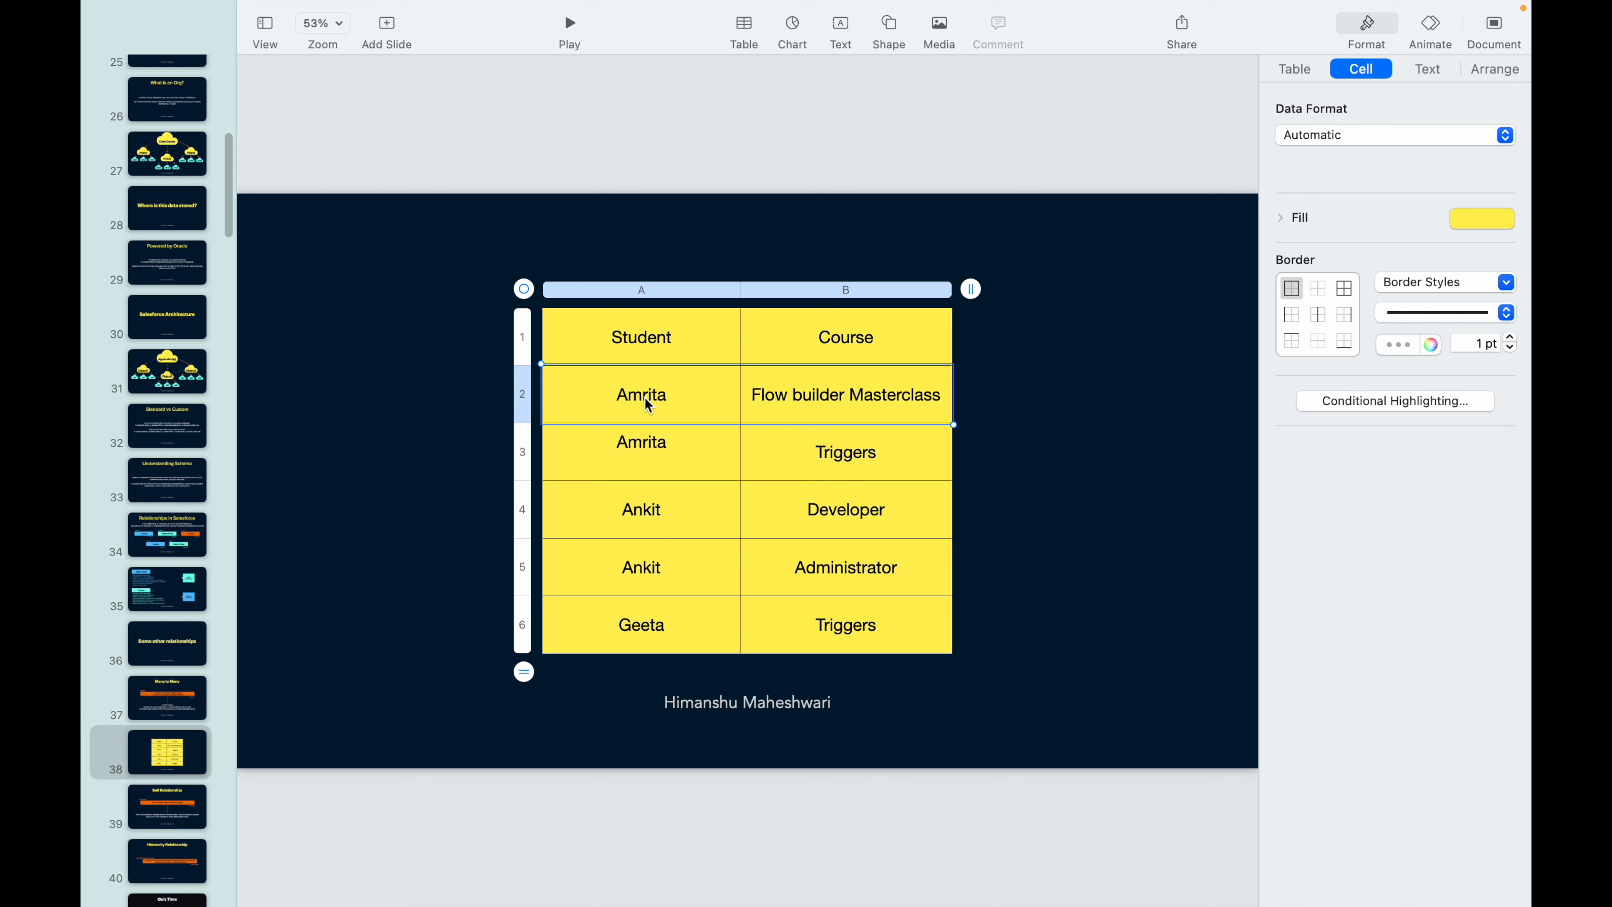
{"action": "left_click", "coordinate": [845, 338]}
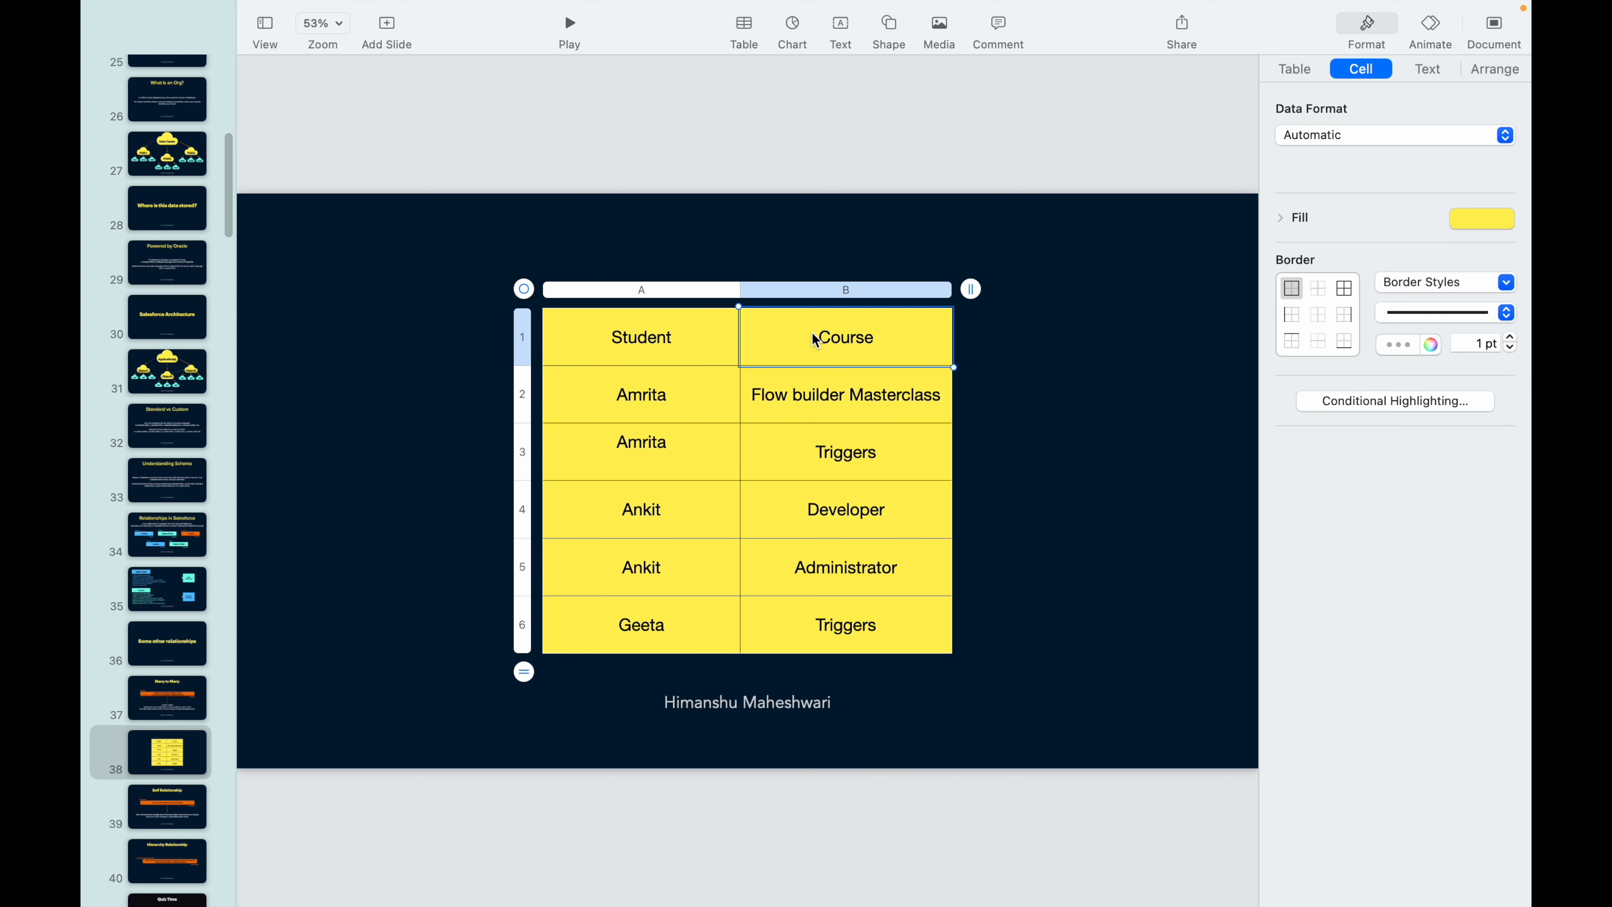
{"action": "left_click", "coordinate": [845, 394]}
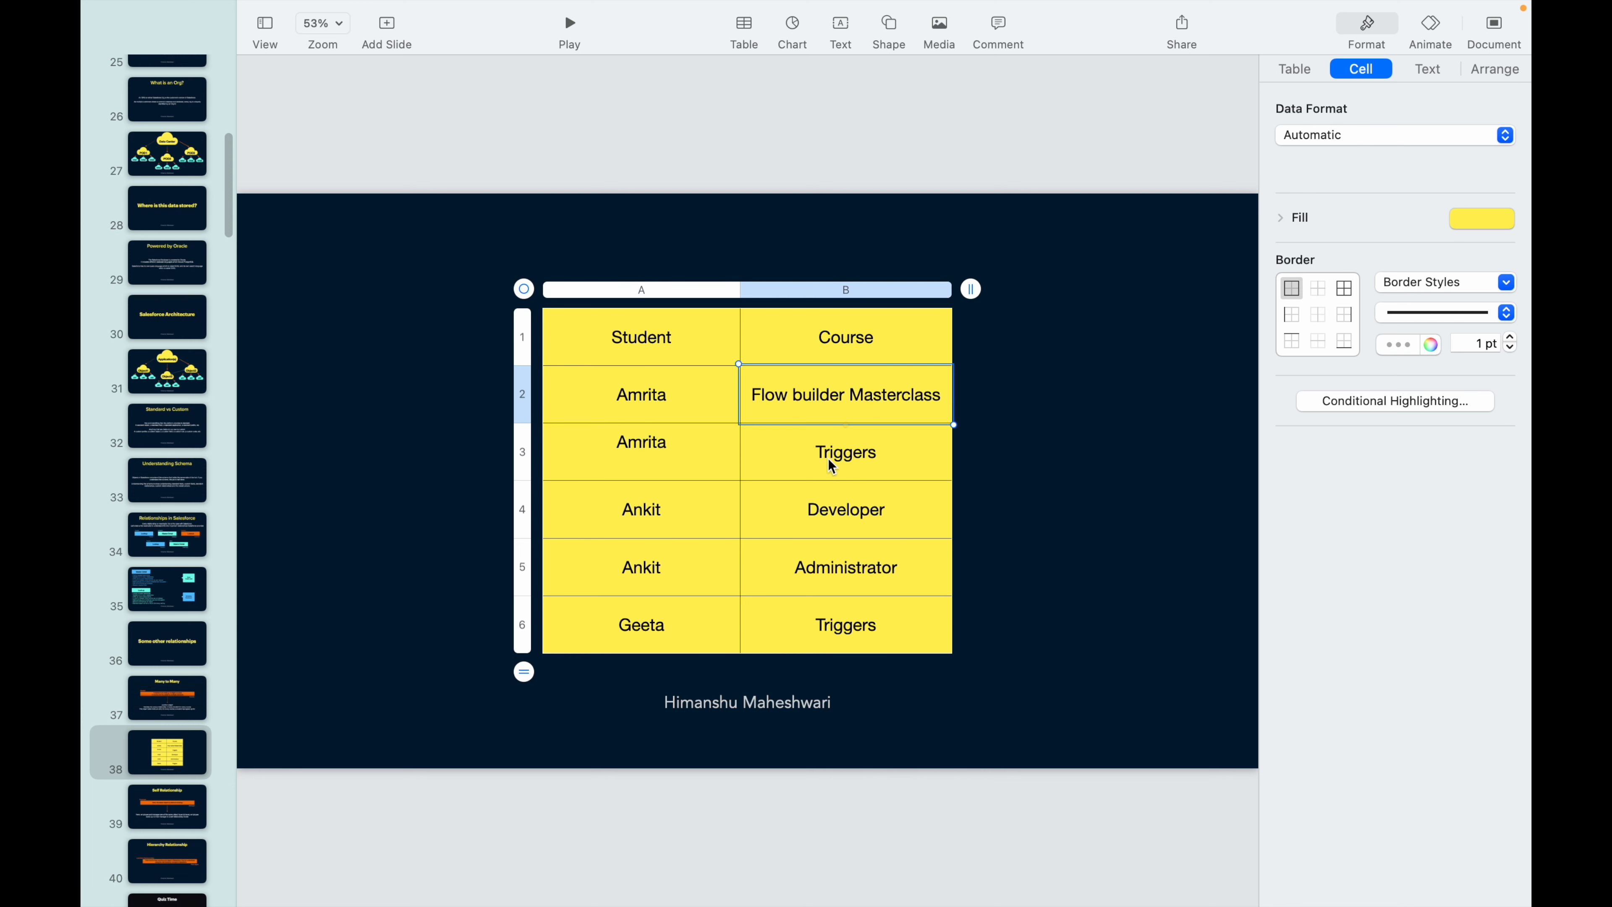
{"action": "left_click", "coordinate": [823, 109]}
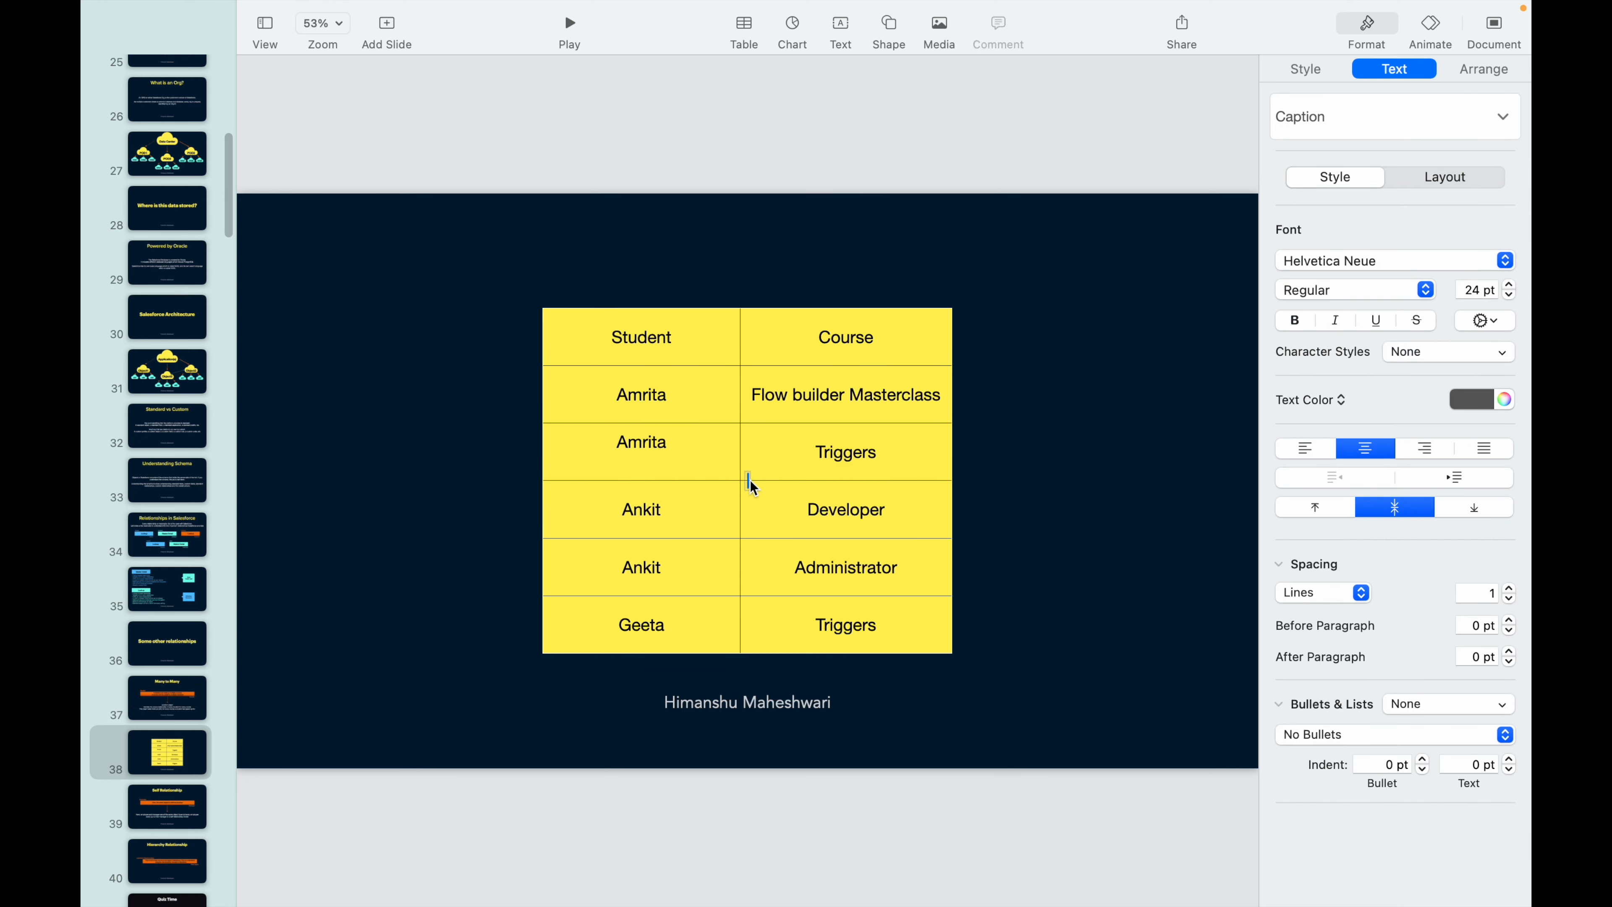
Step: Add a bold white caption reading Enrolments above the table
{"action": "type", "text": "Enrolments"}
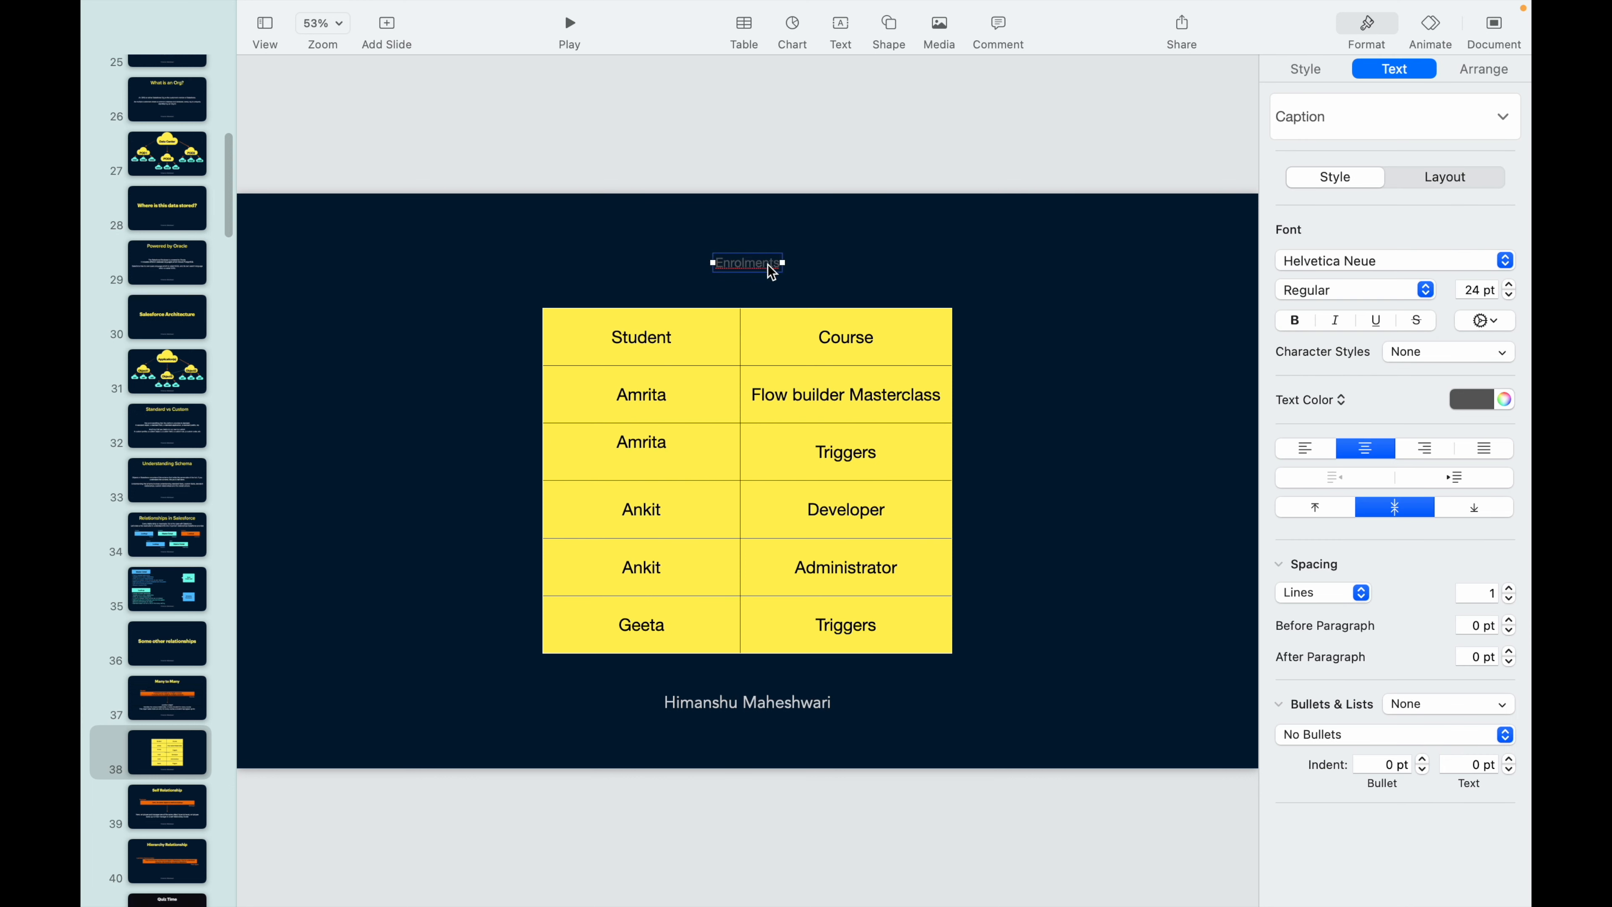
{"action": "left_click", "coordinate": [1471, 399]}
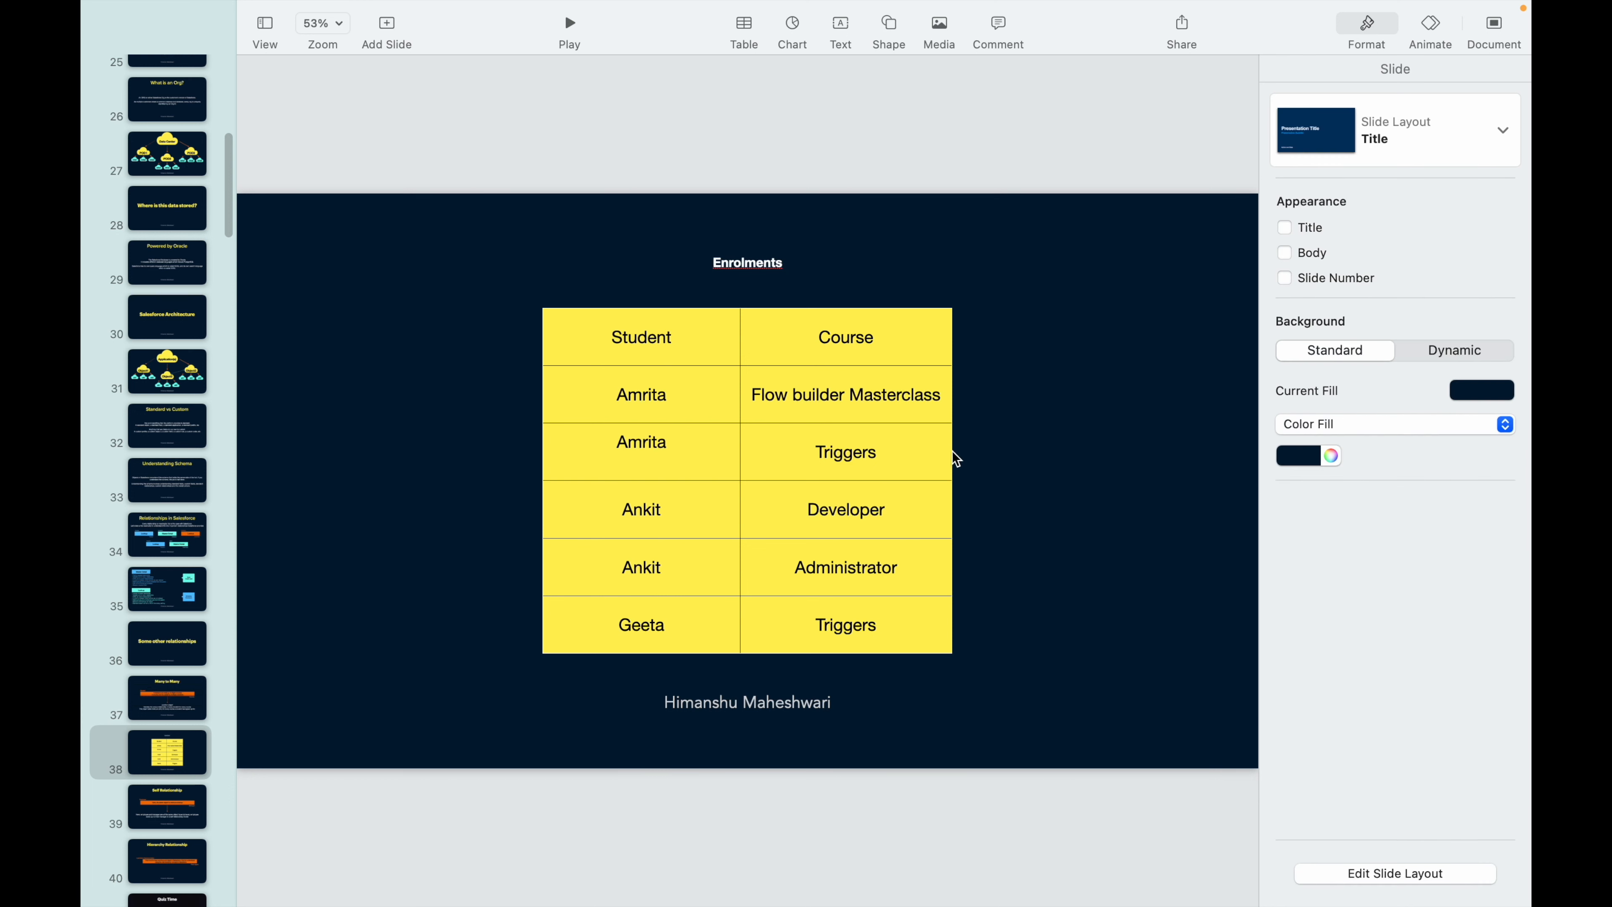
{"action": "left_click", "coordinate": [641, 336]}
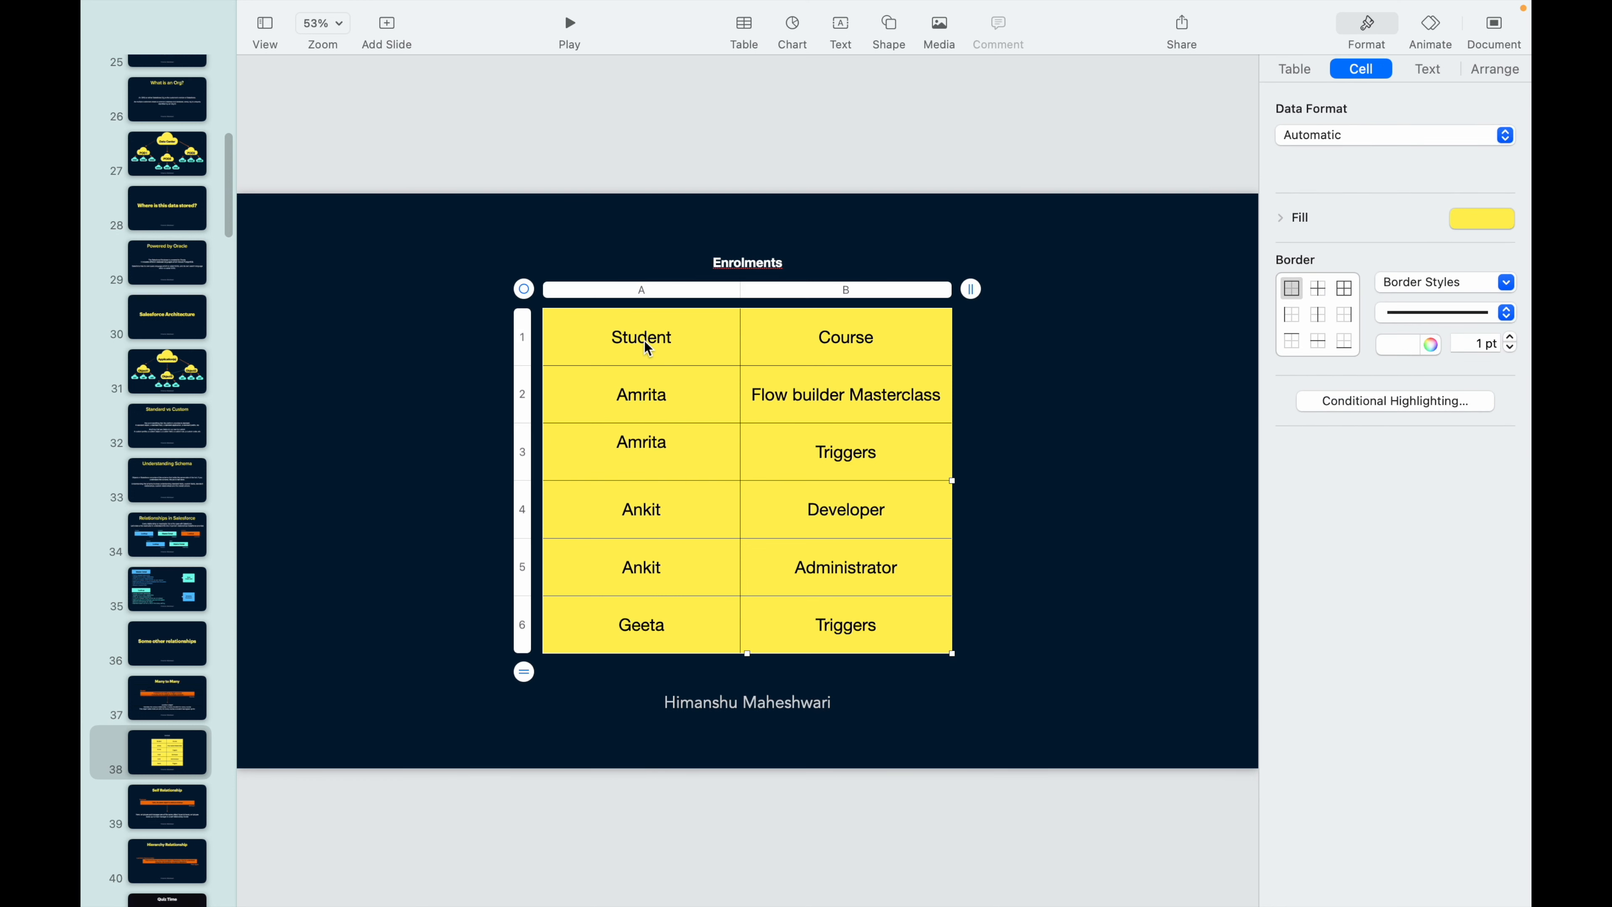
{"action": "left_click", "coordinate": [640, 336]}
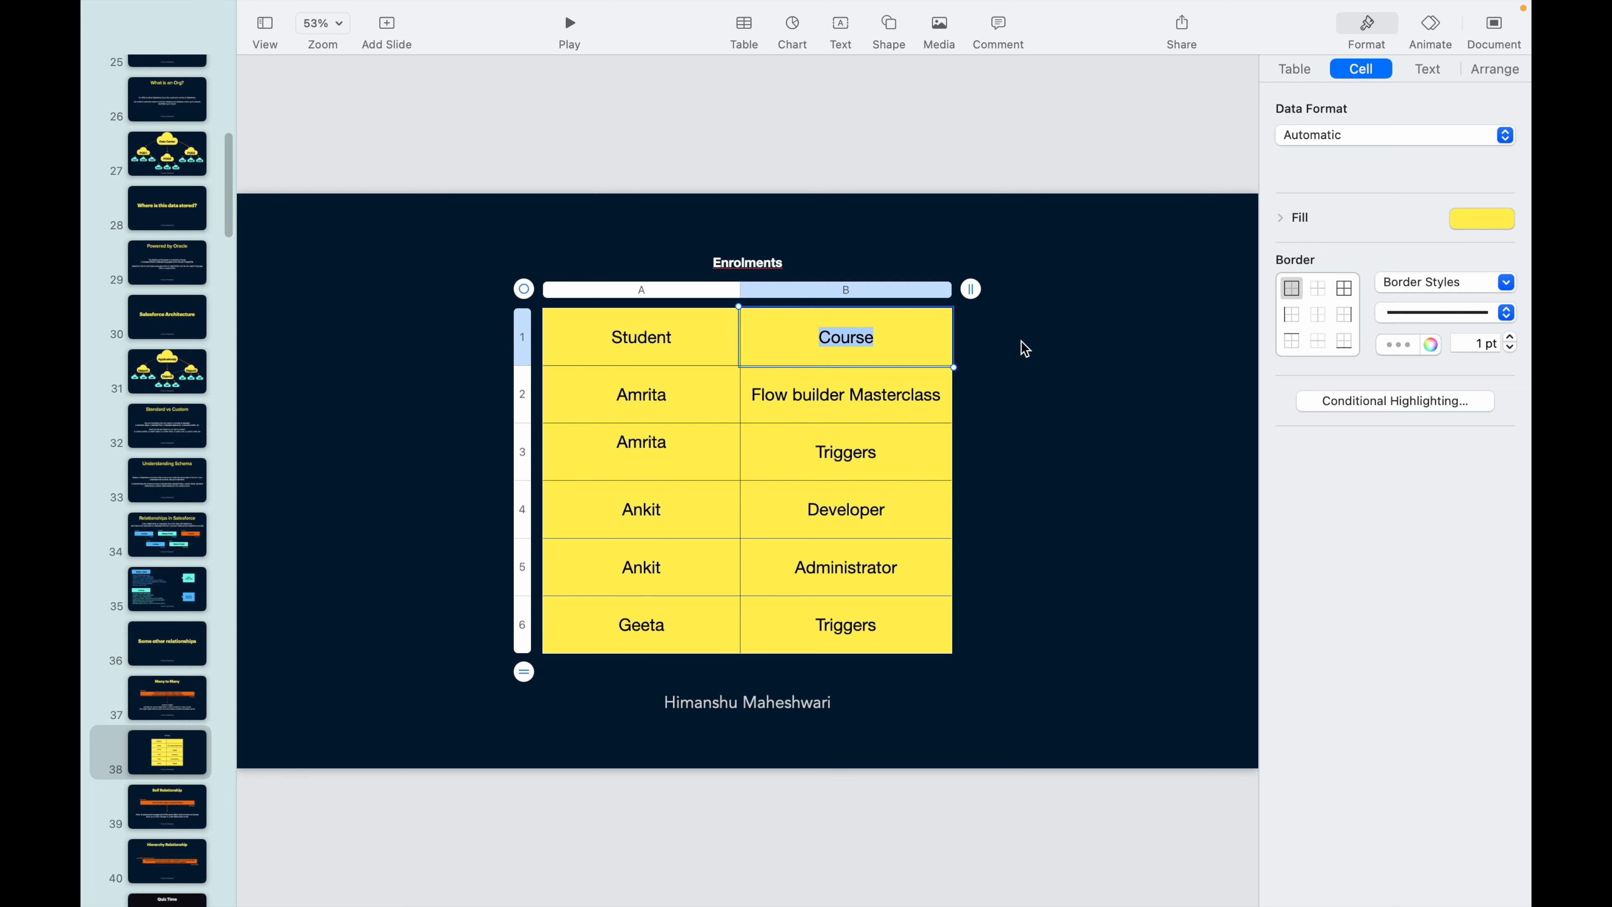
Step: Review the course and student cells, then add a third empty column to the table
{"action": "left_click", "coordinate": [845, 394]}
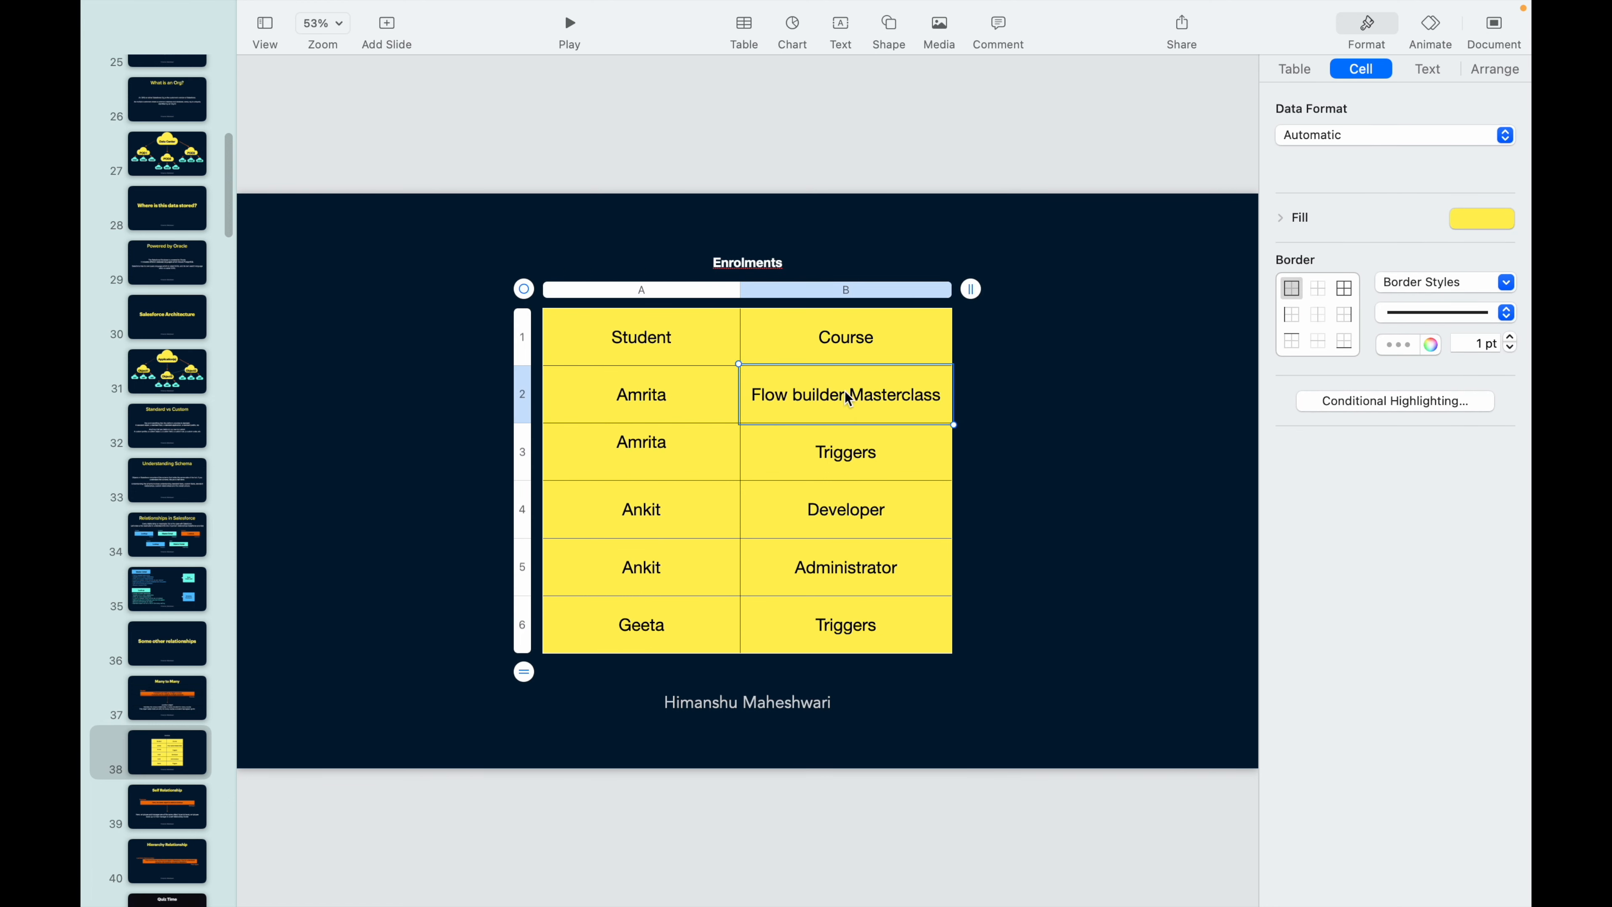
{"action": "left_click", "coordinate": [640, 394]}
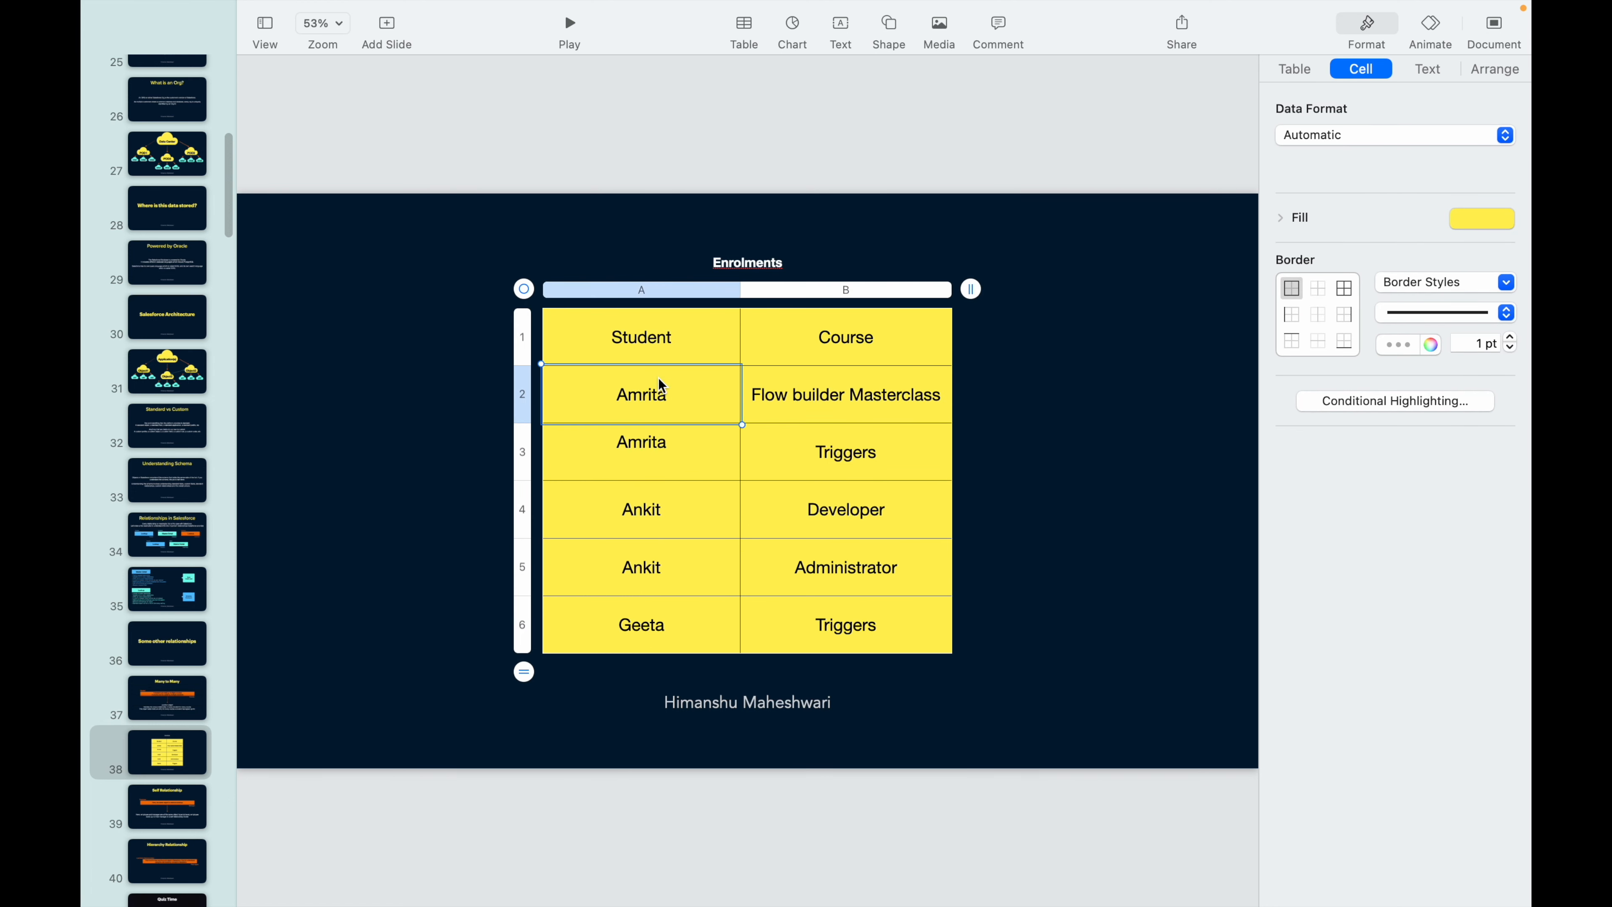
{"action": "left_click", "coordinate": [845, 451]}
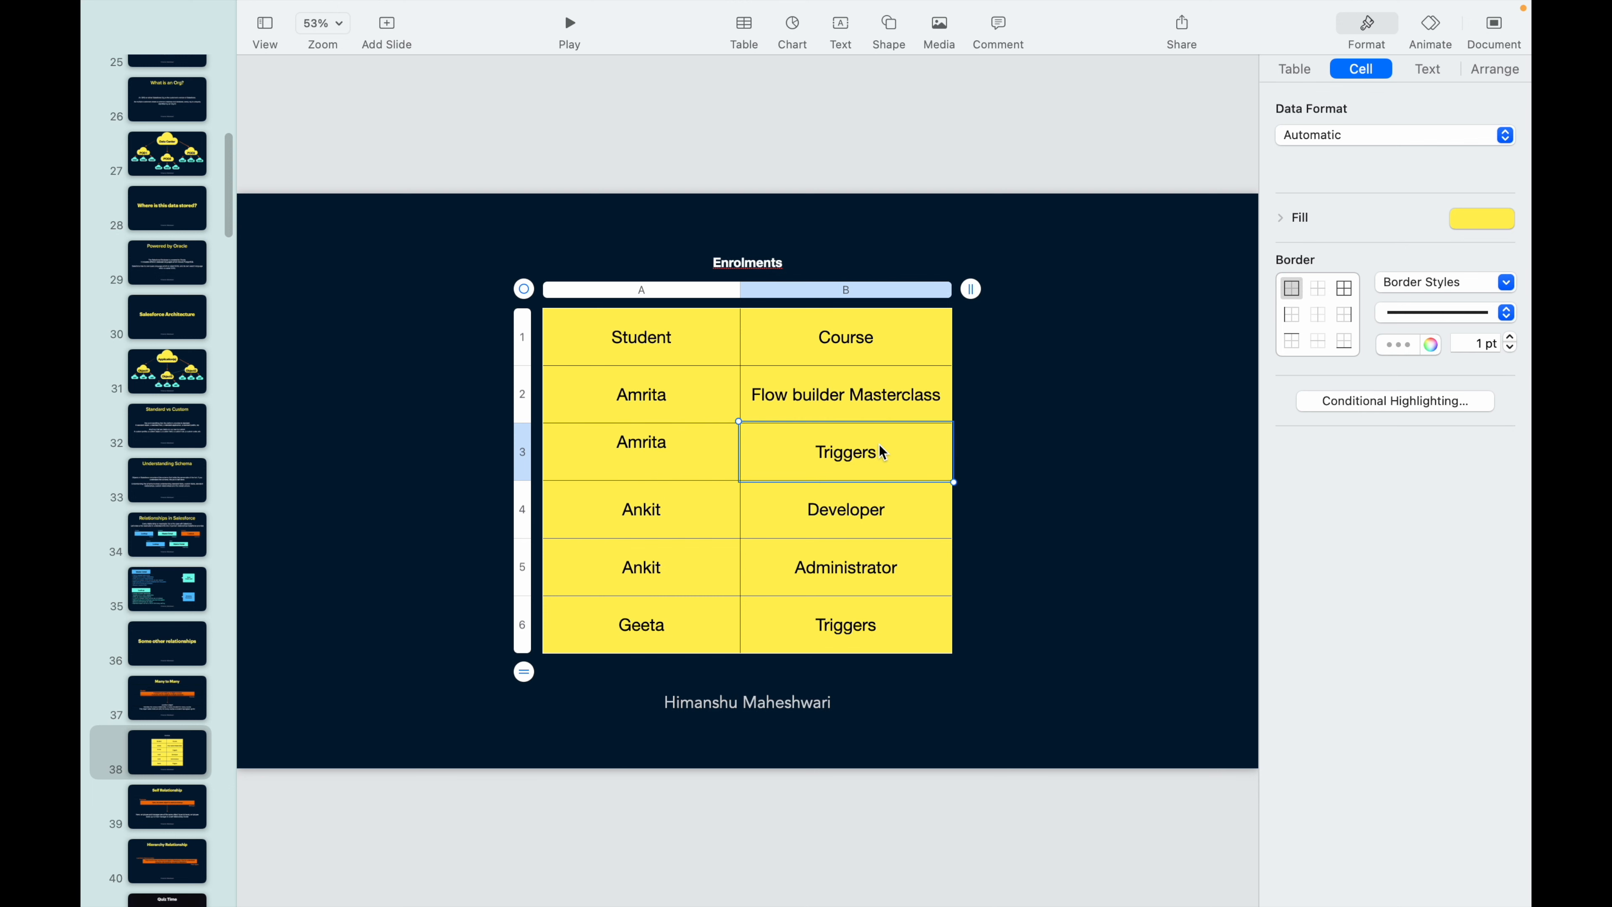
{"action": "left_click", "coordinate": [641, 394]}
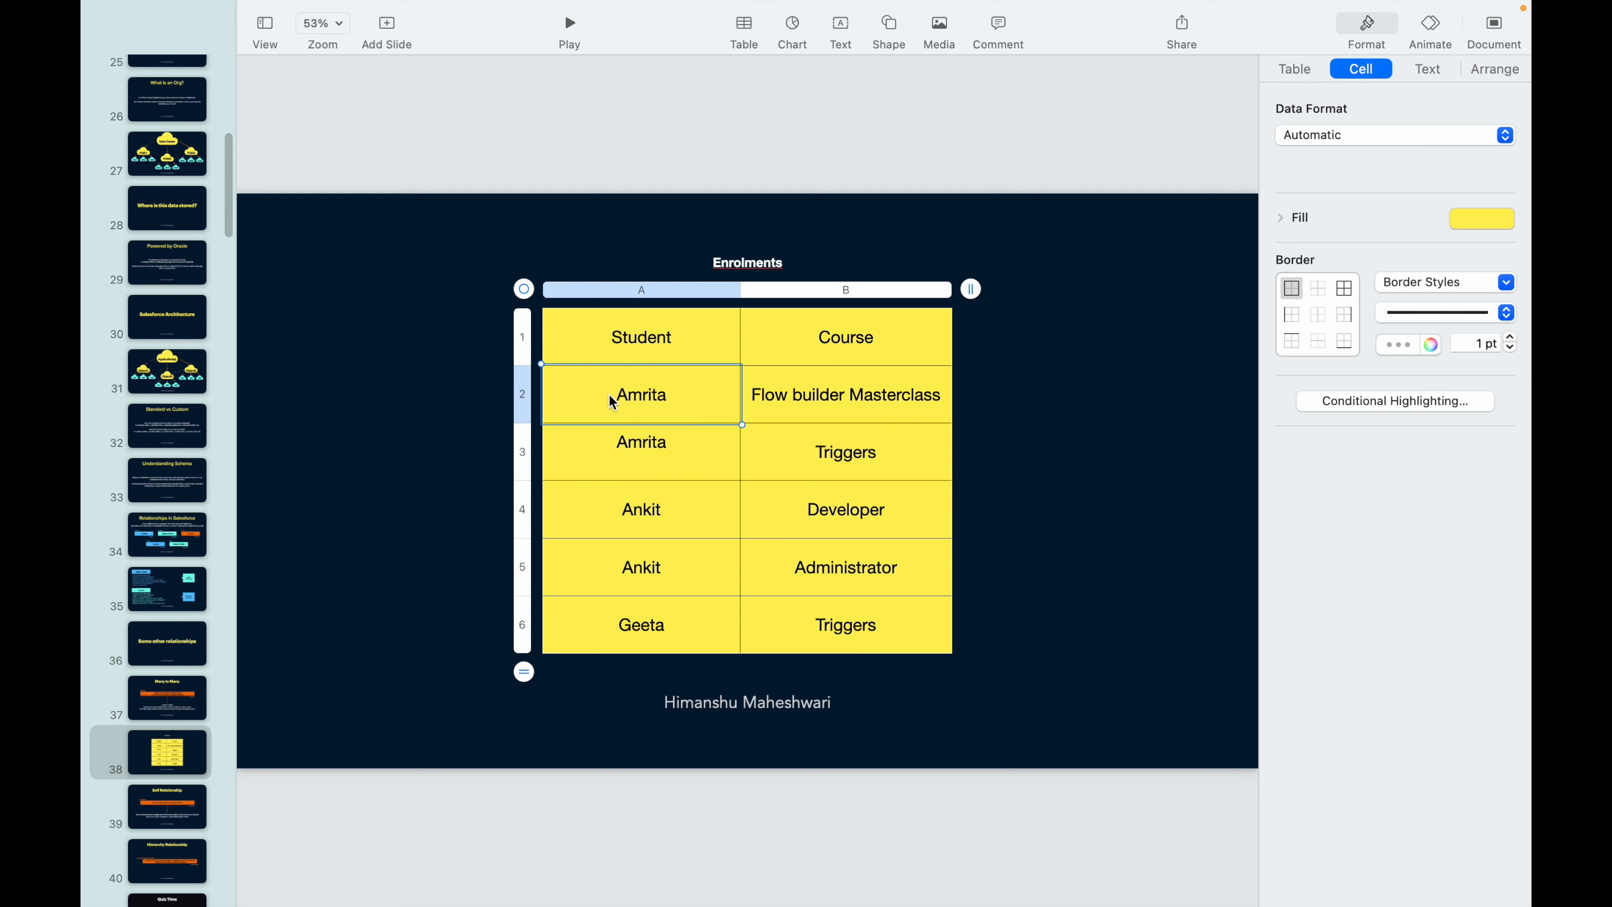
{"action": "left_click", "coordinate": [968, 289]}
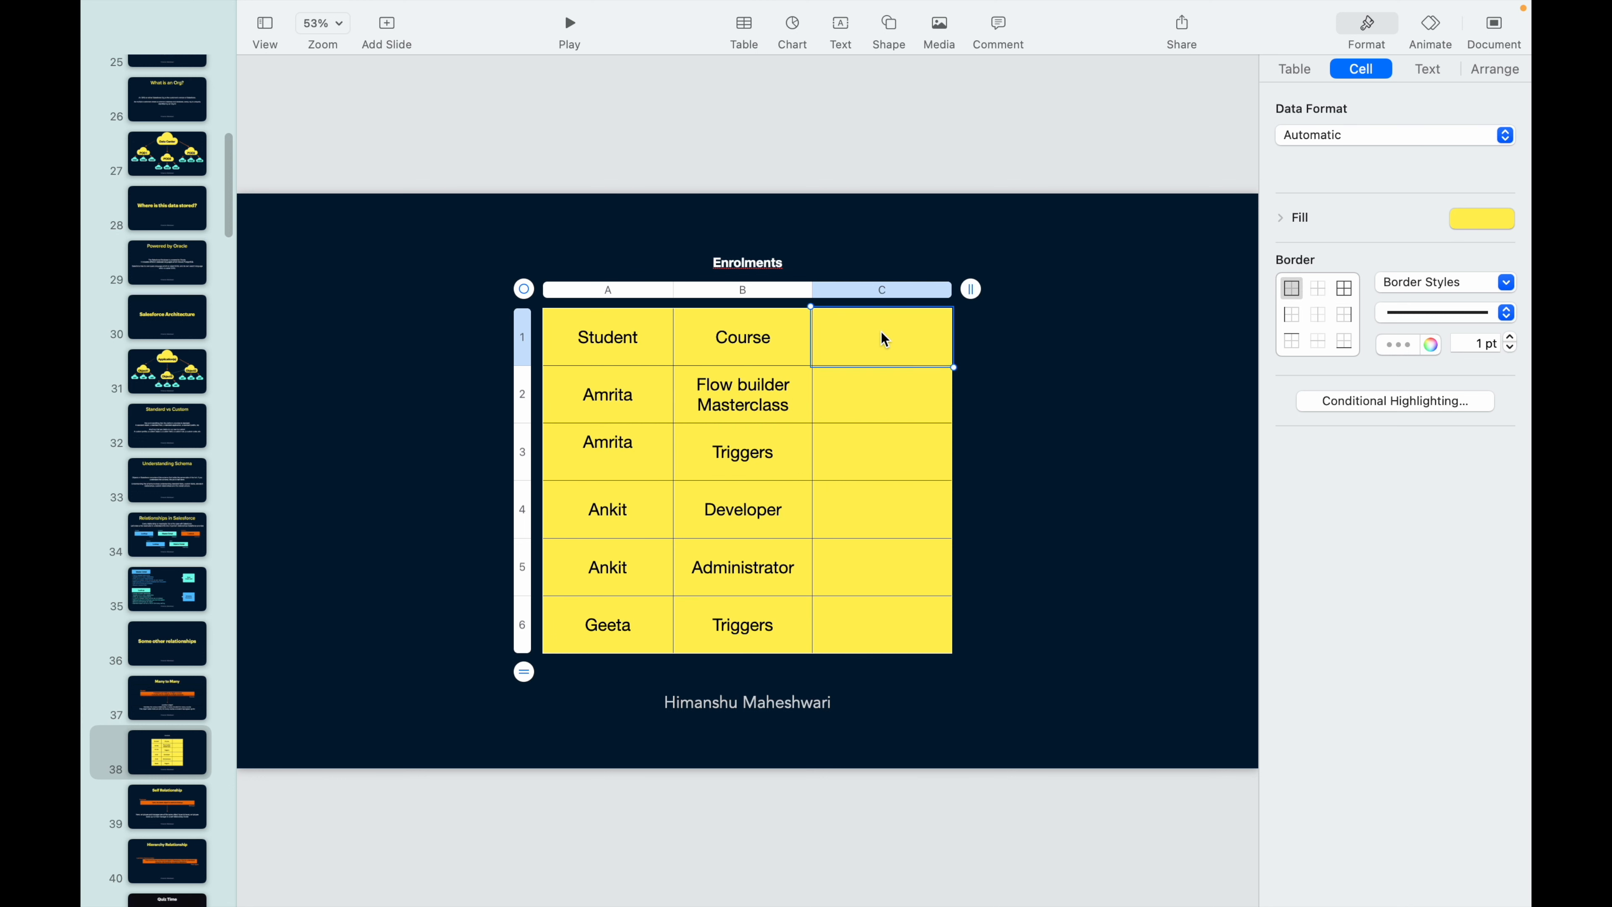
Step: Fill the Record column with E01–E03, retitle to Enrollments, and move to the Self Relationship slide
{"action": "type", "text": "Record"}
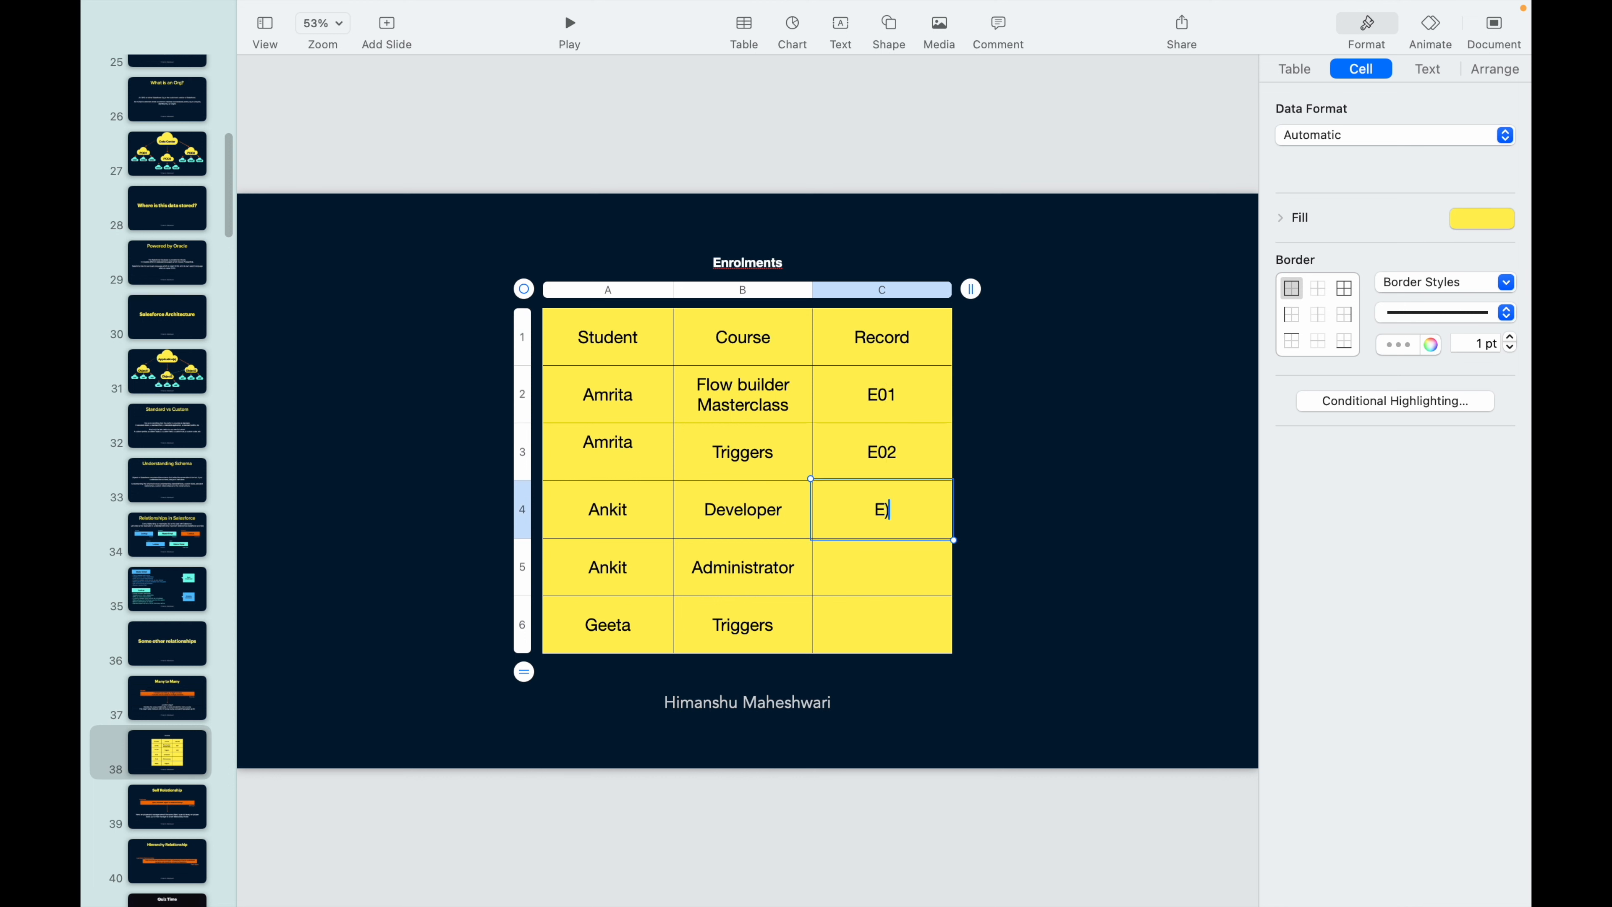
{"action": "type", "text": "0"}
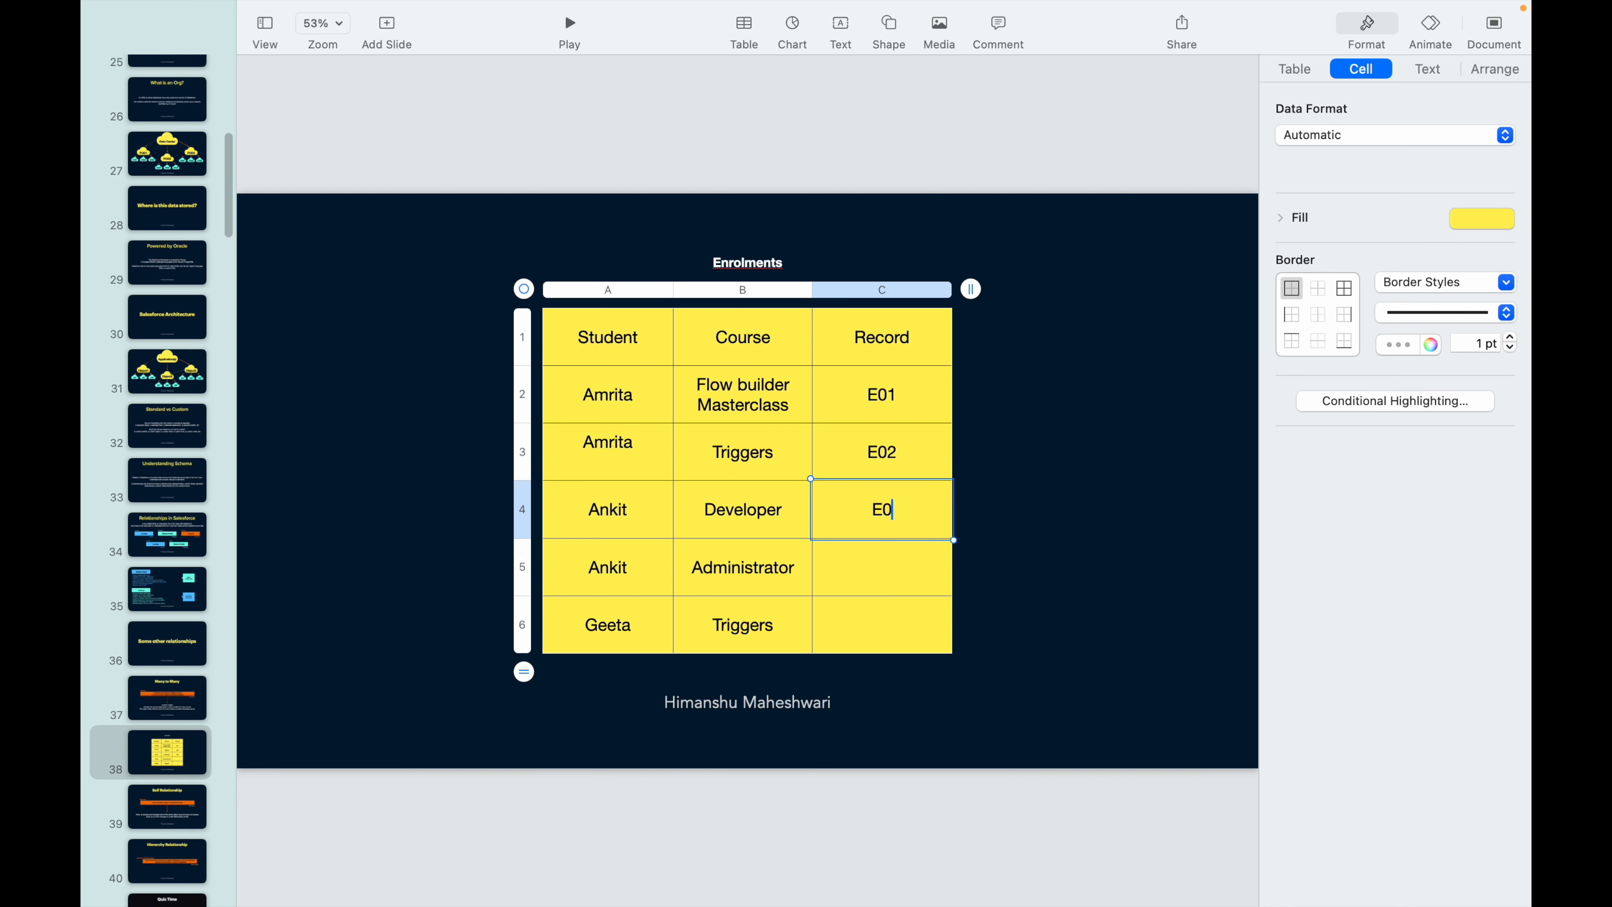
{"action": "left_click", "coordinate": [1142, 492]}
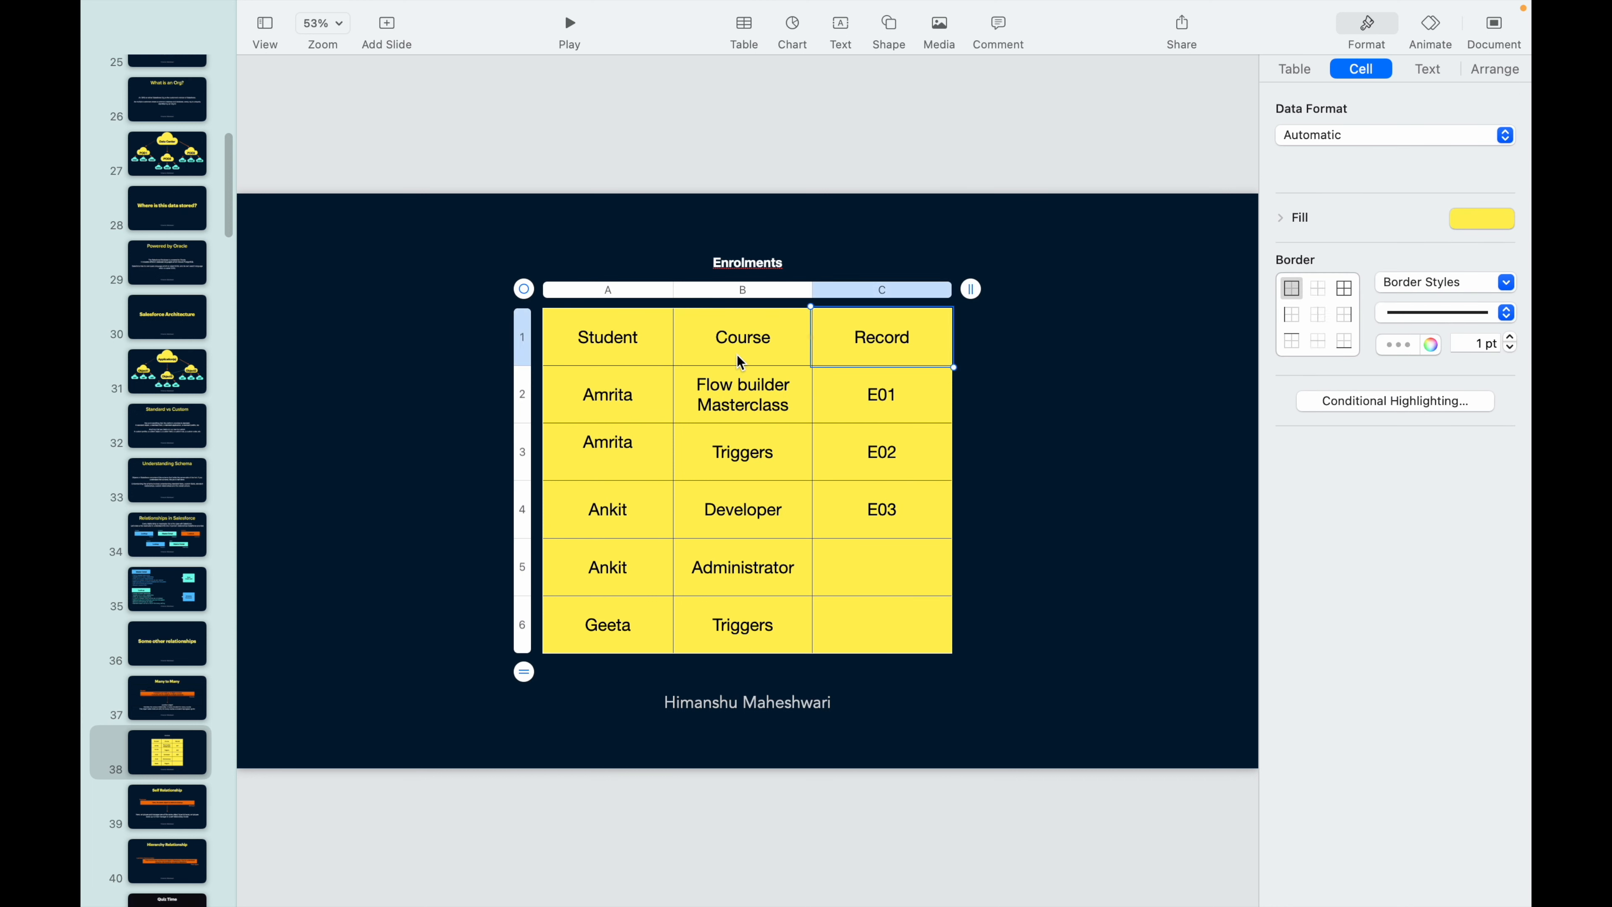
{"action": "mouse_move", "coordinate": [366, 718]}
{"action": "type", "text": "l"}
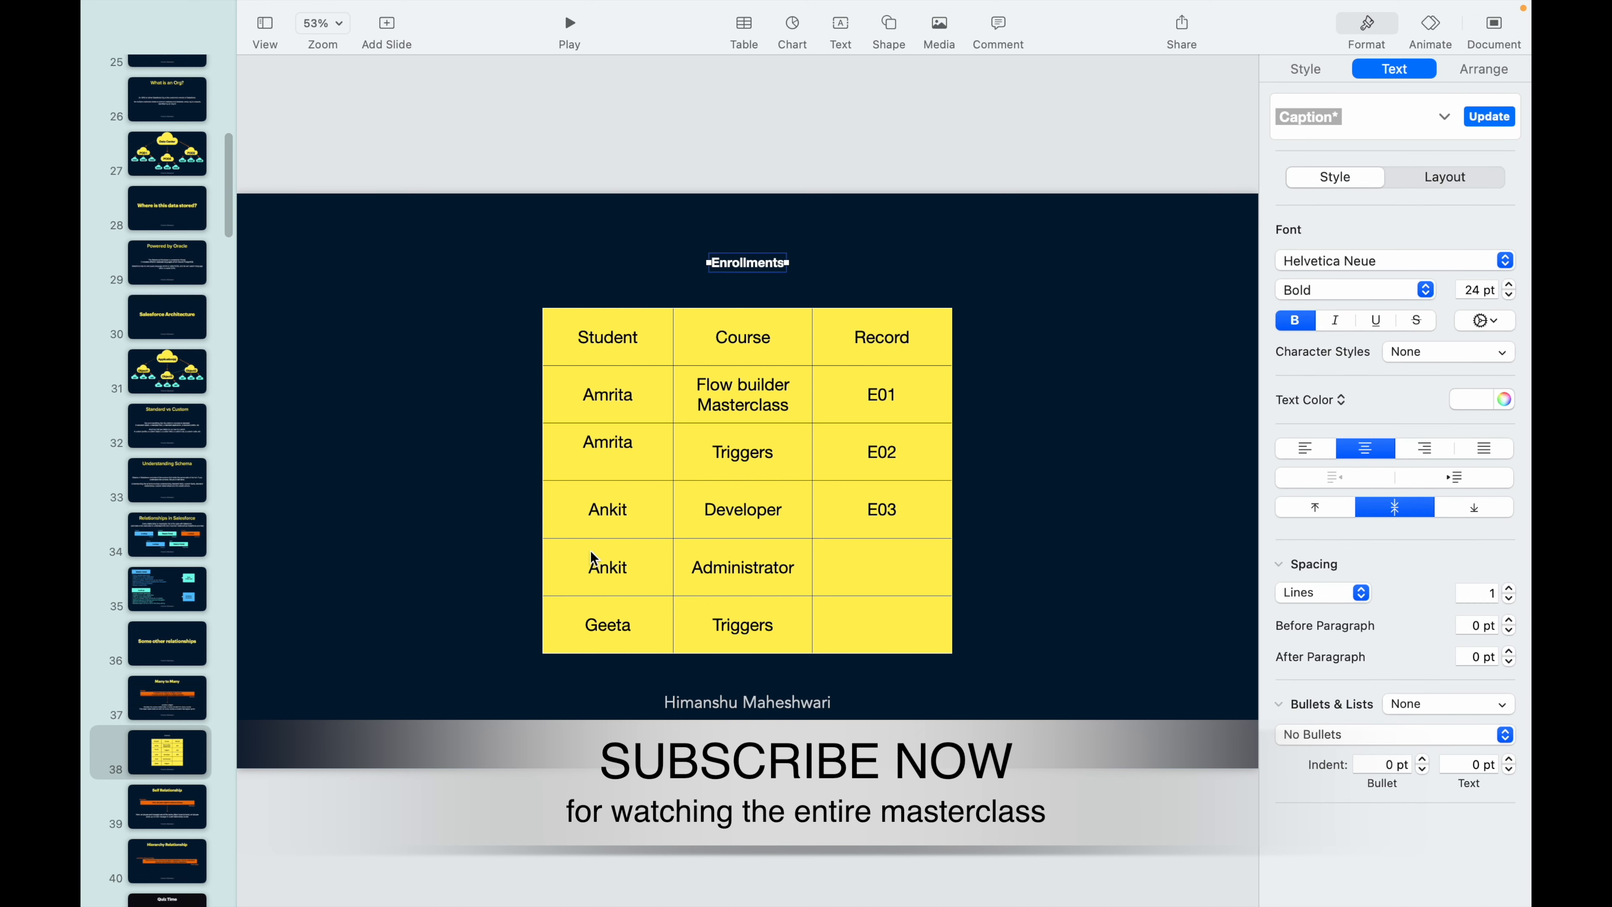
{"action": "left_click", "coordinate": [166, 806]}
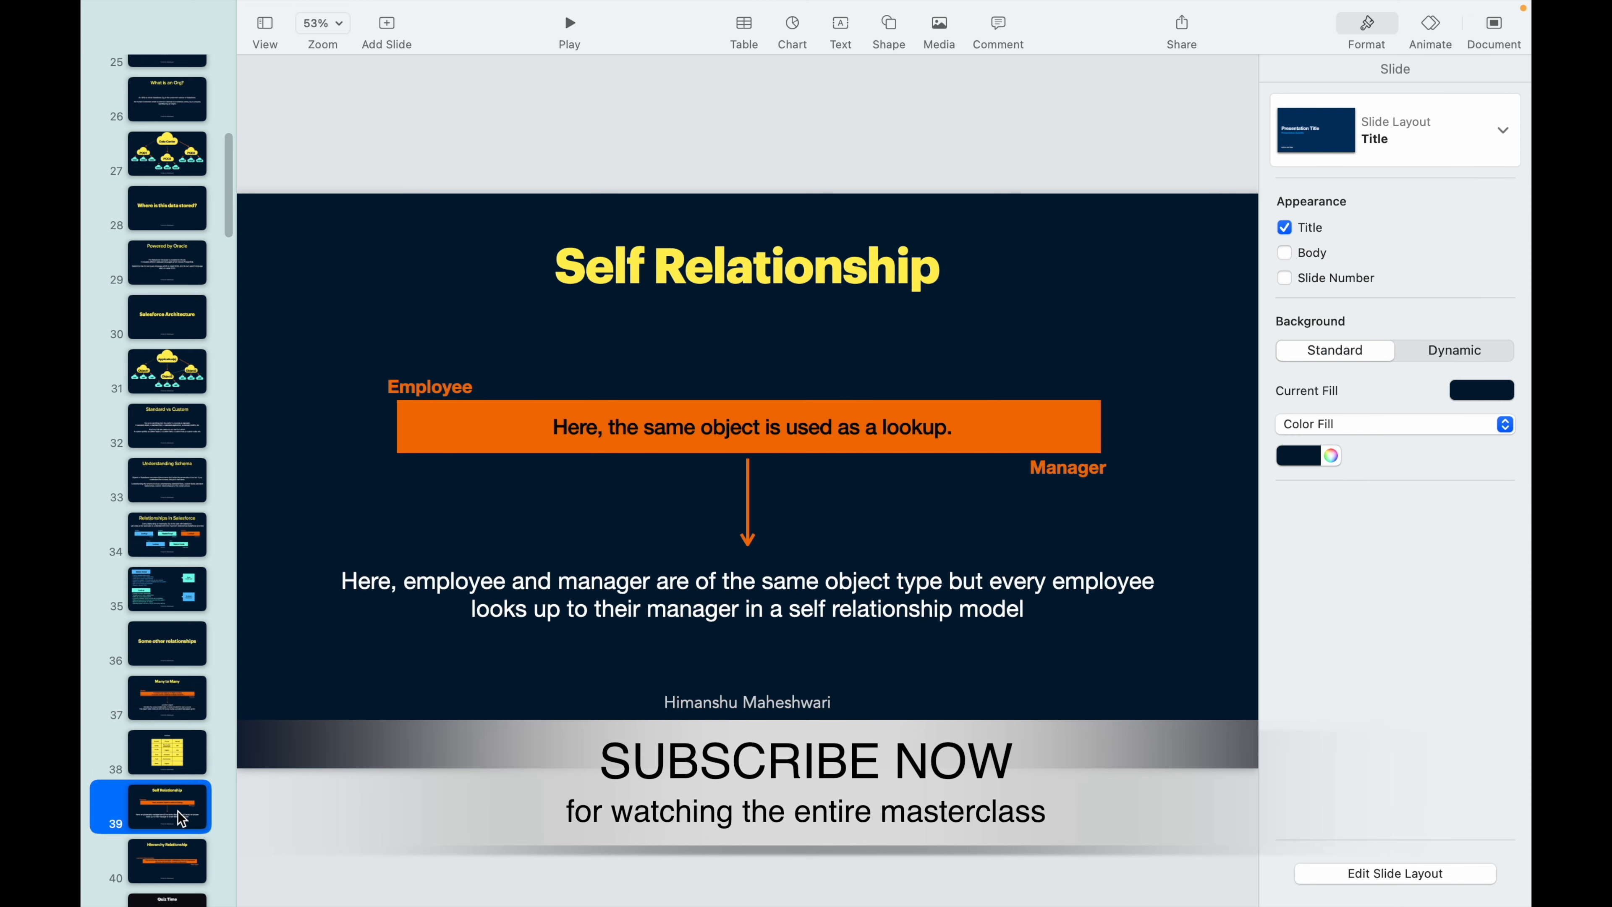